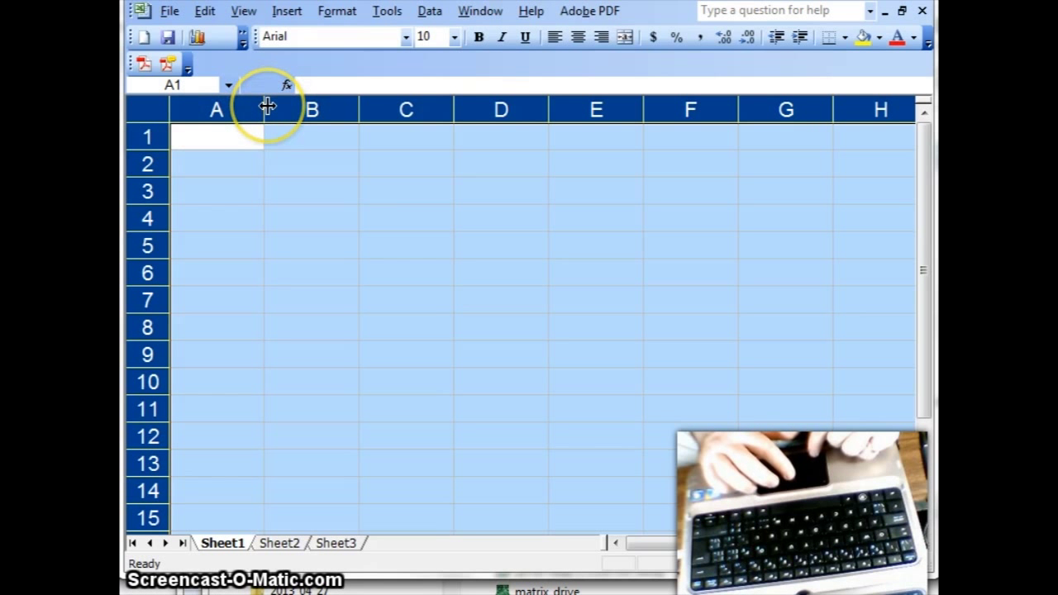
Select the whole sheet and drag a column boundary to about width 3.71 so all columns narrow.
left_click_drag(268, 109, 221, 109)
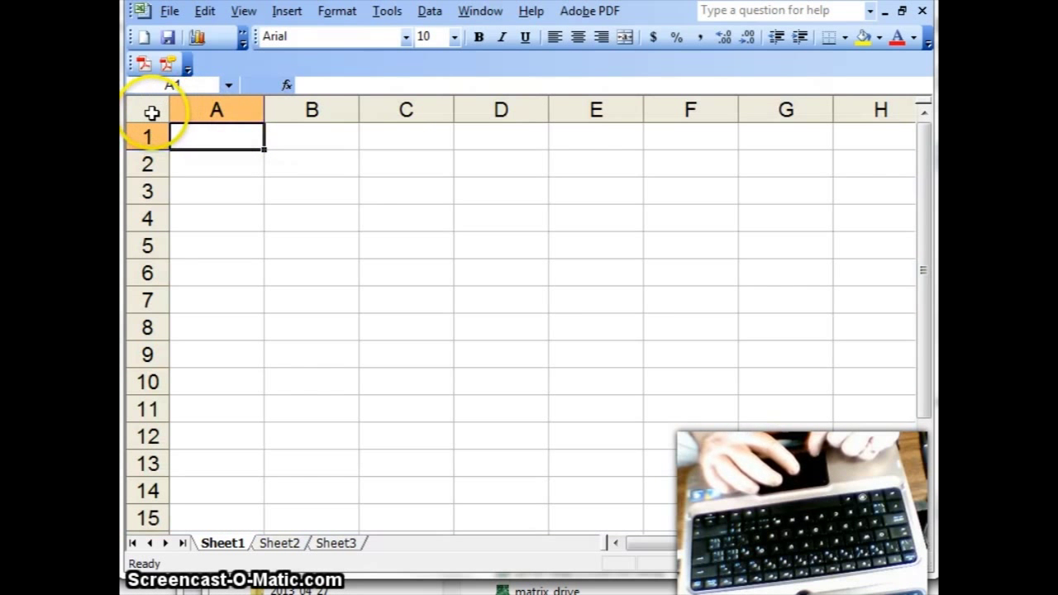
left_click(152, 109)
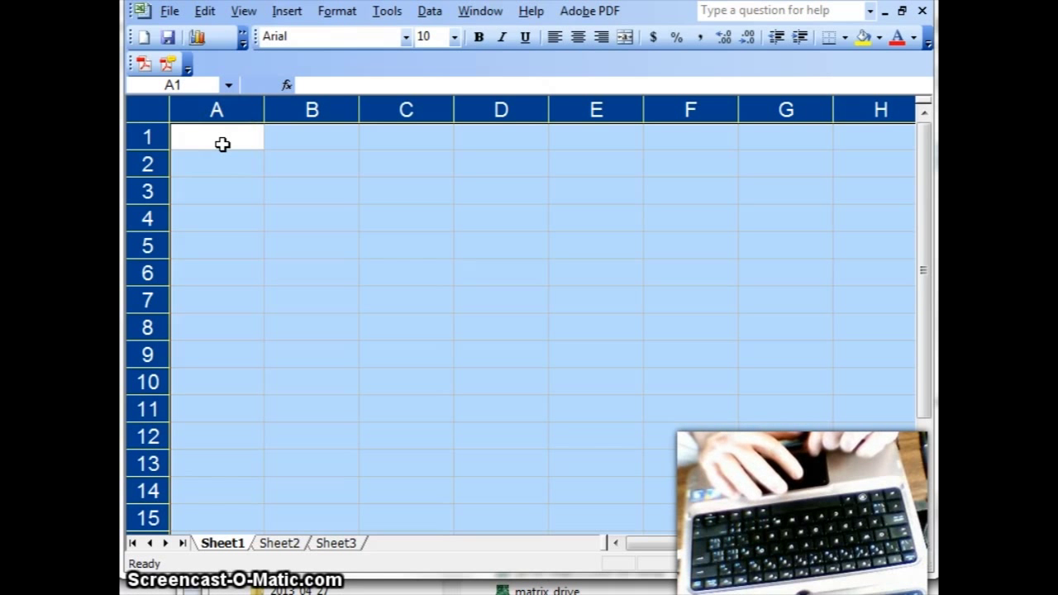
mouse_move(263, 108)
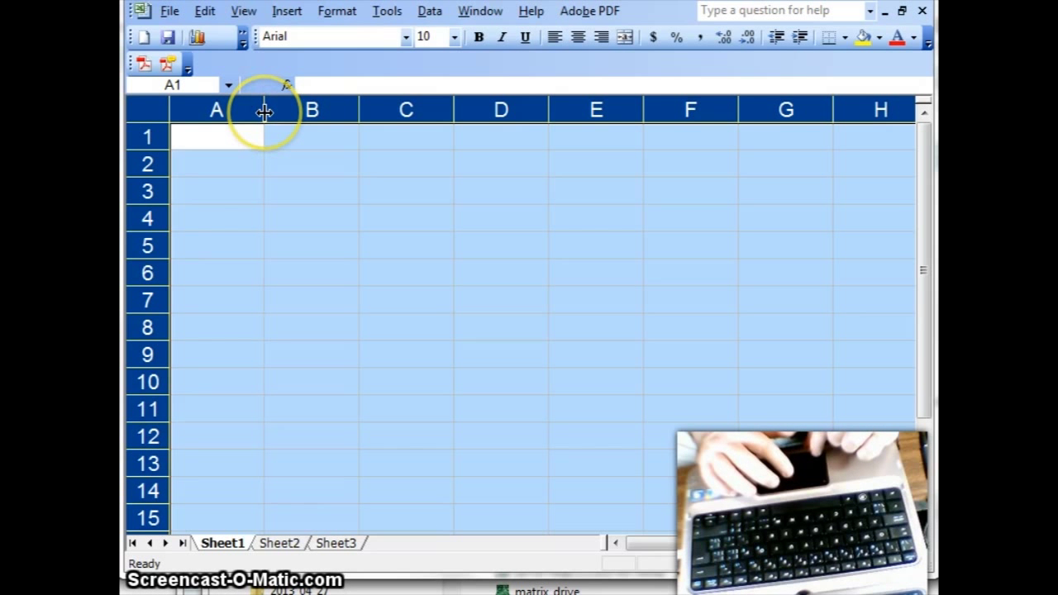
left_click_drag(263, 109, 218, 109)
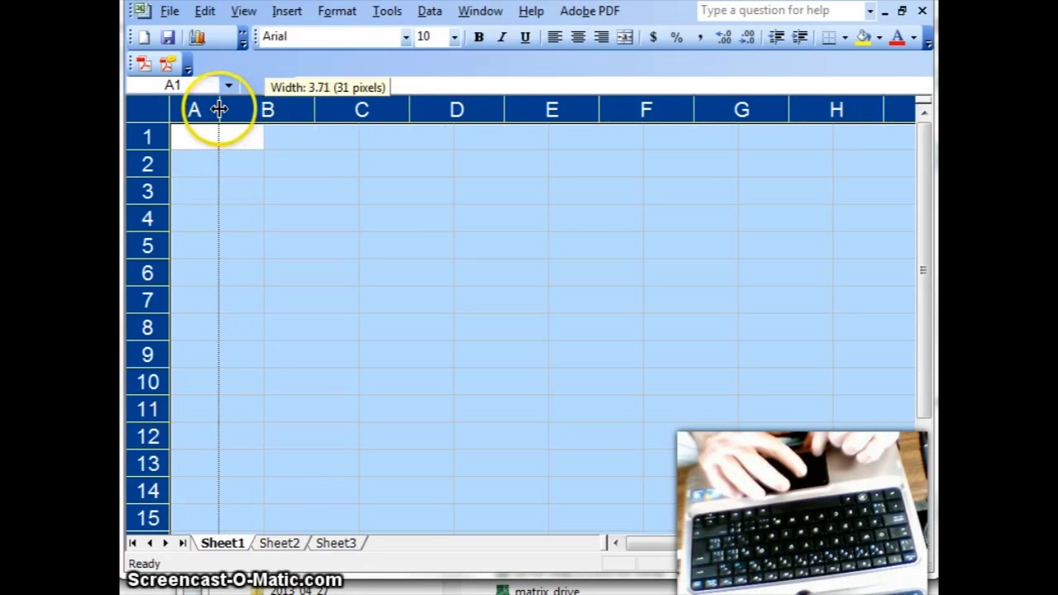
left_click_drag(218, 109, 218, 109)
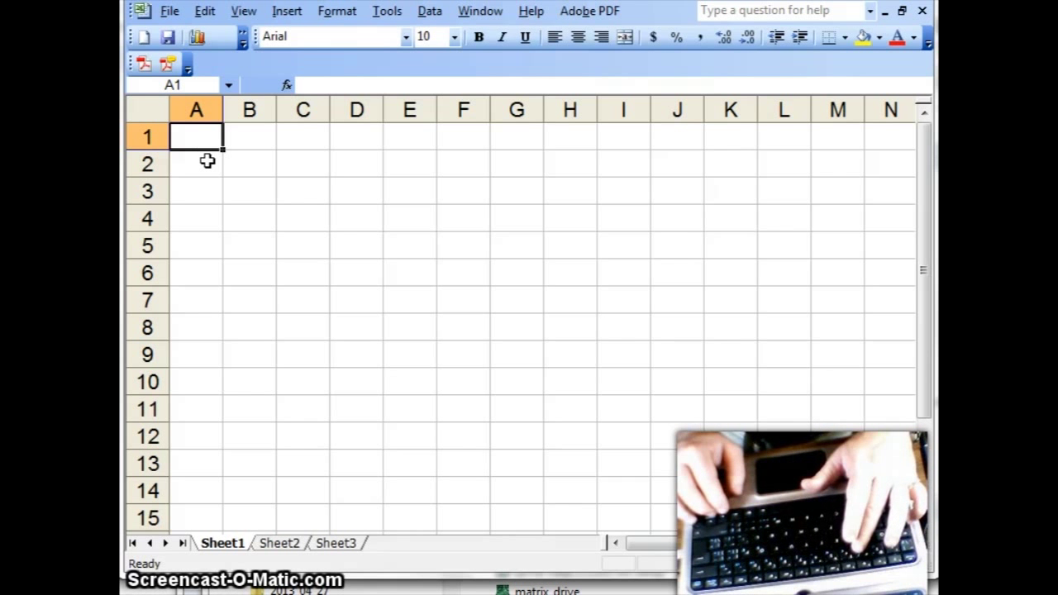
Enter 3 and 6 in A1:A2 and fill the step-of-3 series down to A14 (3 to 42).
type("3")
left_click(195, 163)
type("6")
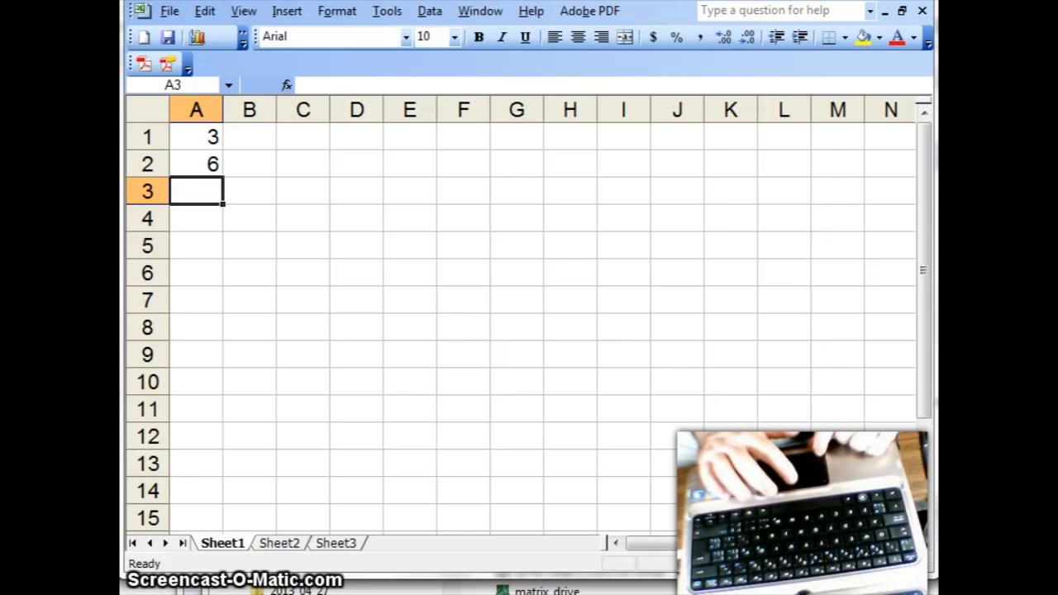
left_click_drag(195, 136, 195, 164)
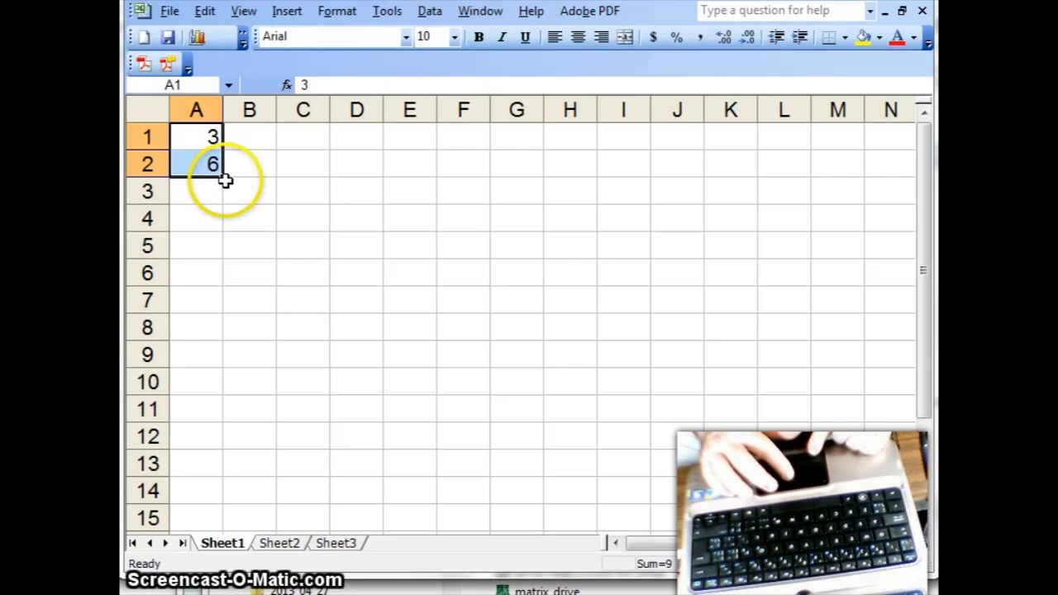
left_click_drag(222, 174, 214, 465)
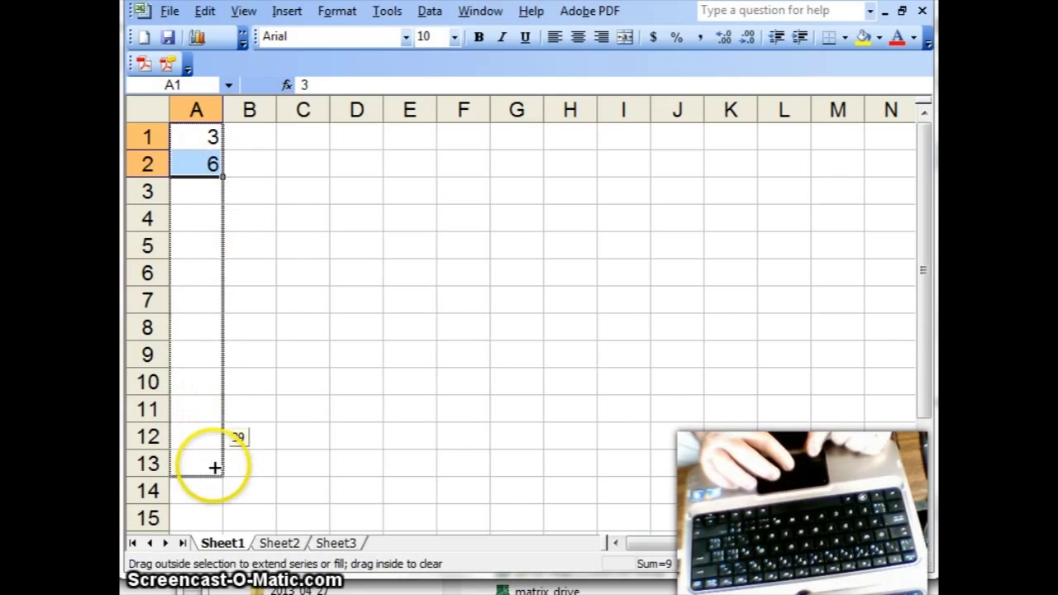
left_click_drag(213, 175, 213, 489)
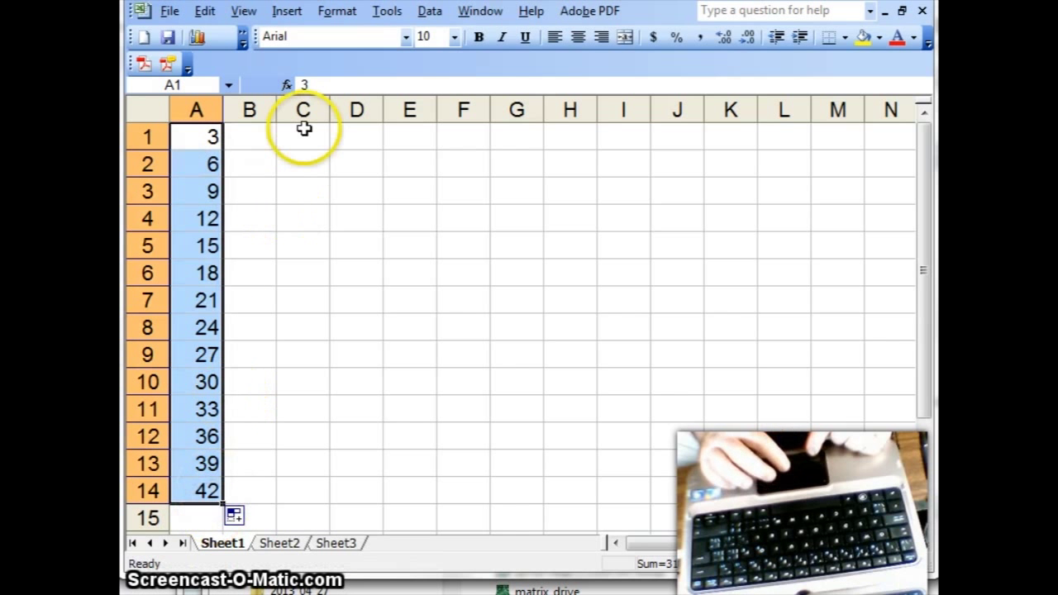
Enter 3 and 7 in B1:B2 and fill the step-of-4 series down to B14 (3 to 55).
left_click(248, 135)
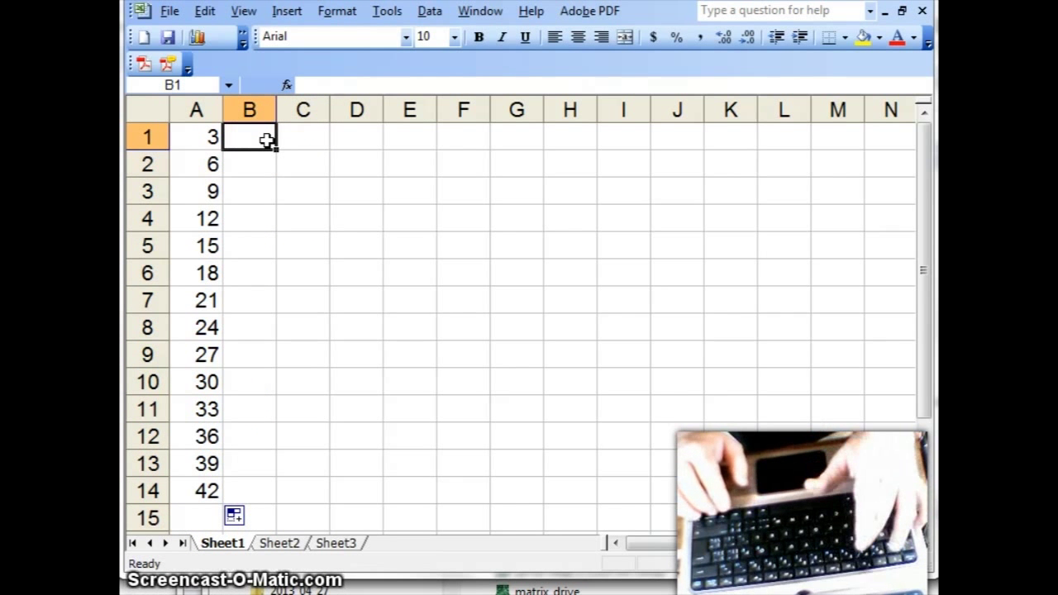
type("7")
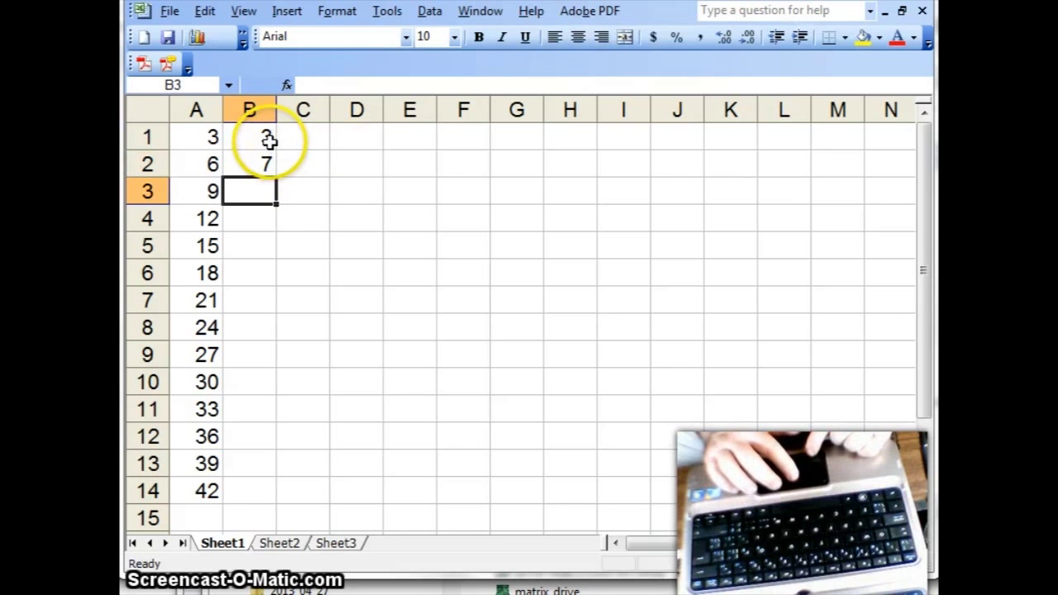
left_click_drag(248, 136, 248, 164)
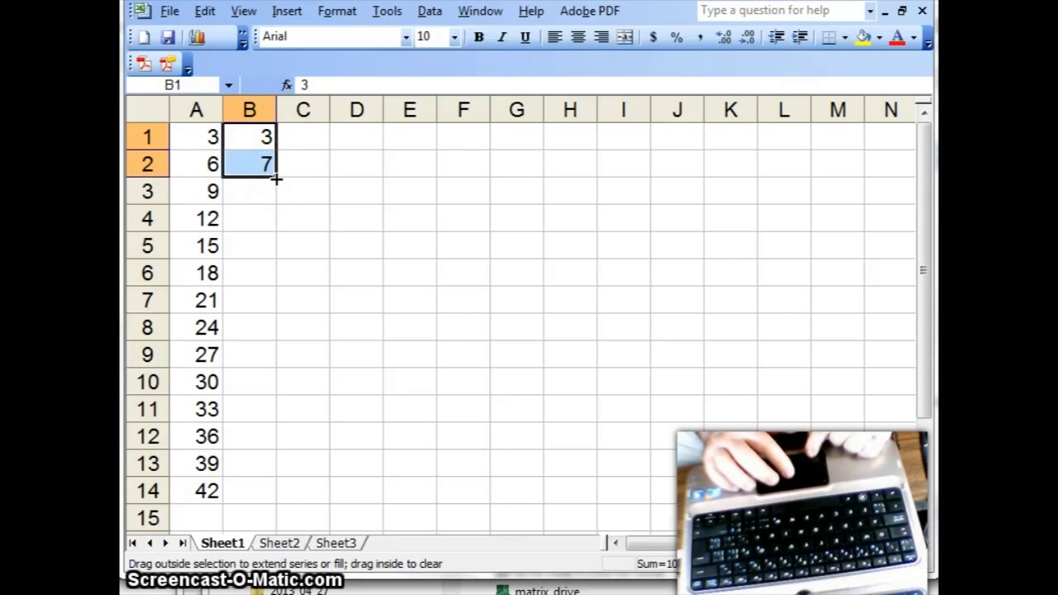
left_click_drag(273, 178, 264, 466)
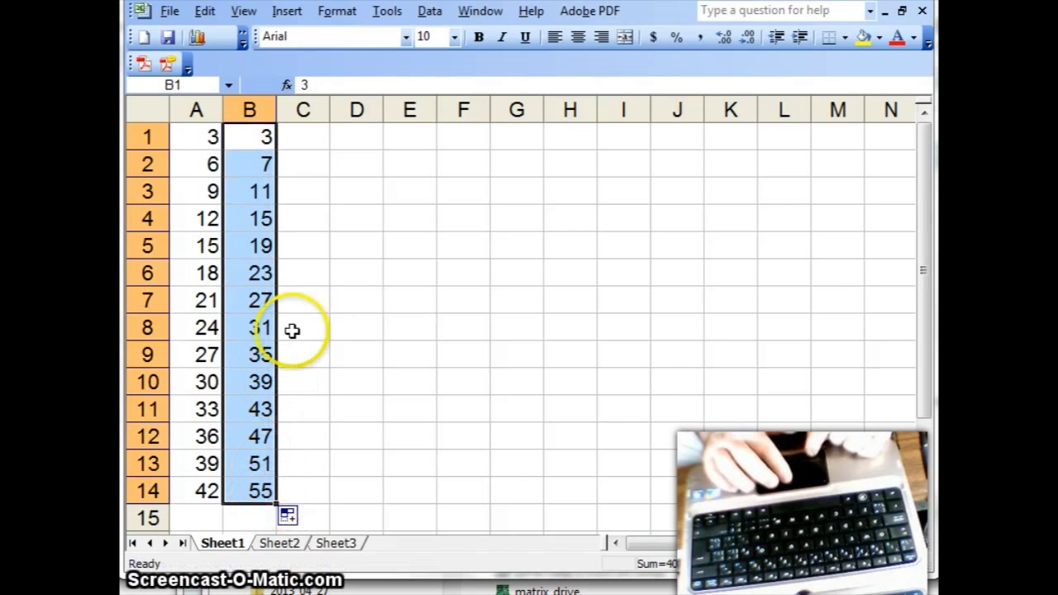
mouse_move(308, 321)
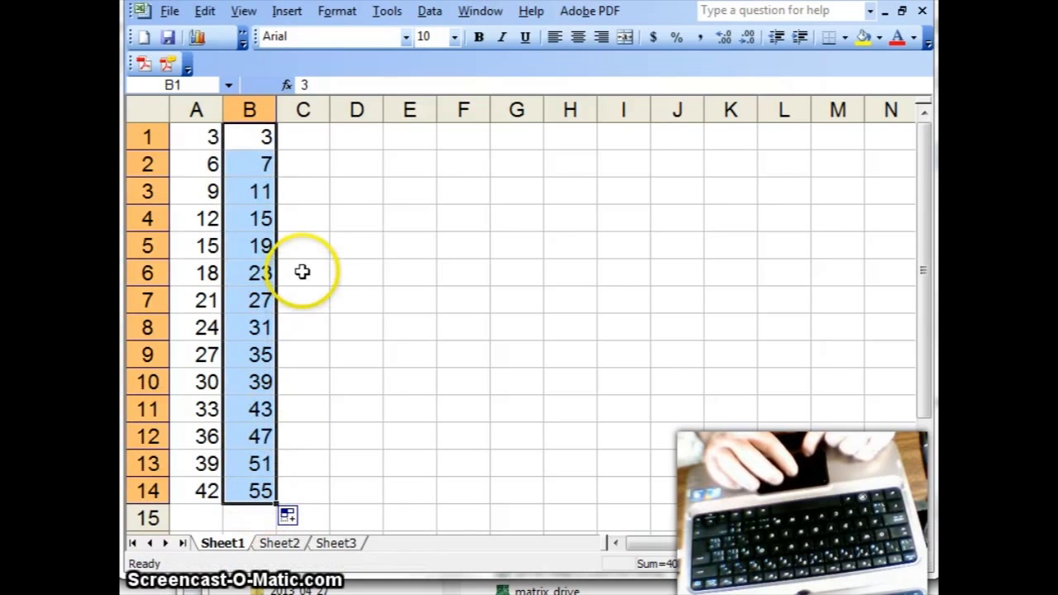
left_click(303, 135)
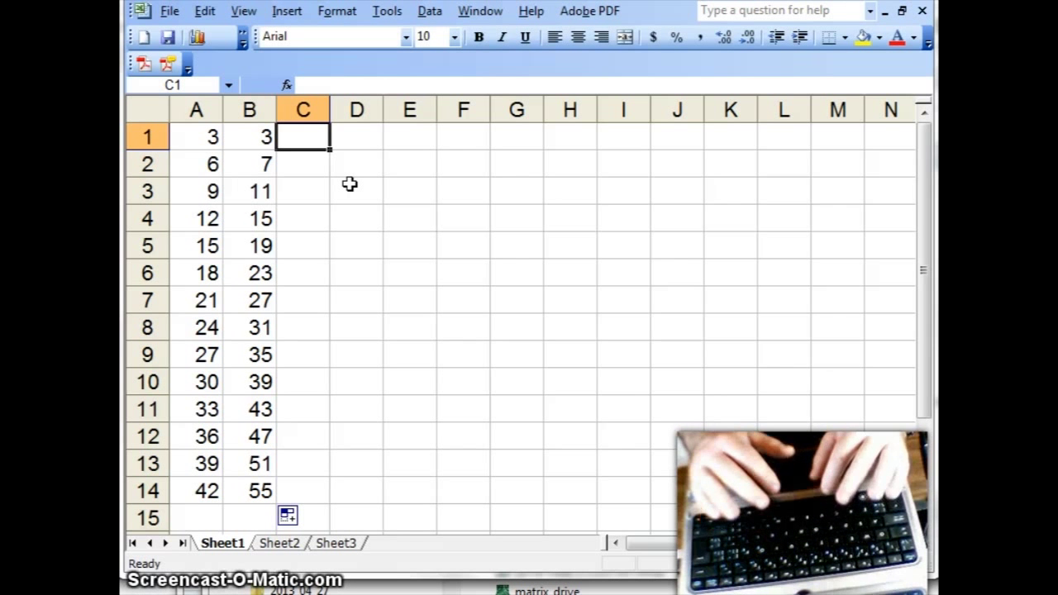
Enter the formula =a1+b1 in C1 so it shows the sum 6.
left_click(195, 135)
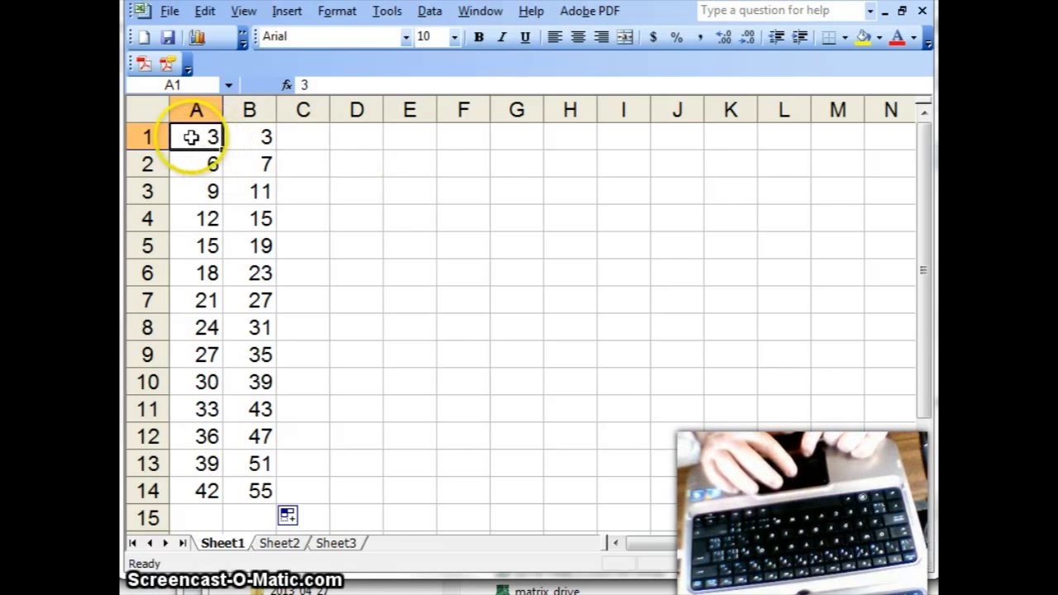
left_click(248, 136)
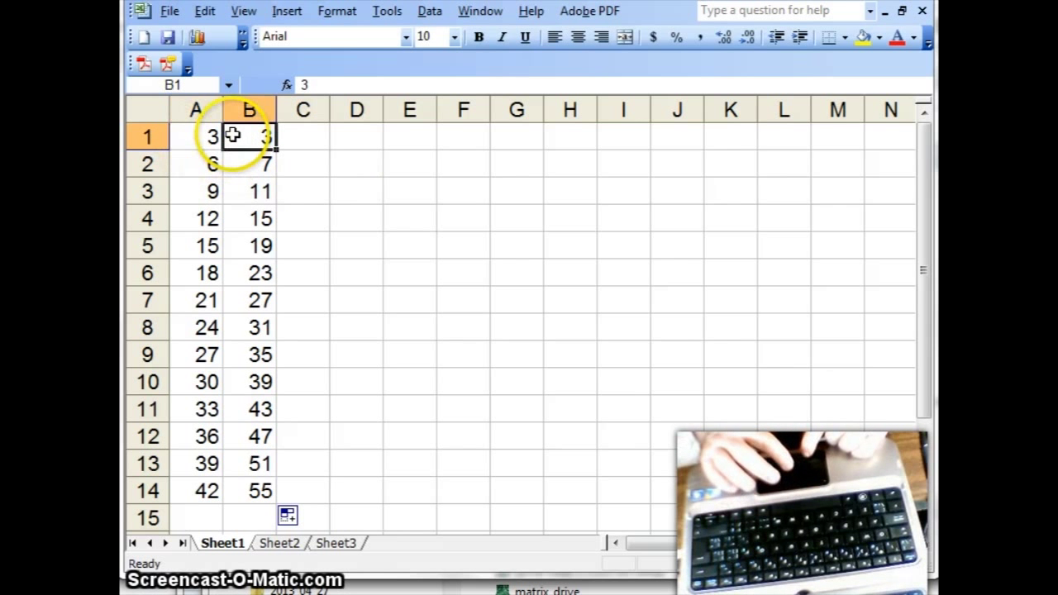
left_click(195, 110)
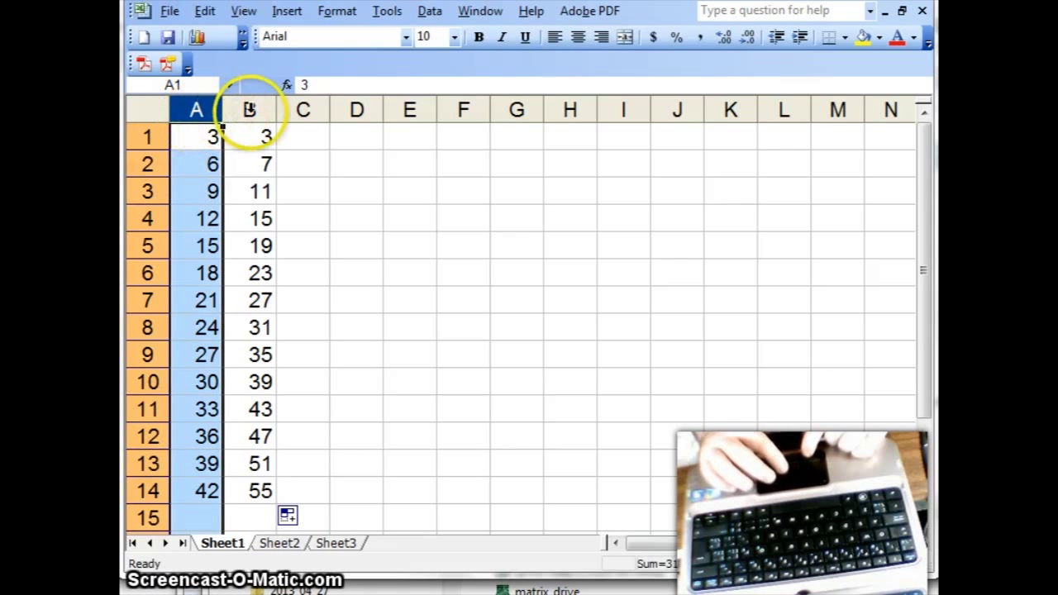
left_click(302, 136)
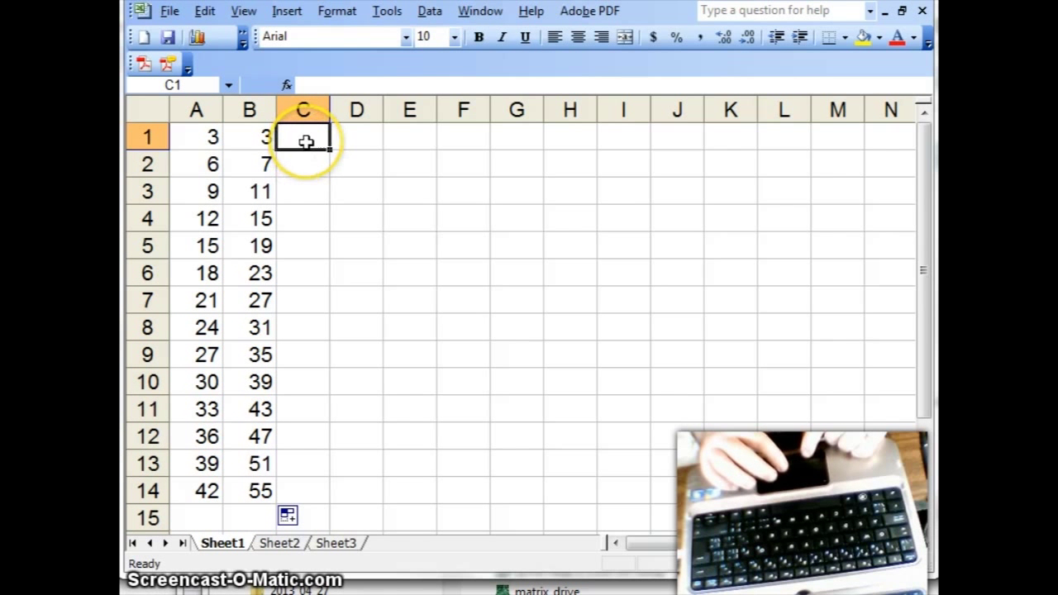
mouse_move(307, 169)
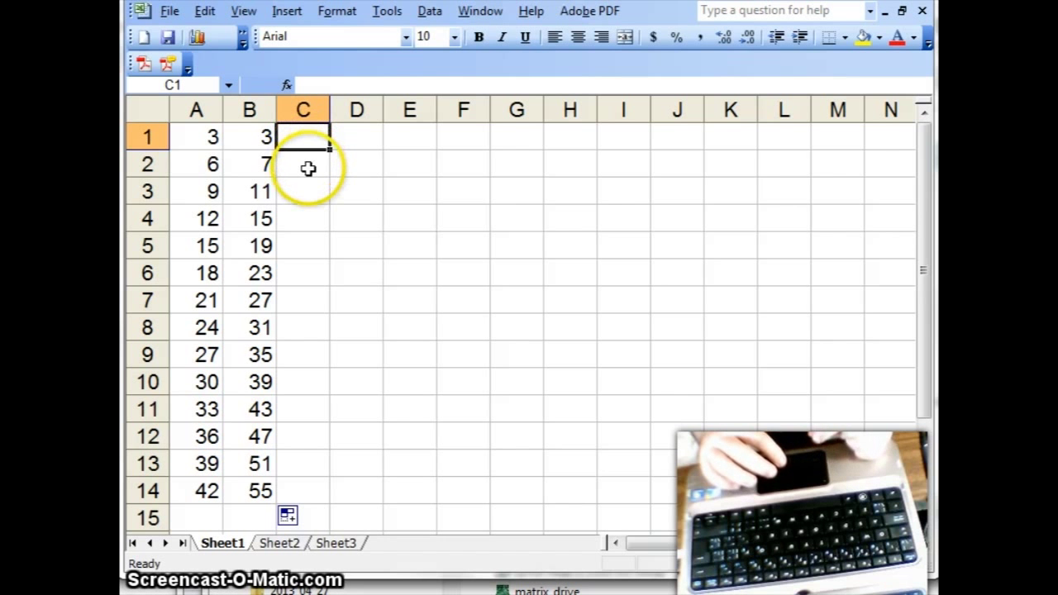
type("=")
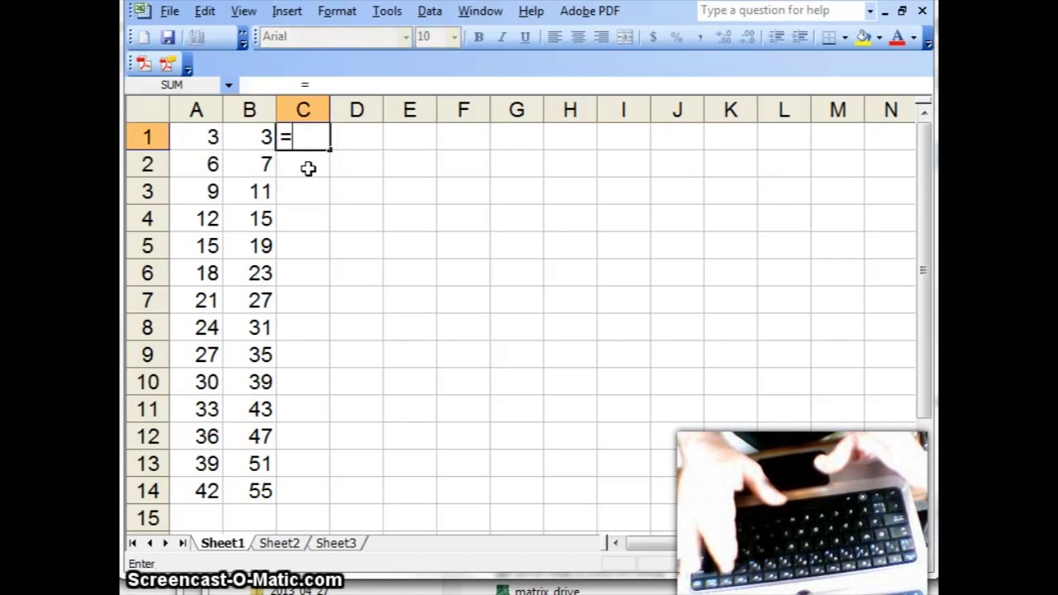
type("a1")
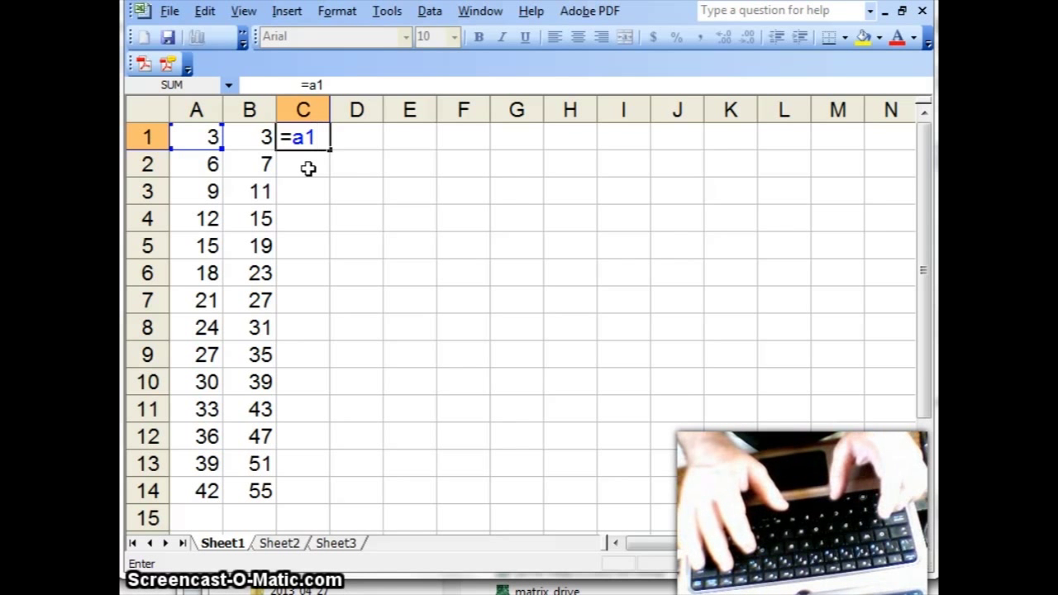
type("+")
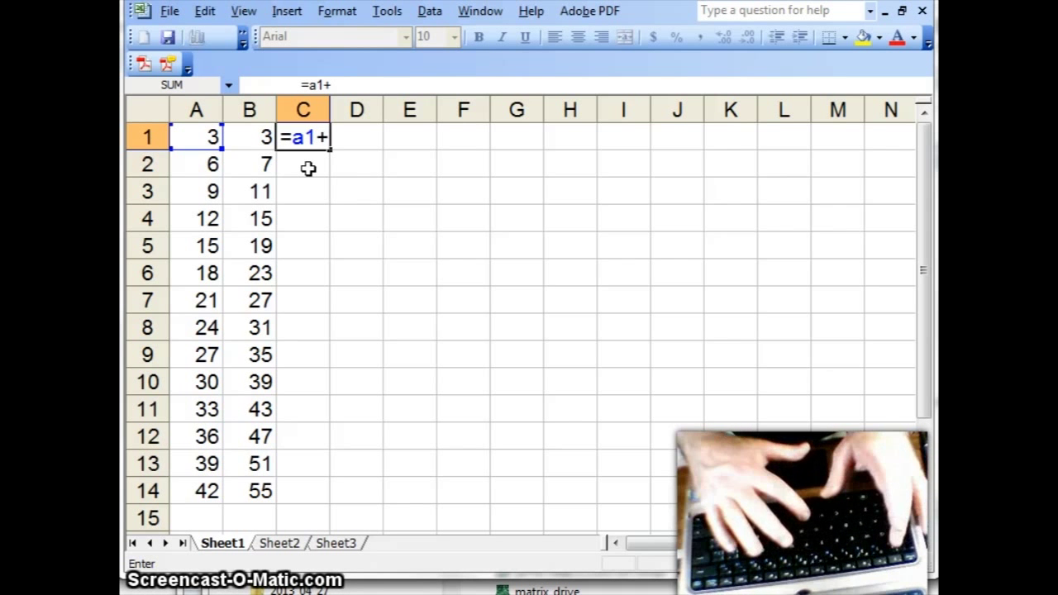
type("b1")
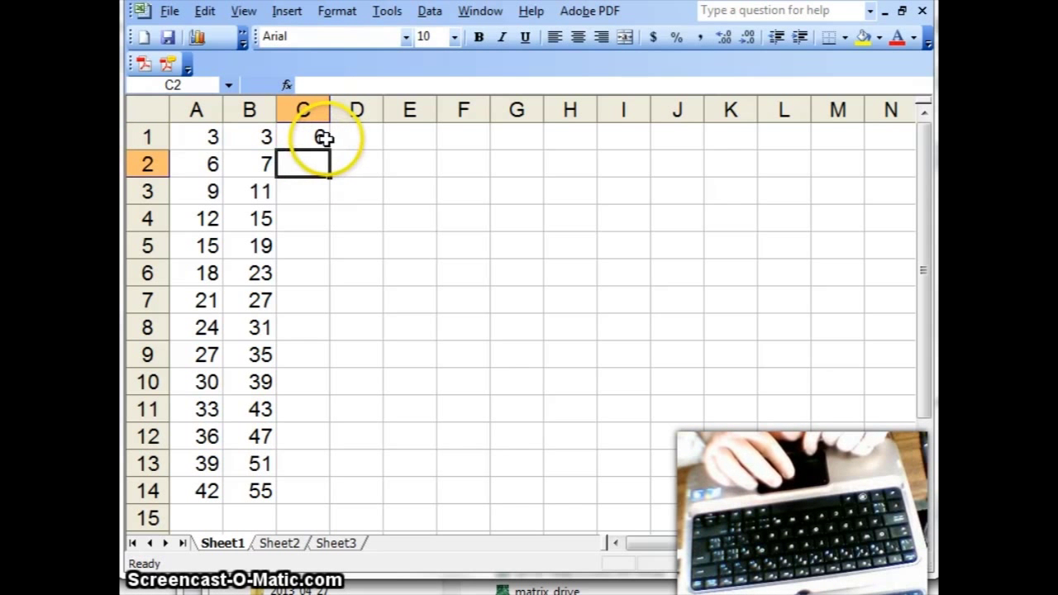
right_click(301, 136)
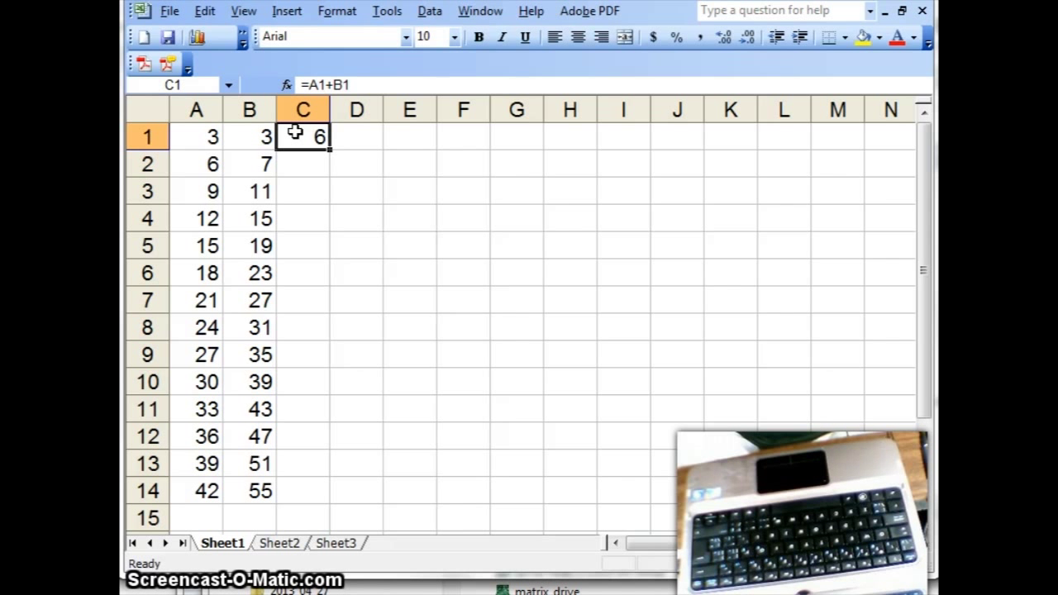
Copy the sum formula from C2 into C3 so it shows 20, then clear the copy marquee.
double_click(303, 135)
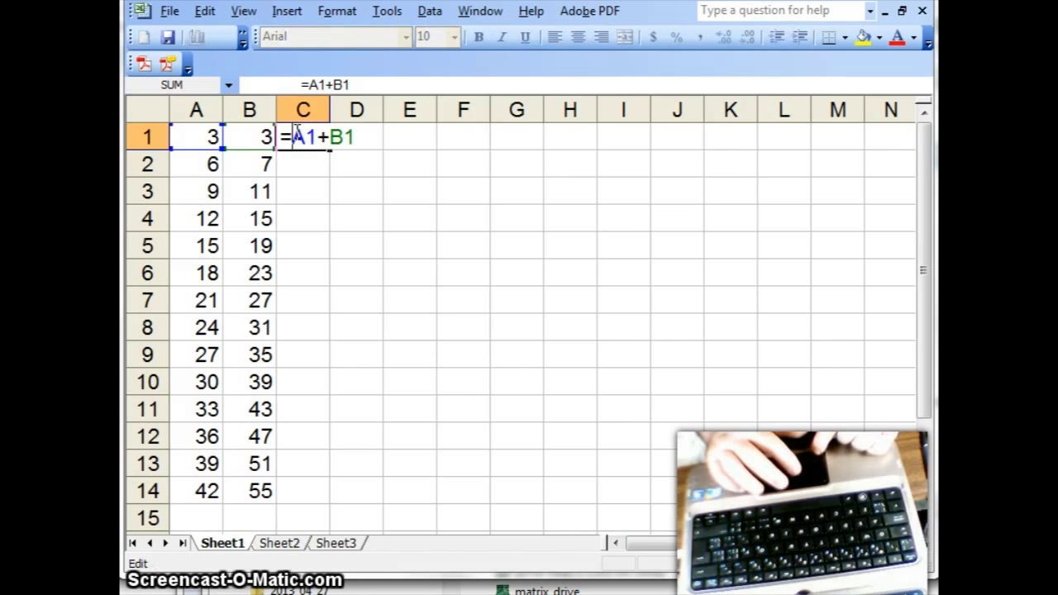
mouse_move(380, 214)
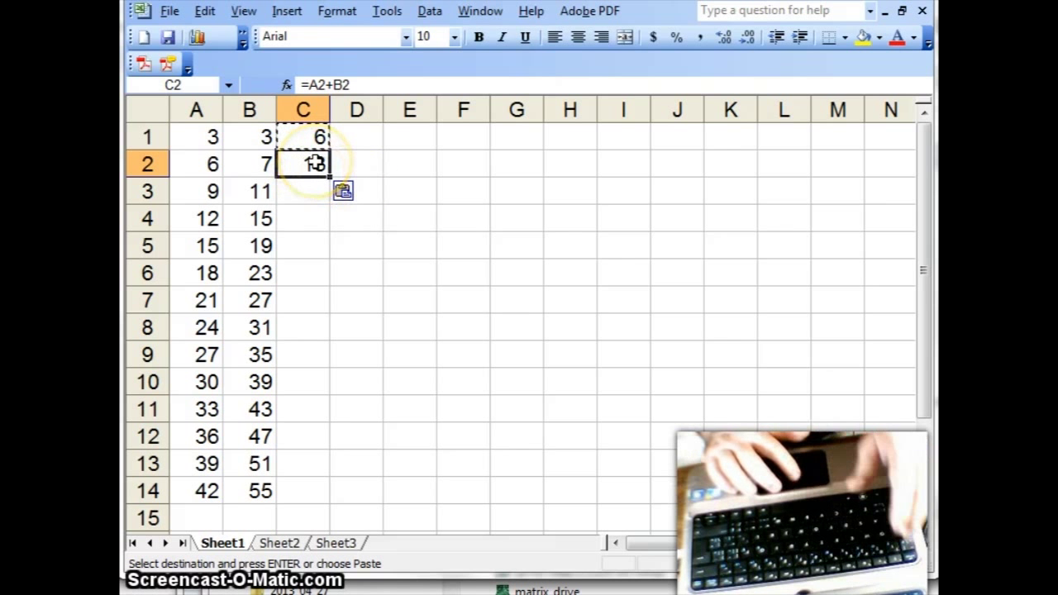
double_click(303, 164)
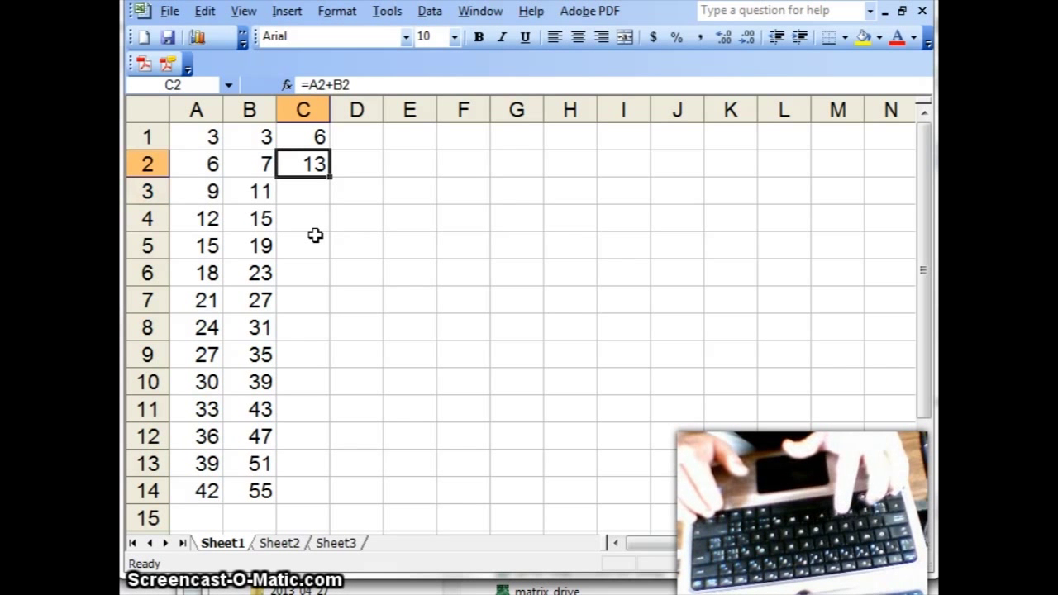
left_click(303, 192)
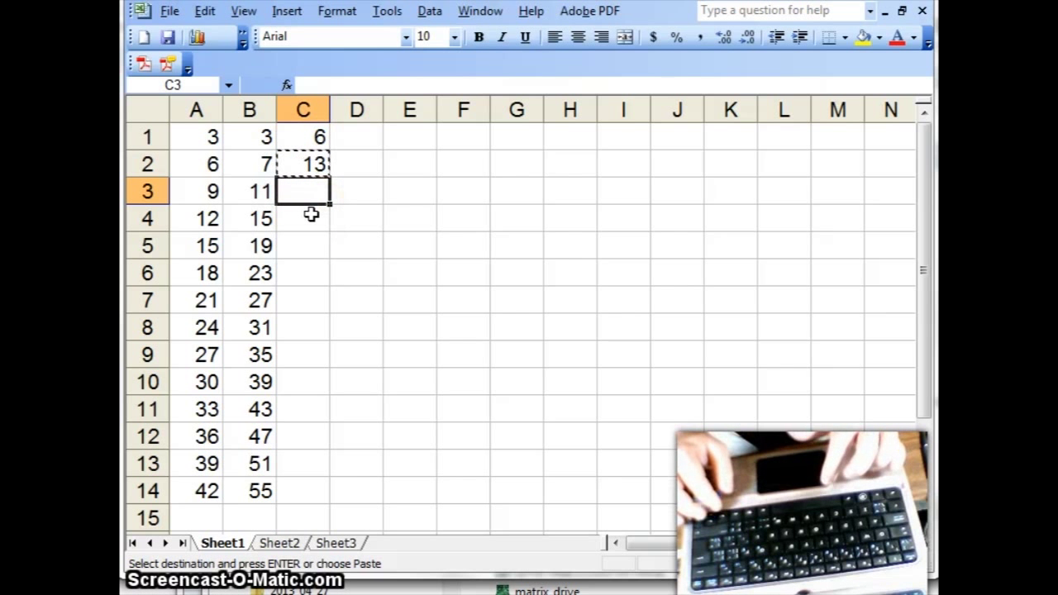
key("Enter")
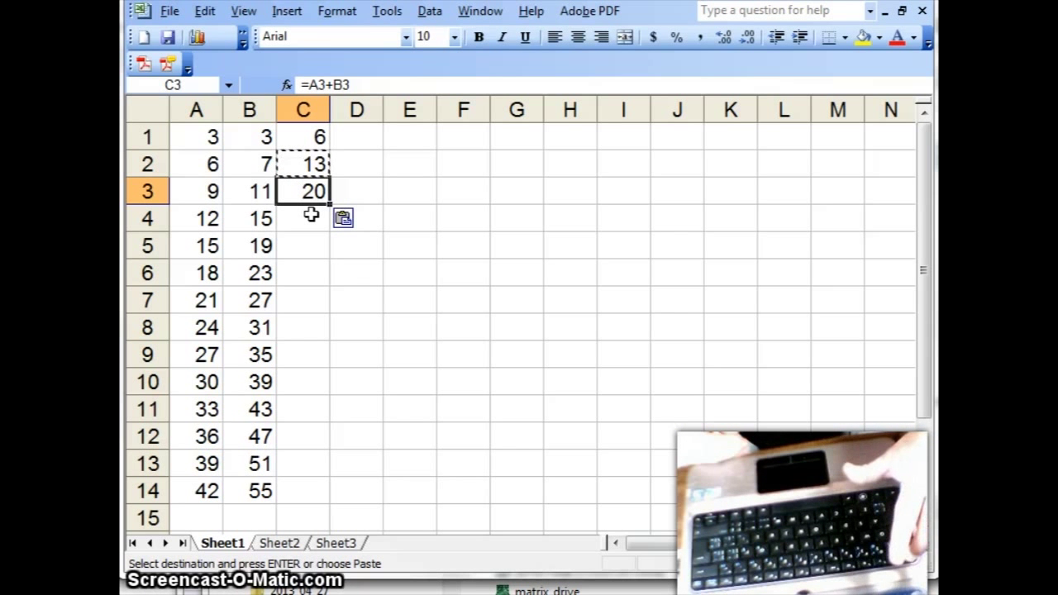
key("Escape")
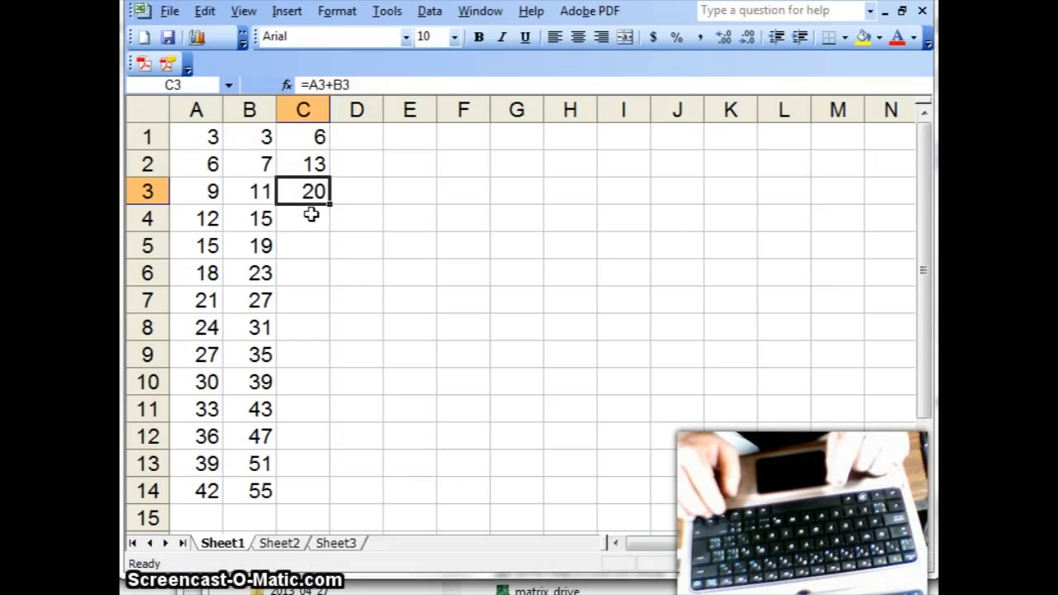
double_click(302, 192)
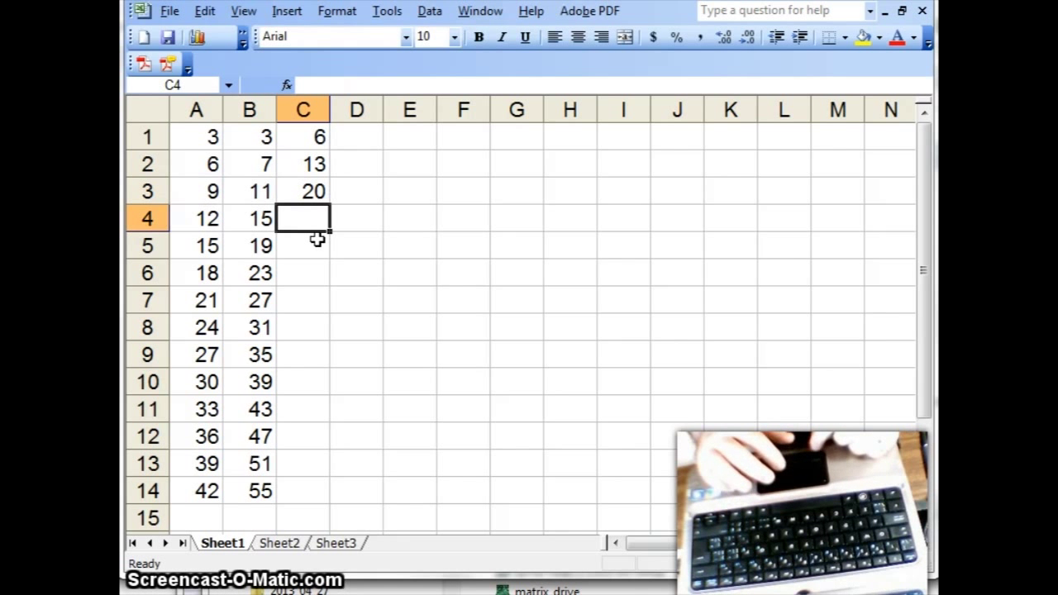
Fill the sum formula from C3 down to C14 (27 to 97) and check the C13 formula.
left_click(303, 192)
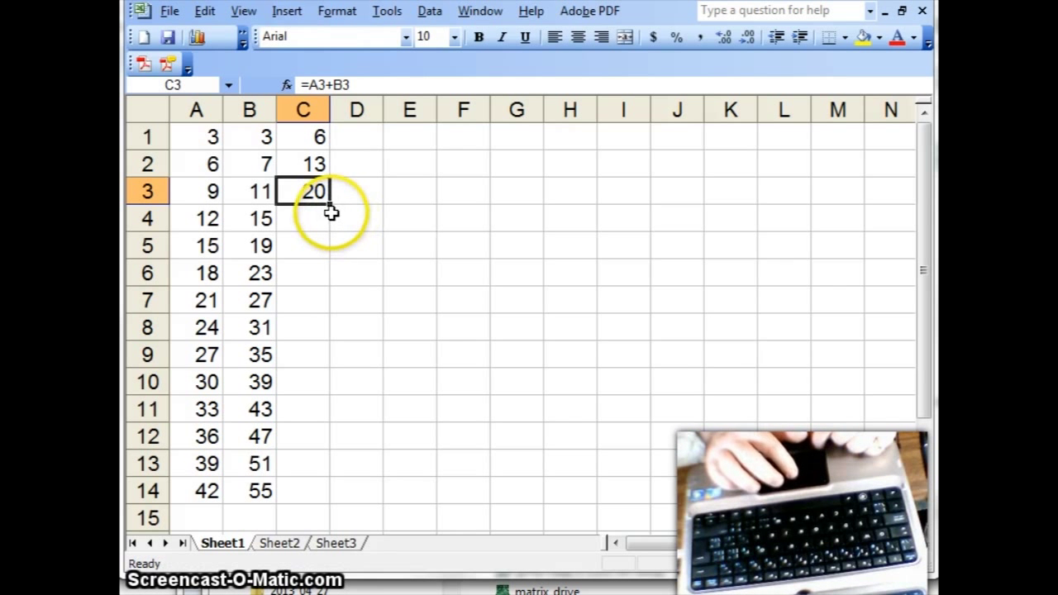
mouse_move(331, 202)
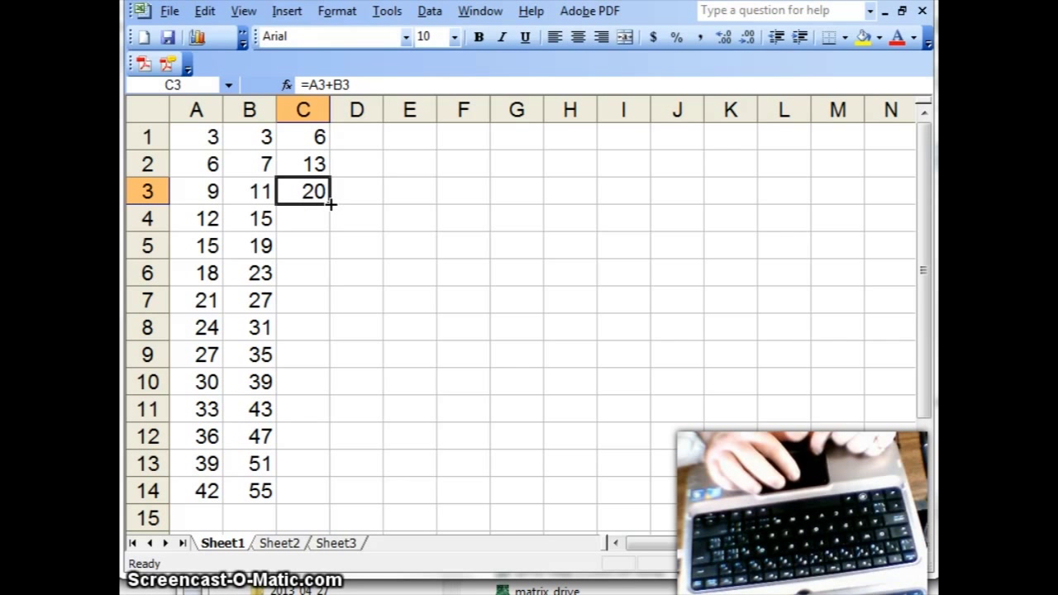
left_click_drag(329, 202, 329, 496)
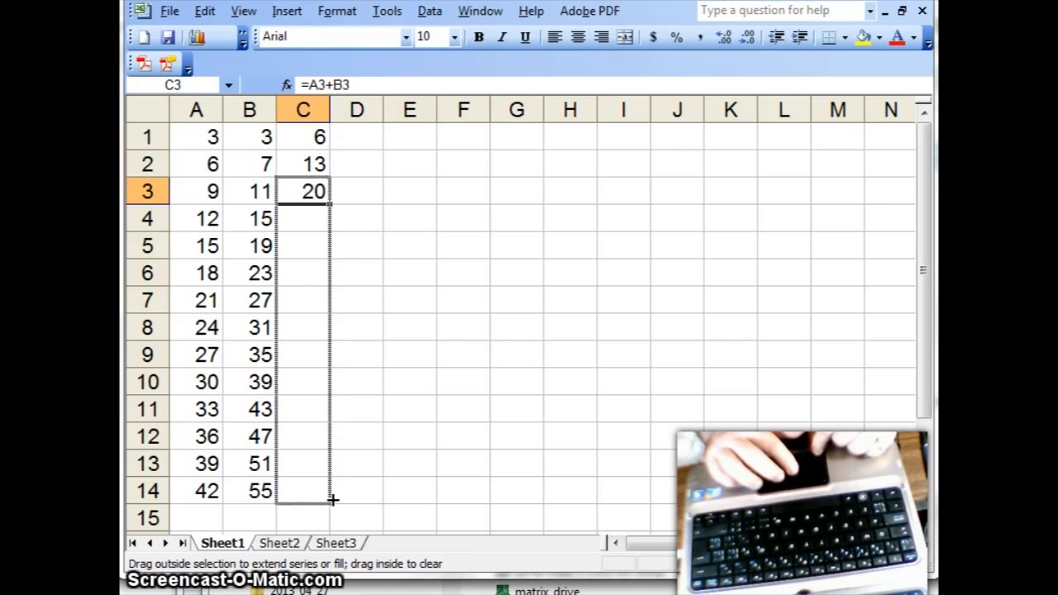
left_click_drag(301, 192, 300, 492)
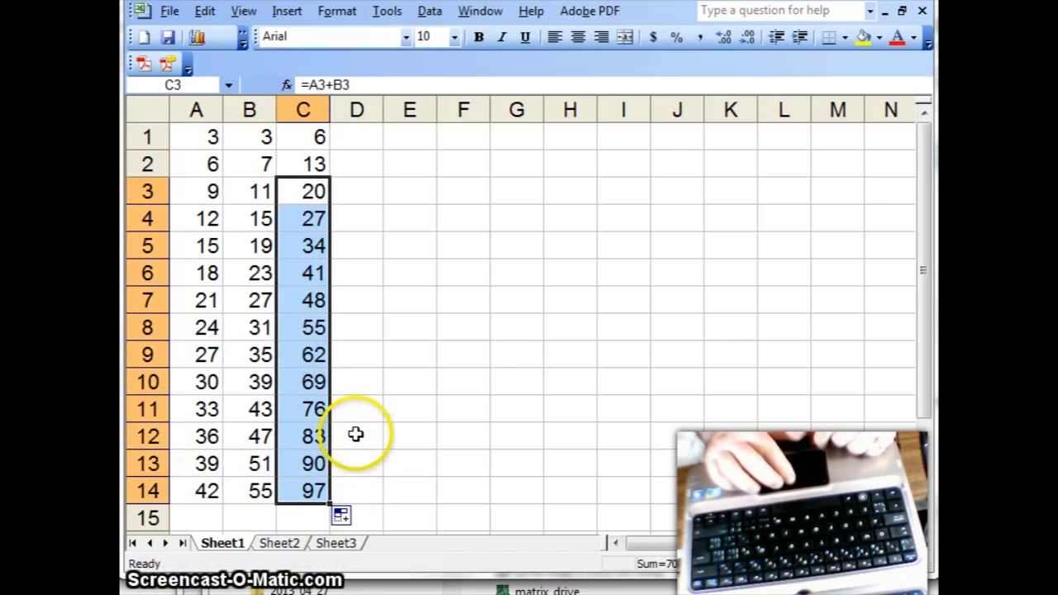
double_click(302, 436)
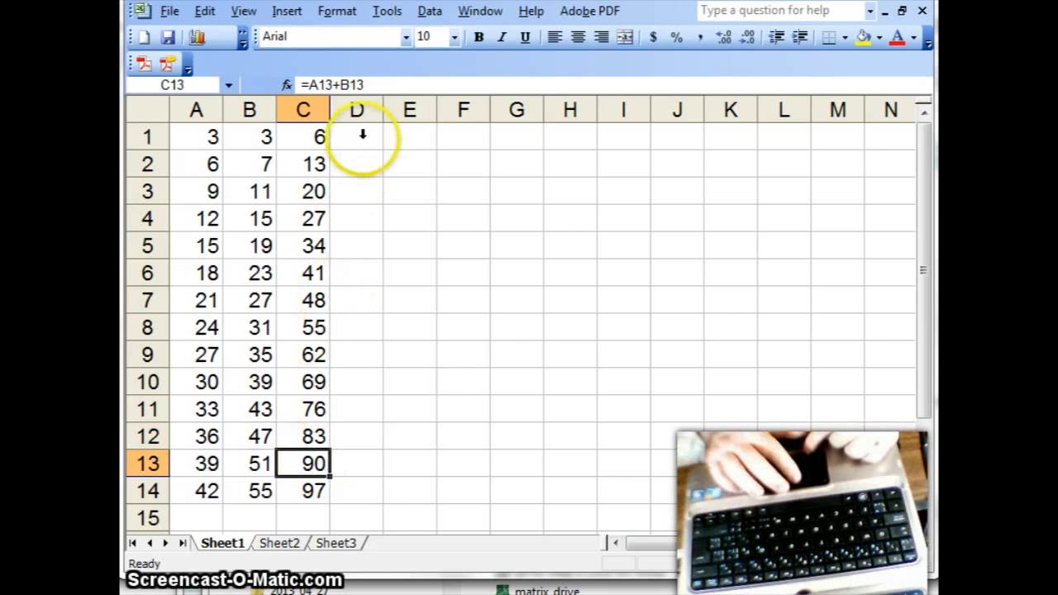
Enter the product formula =A*B in D1 and fill it down to D14 (9 up to 2310).
left_click(357, 136)
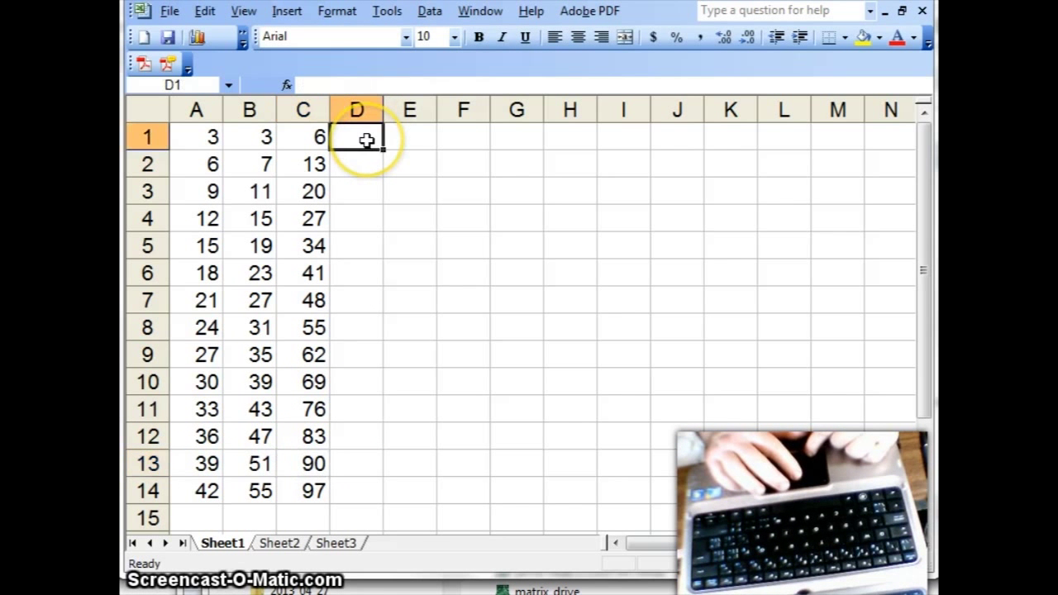
mouse_move(429, 242)
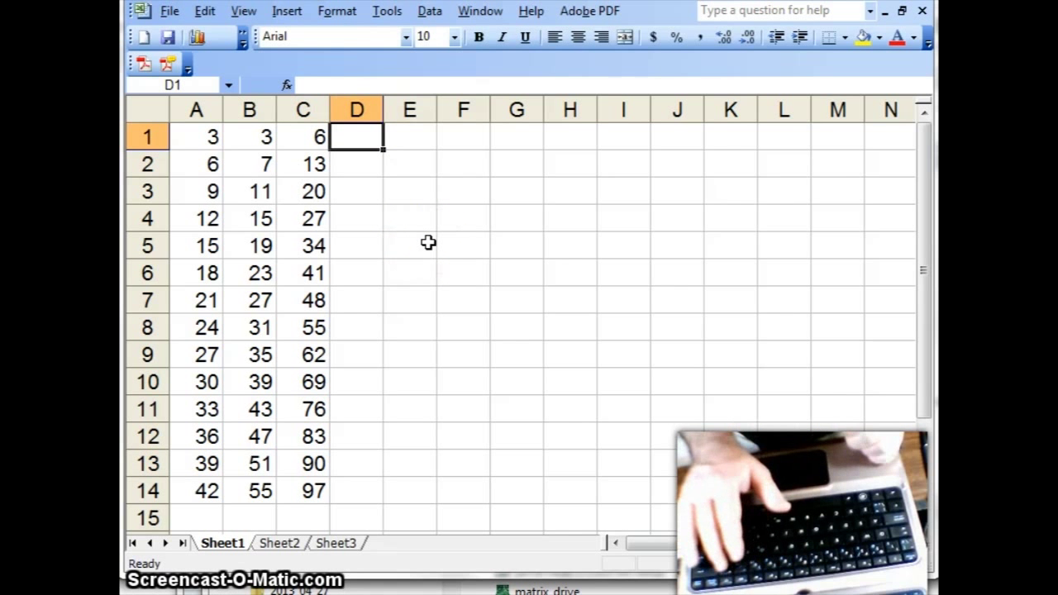
type("=")
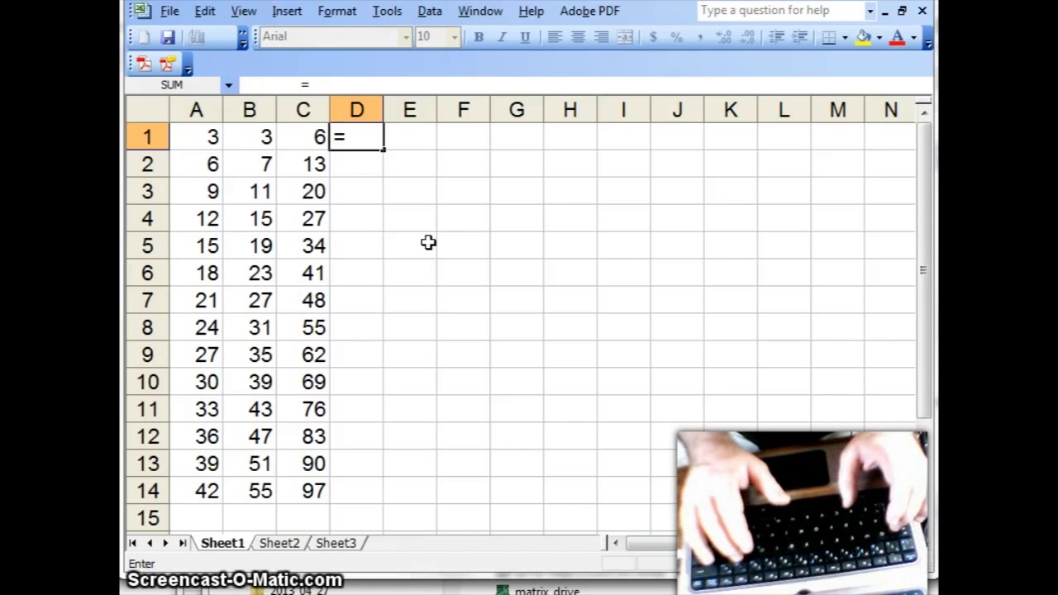
type("a3")
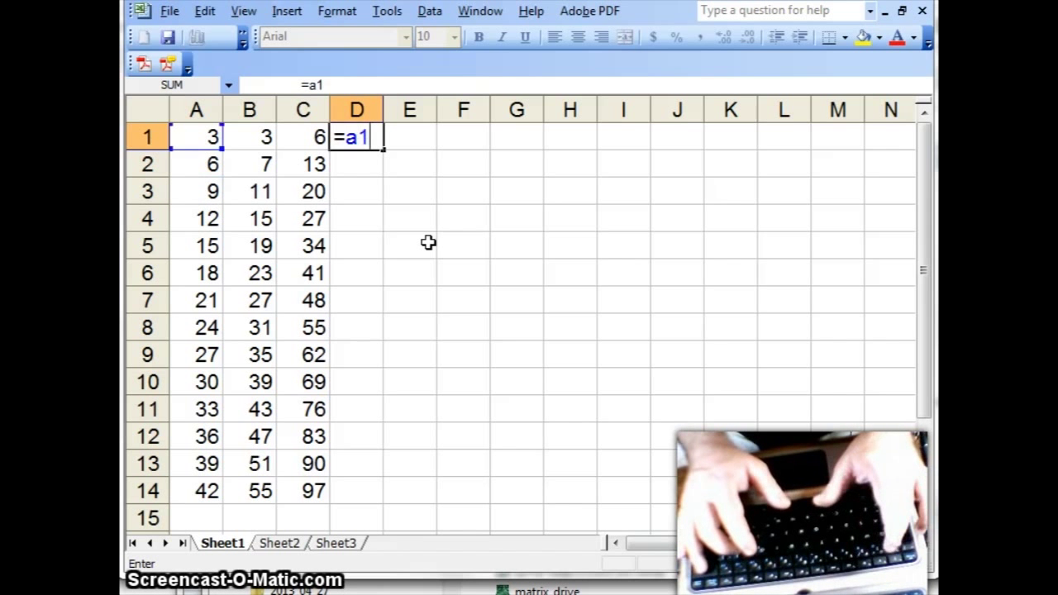
type("*b1")
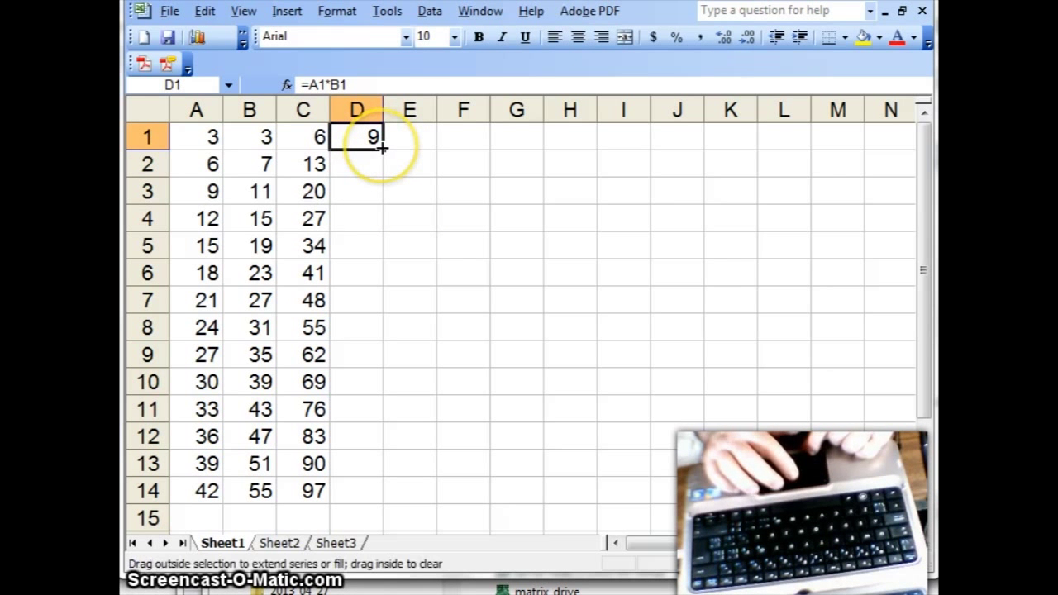
left_click_drag(380, 147, 381, 446)
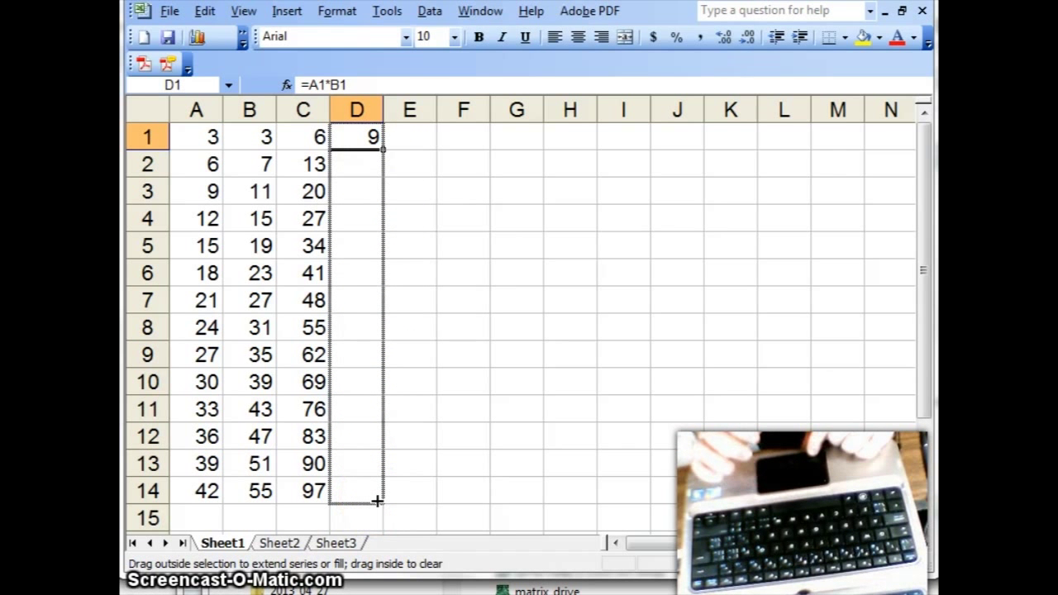
left_click_drag(357, 136, 358, 489)
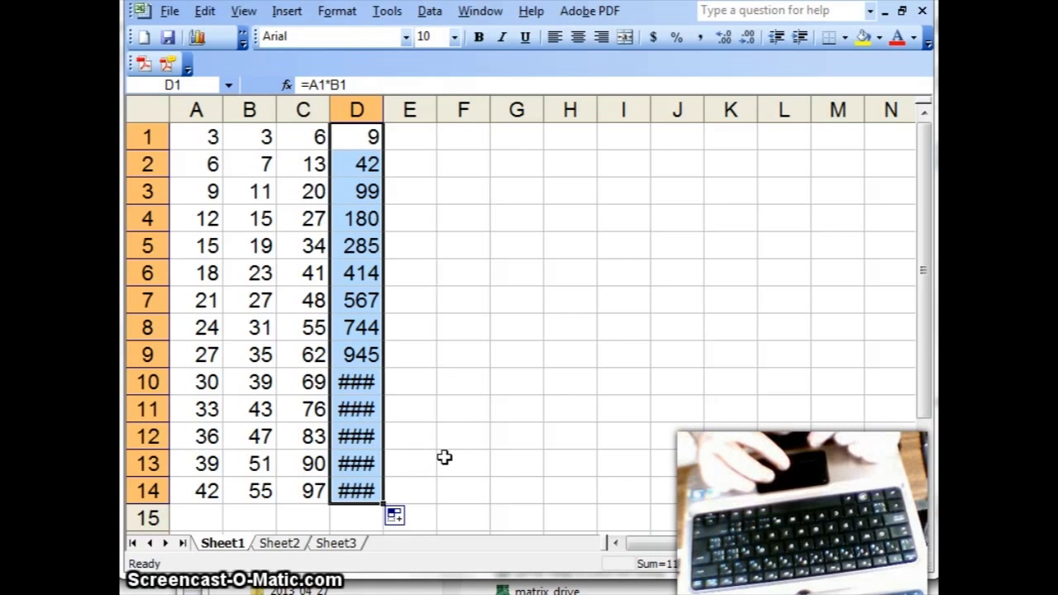
mouse_move(384, 109)
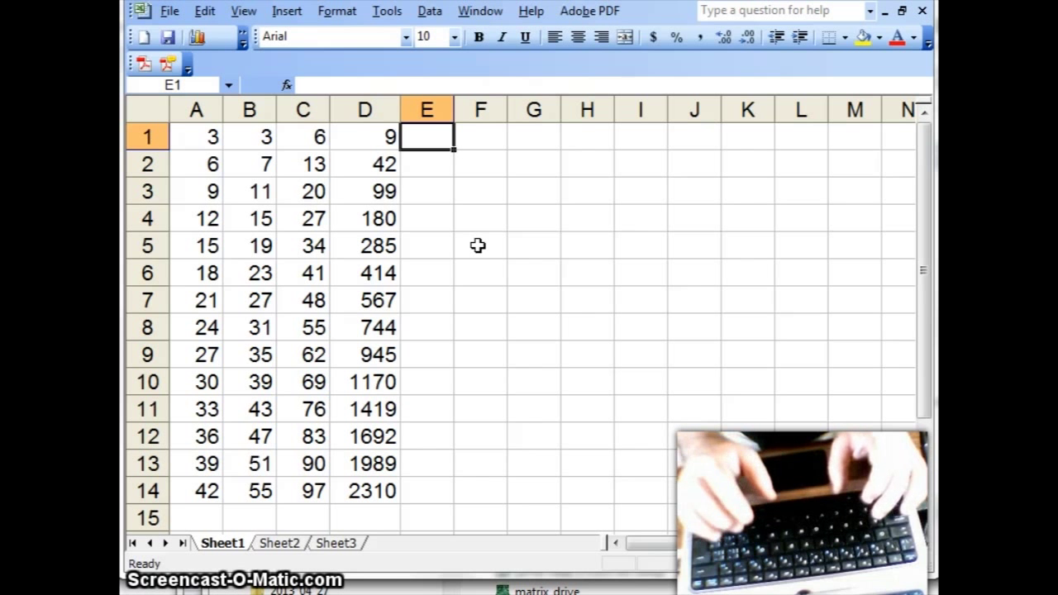
Try plain text a1/b1 and the greeting Hello, mom in E1, then clear the cell.
type("a1")
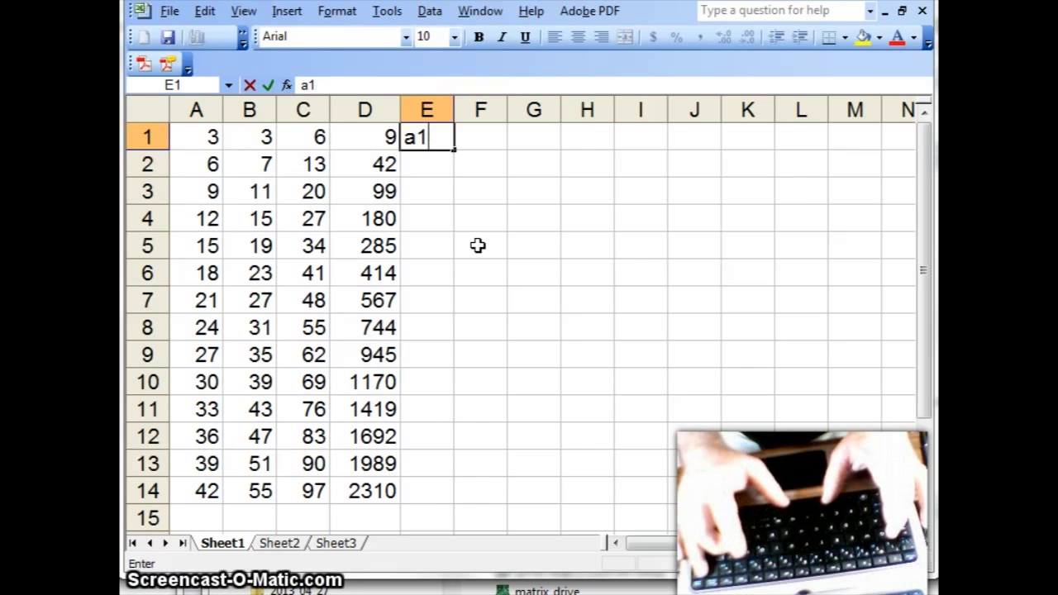
key("backspace")
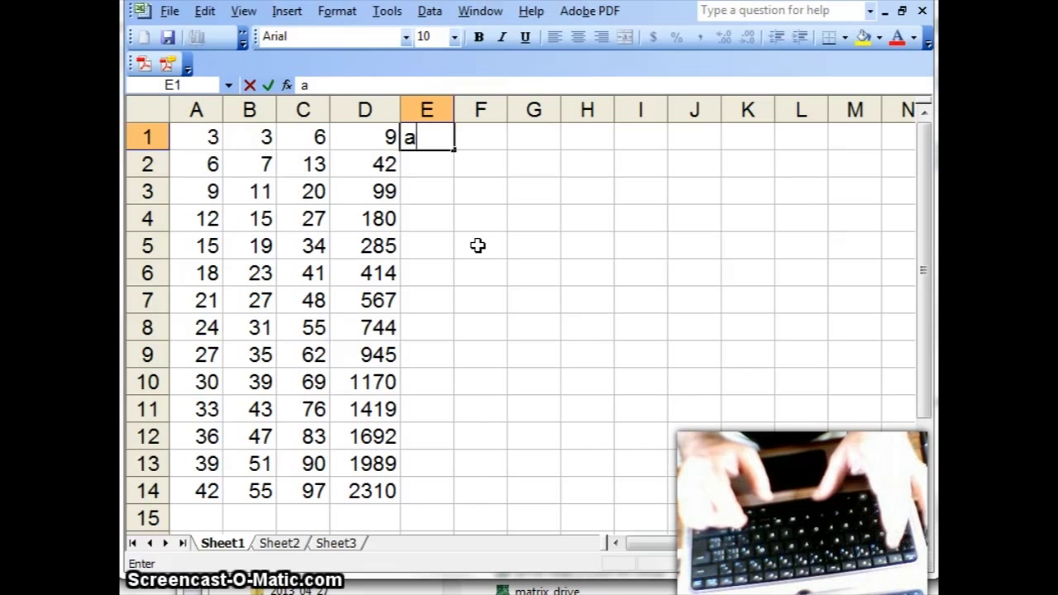
type("1/b1")
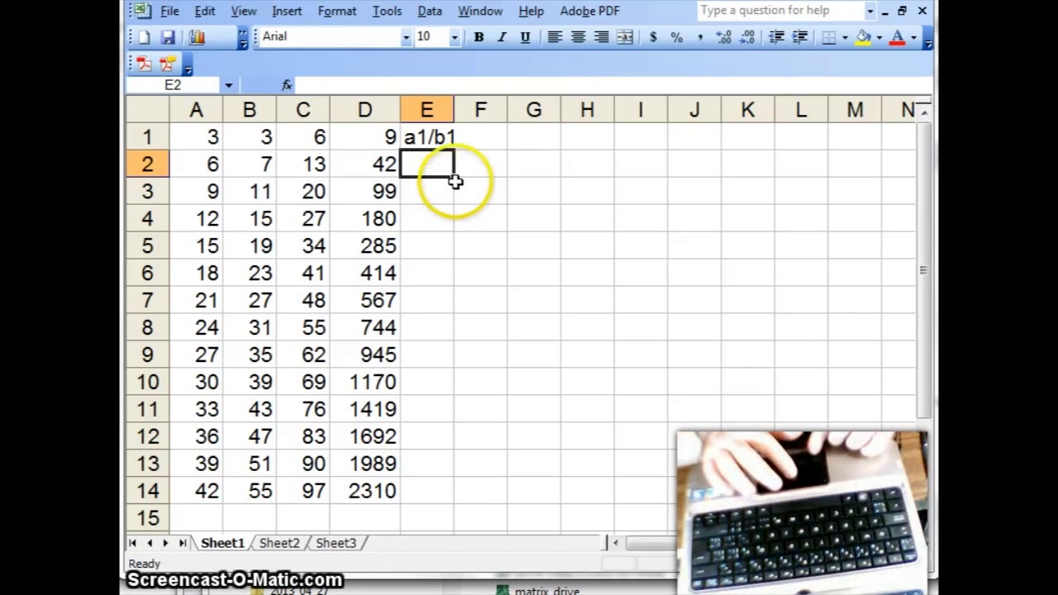
type("He")
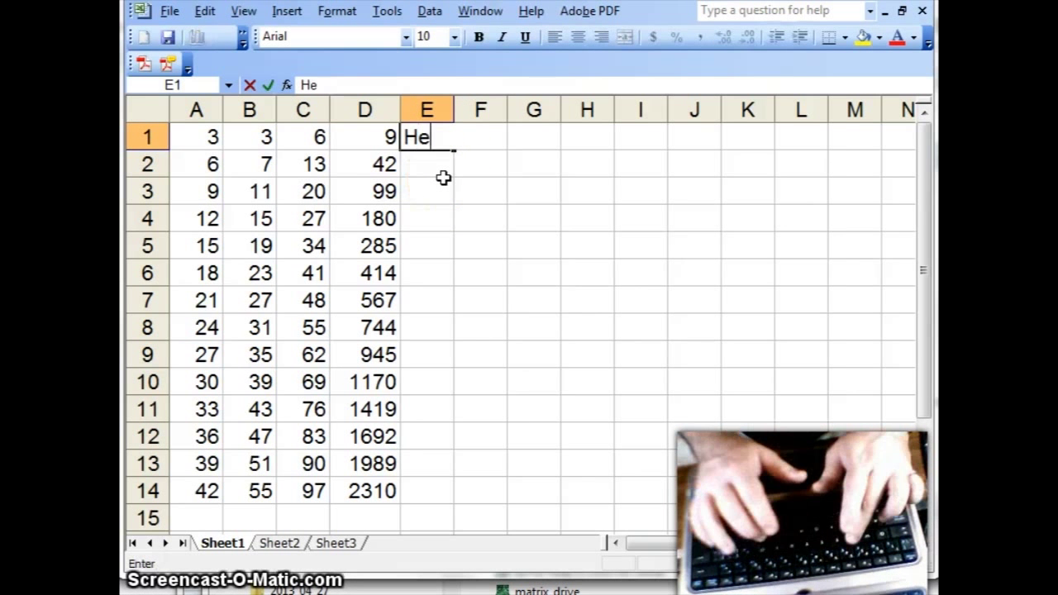
type("llo,")
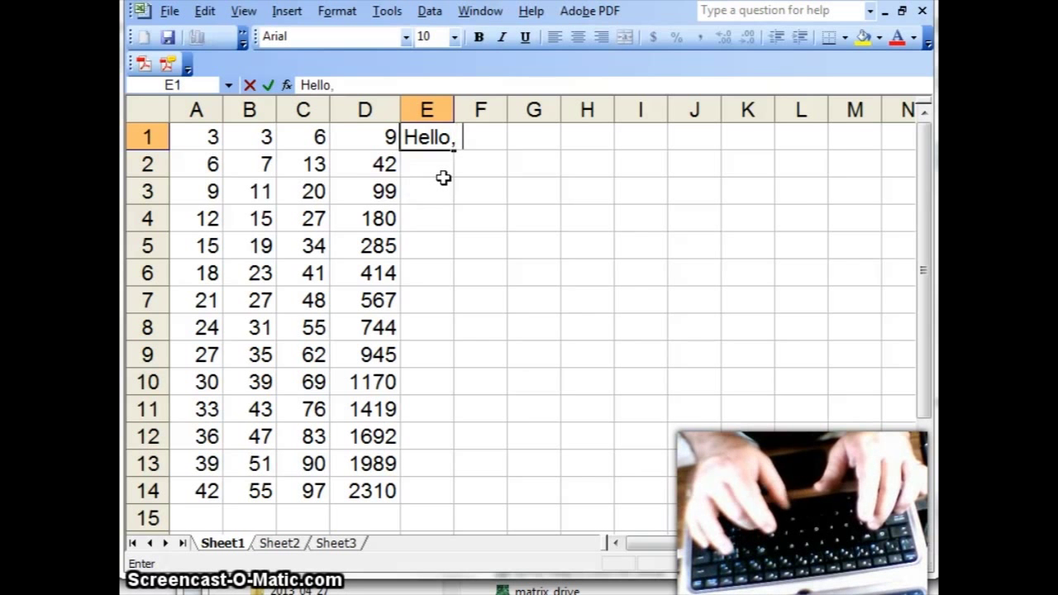
type("mom!")
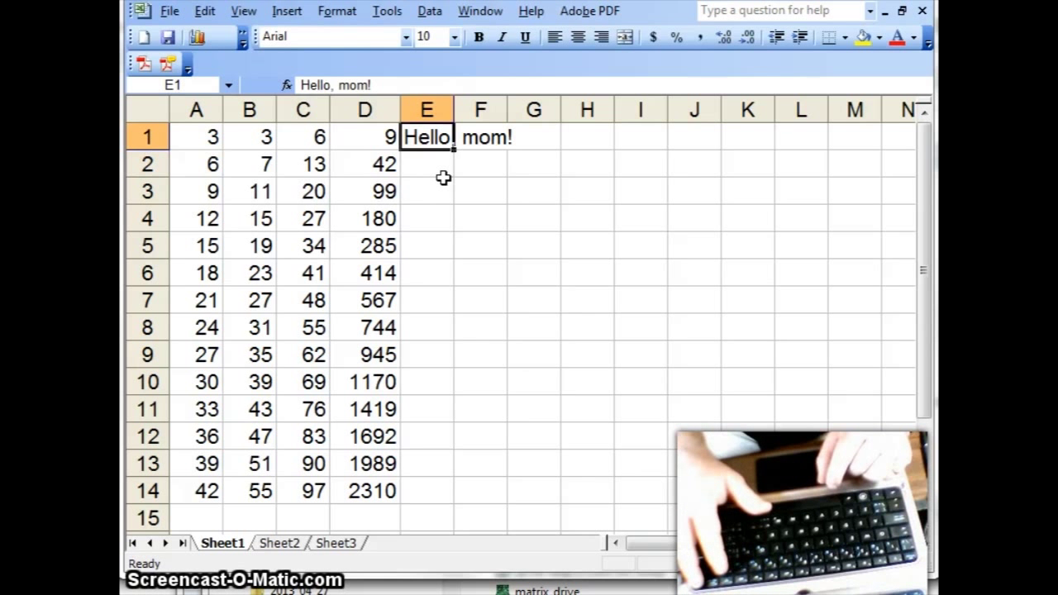
key("Delete")
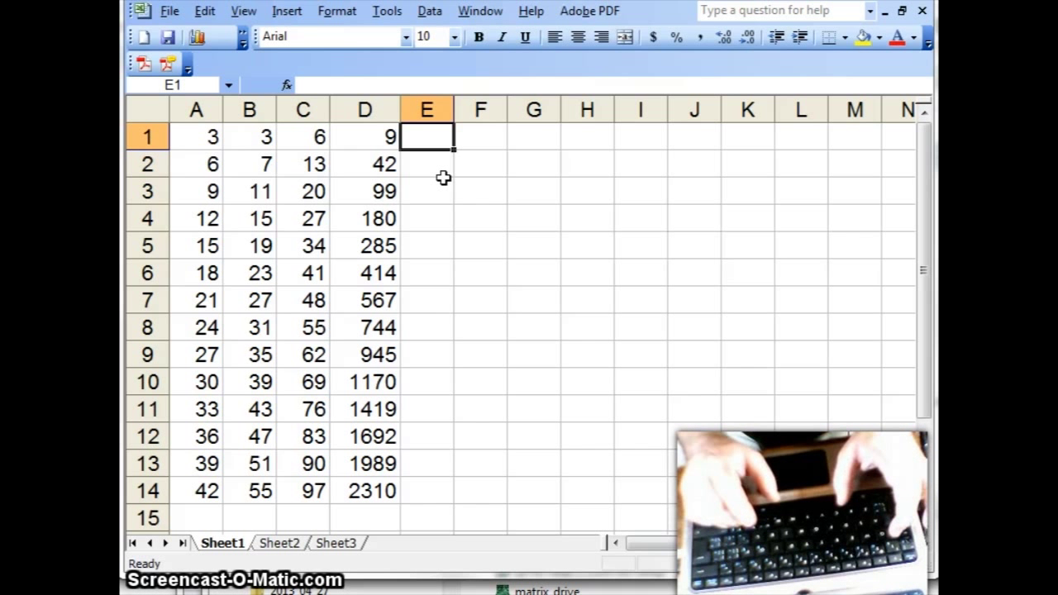
Enter the uncalculated text a3/b3 in E1 and begin a formula with =.
type("a")
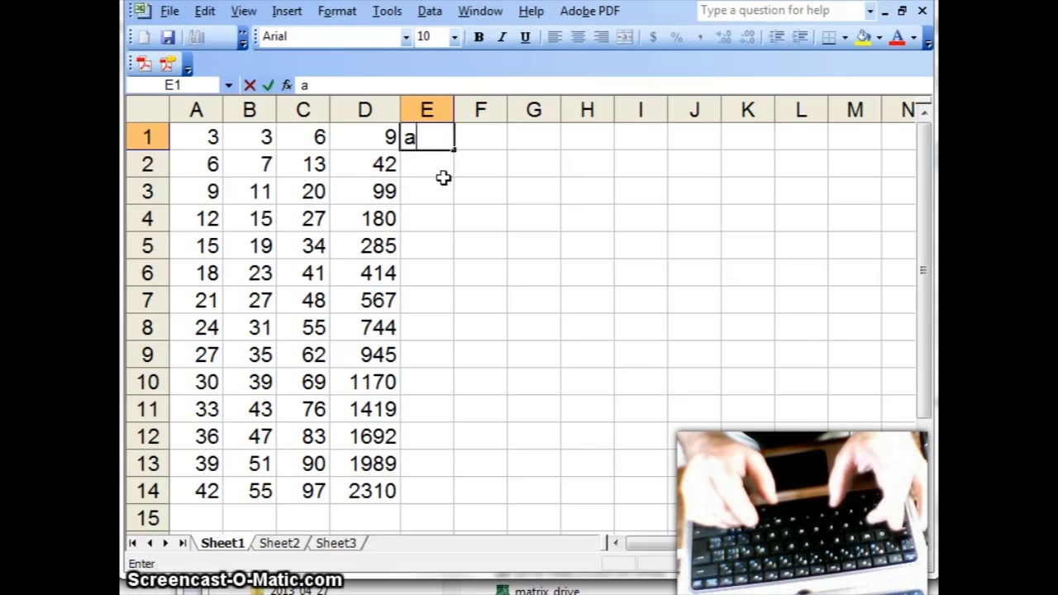
type("3/b")
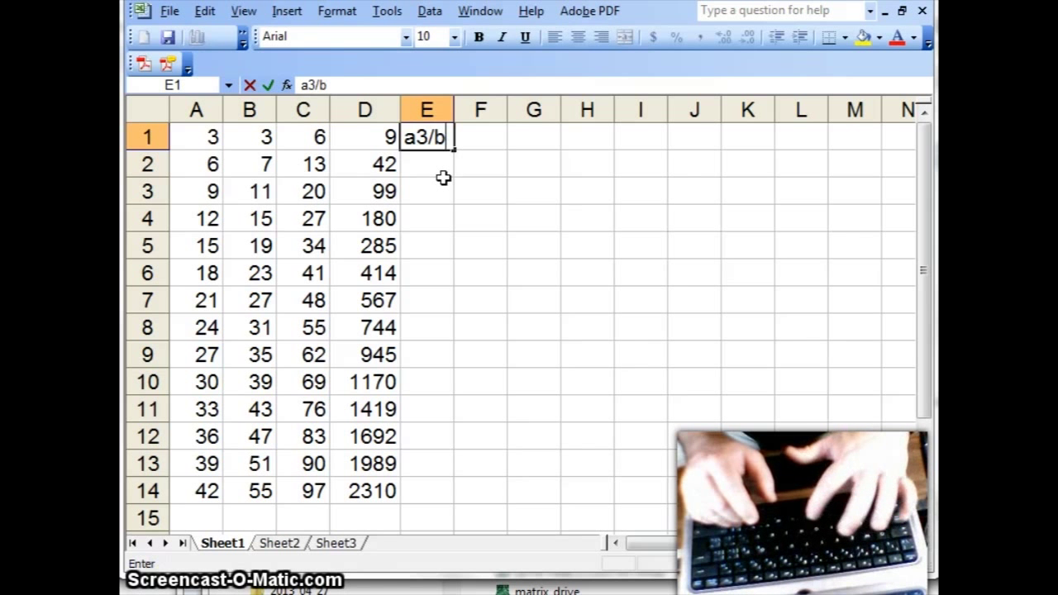
type("3")
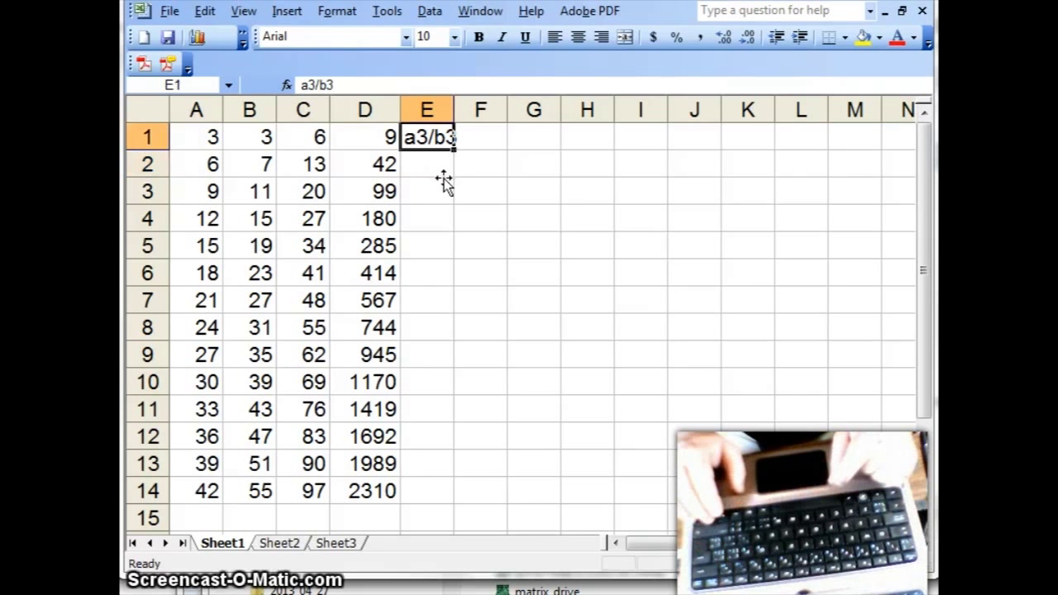
type("=")
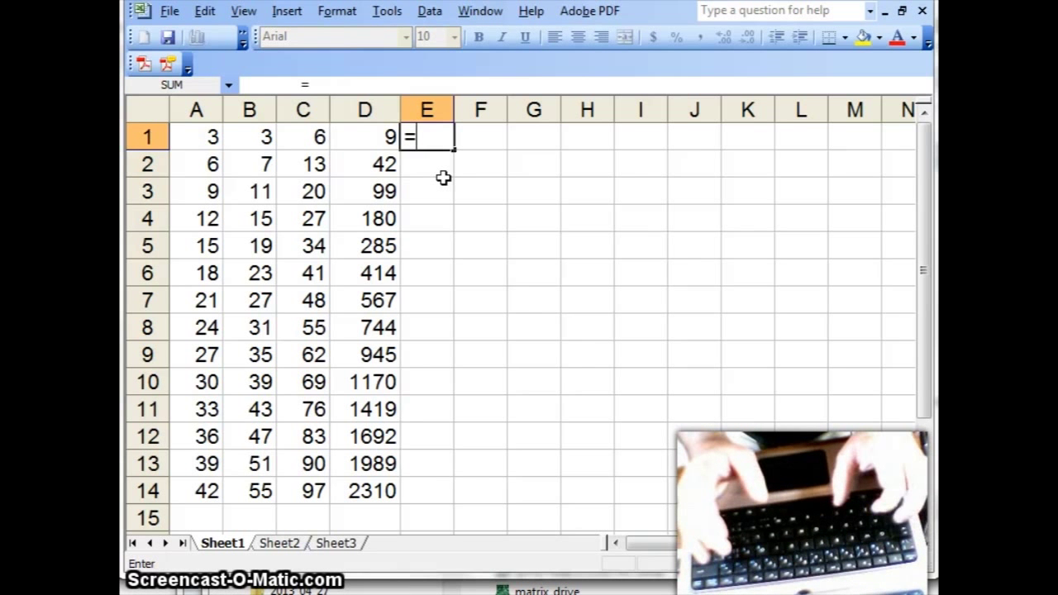
Enter =a1/b1 in E1, fill the ratio down to E14 and widen column E for full decimals.
type("a1/b")
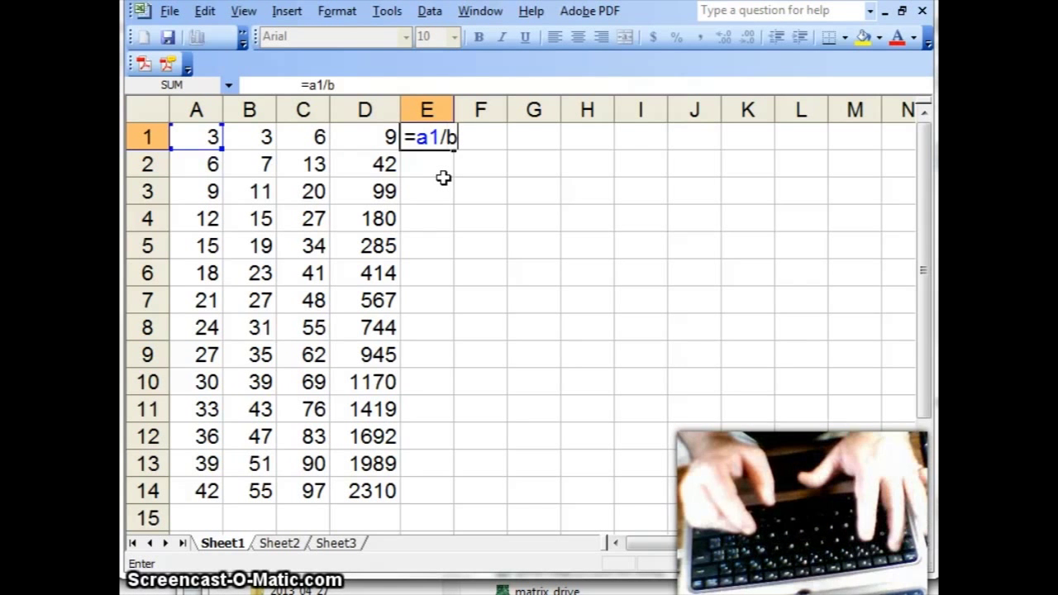
type("1")
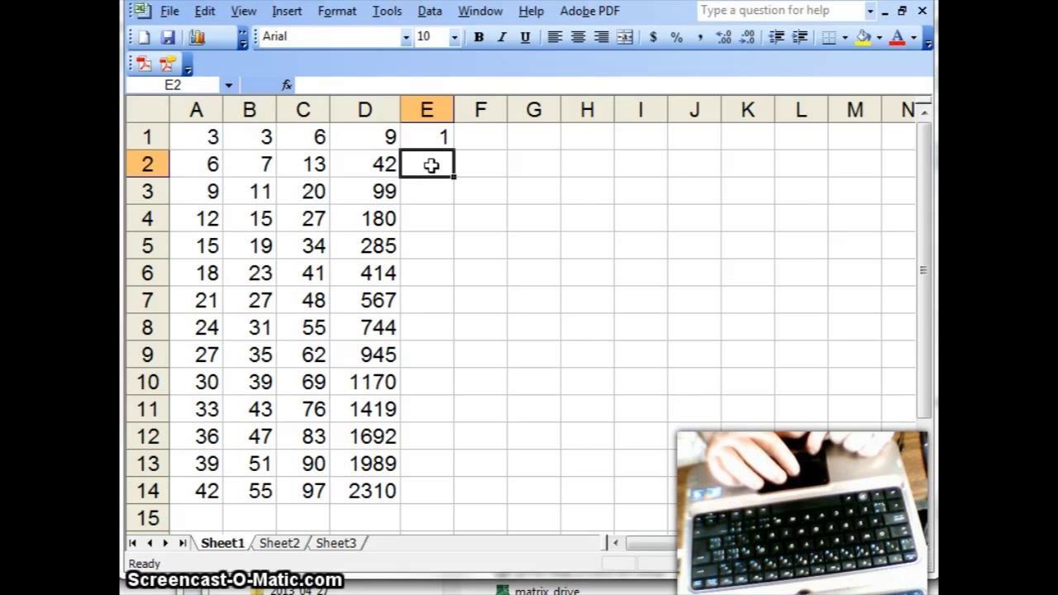
left_click(426, 135)
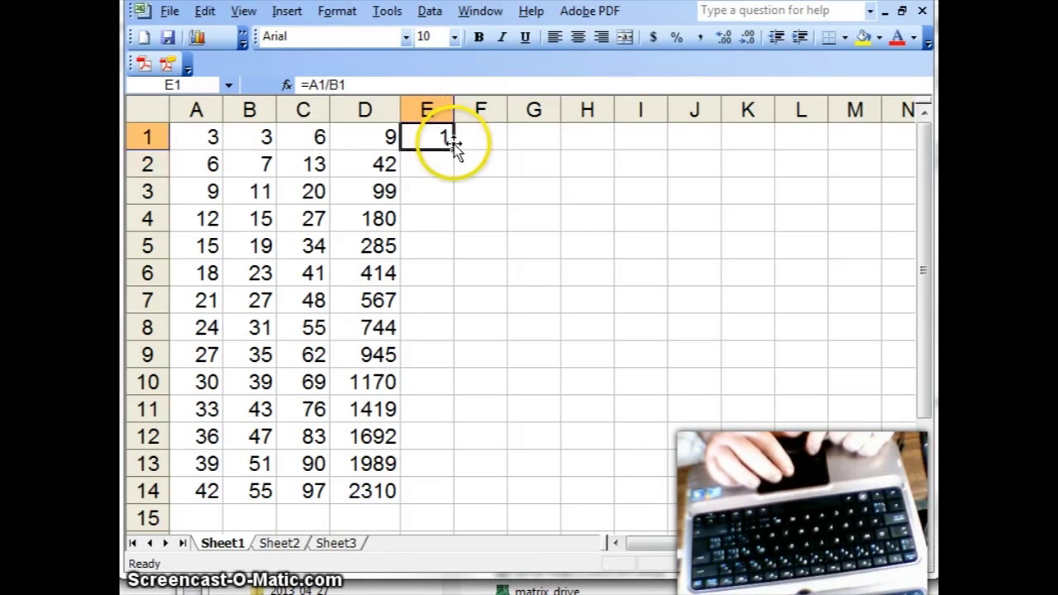
left_click_drag(450, 149, 460, 395)
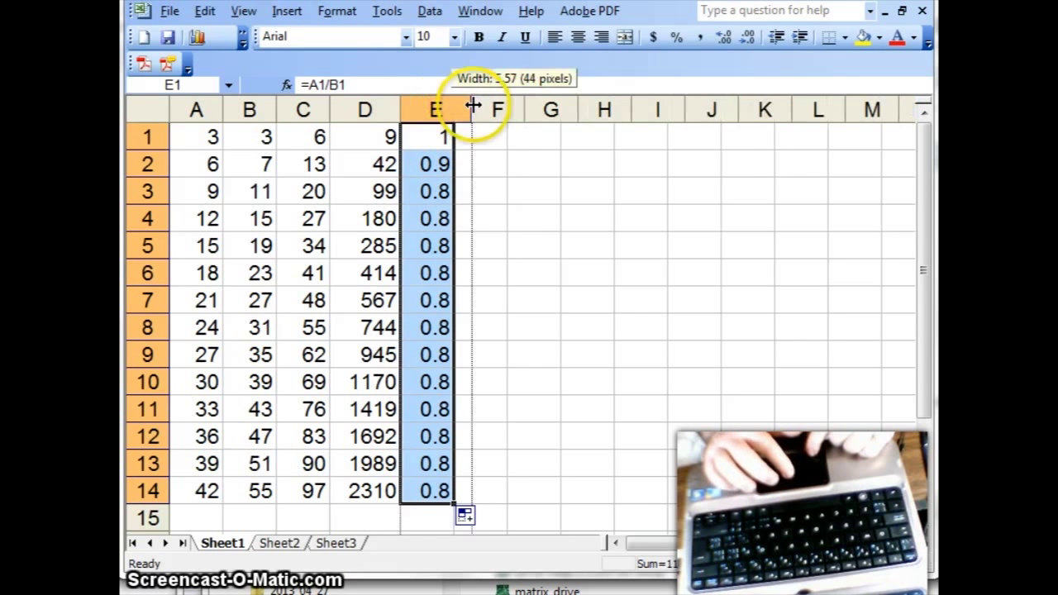
left_click_drag(473, 109, 533, 109)
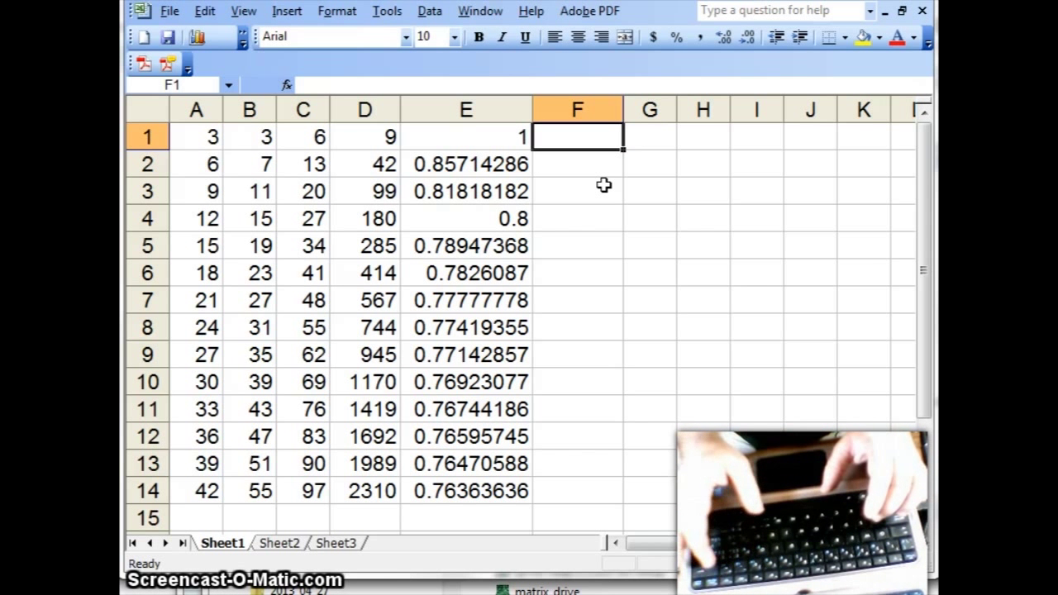
Start F1 with =a1*a1, then erase the multiplication back toward A1.
type("=")
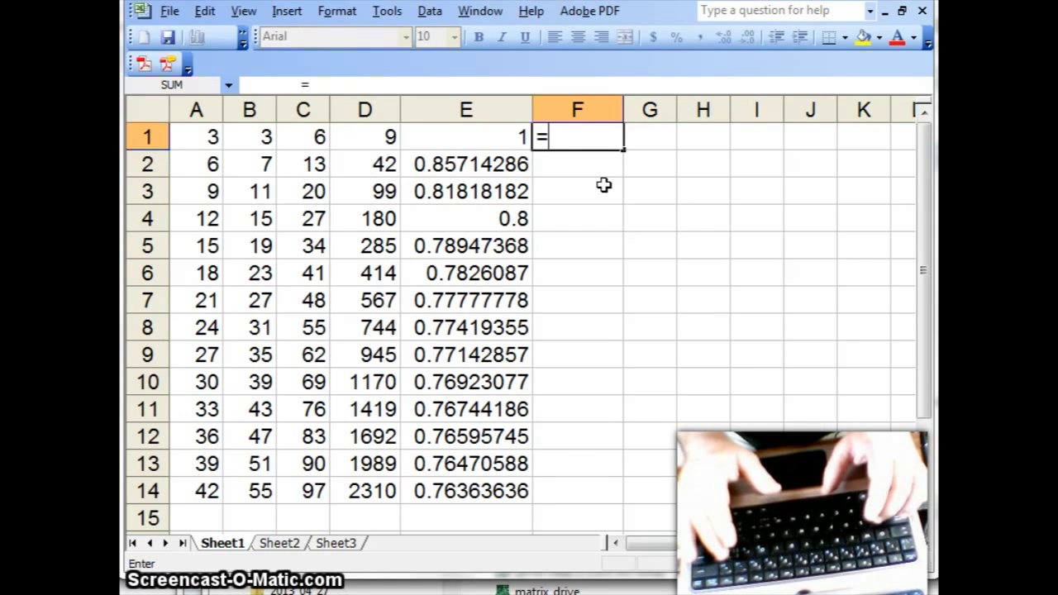
type("a1")
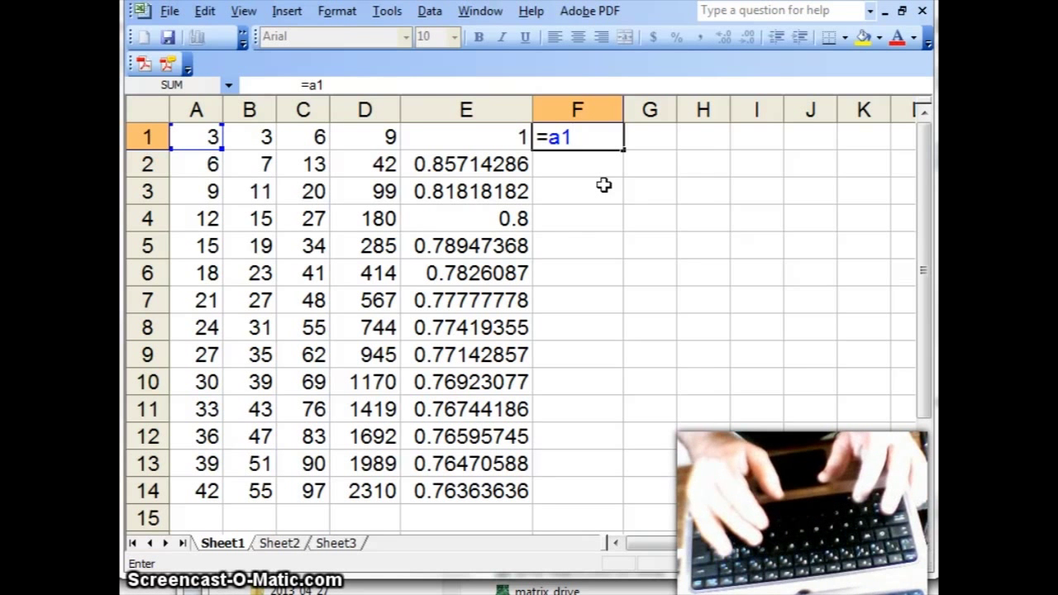
type("*a1")
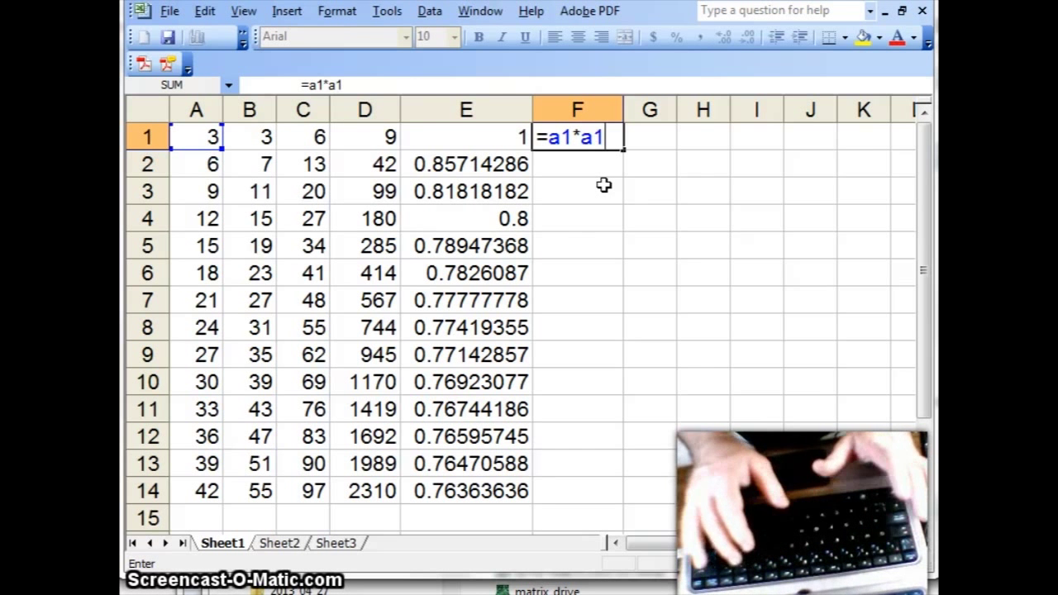
key("BackSpace")
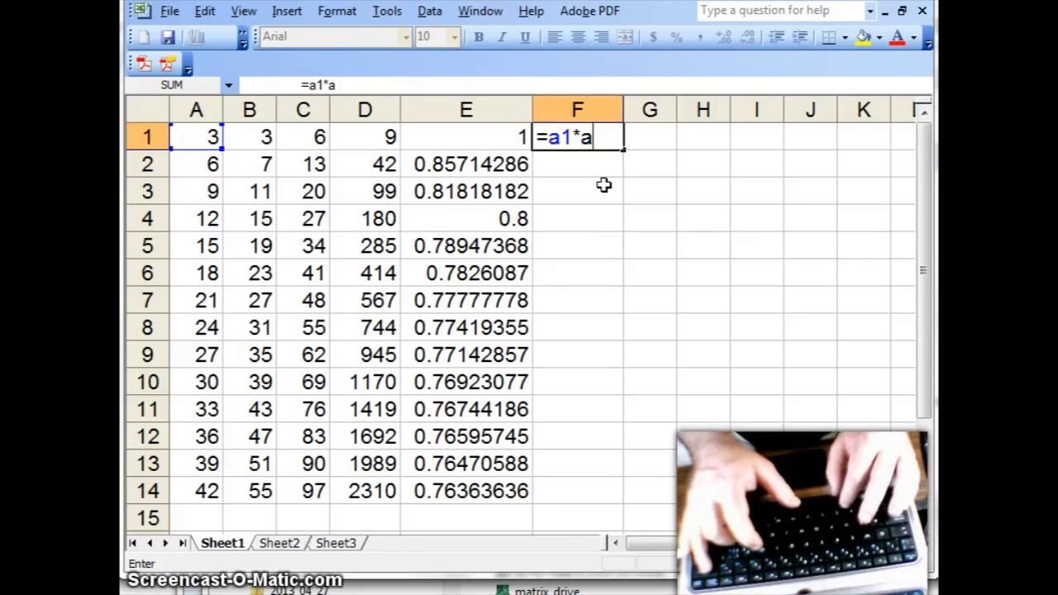
key("BackSpace")
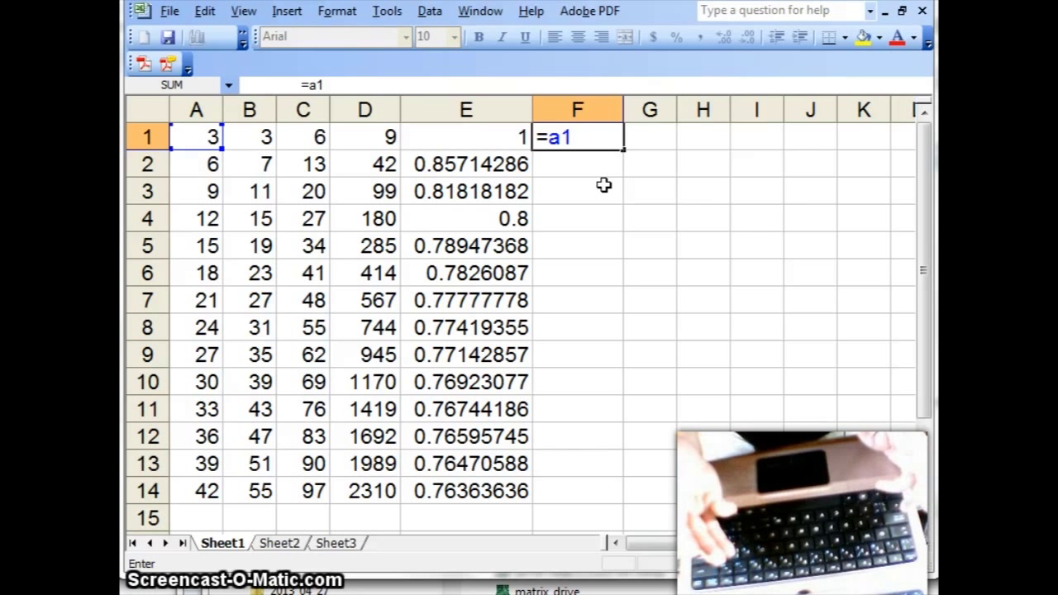
Finish F1 as =a1^2 so it shows 9, the square of A1.
type("^")
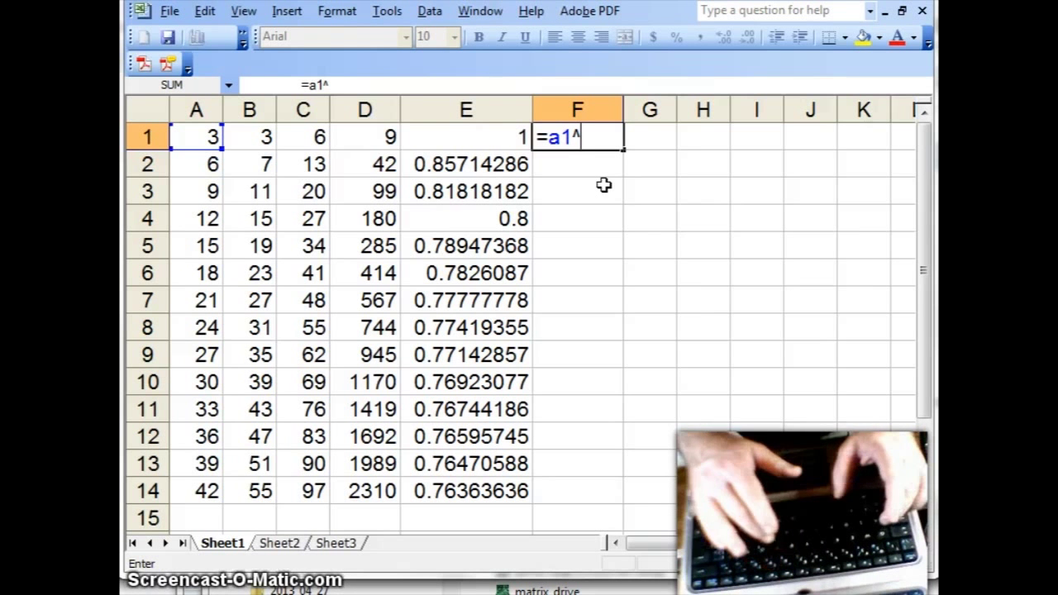
type("2")
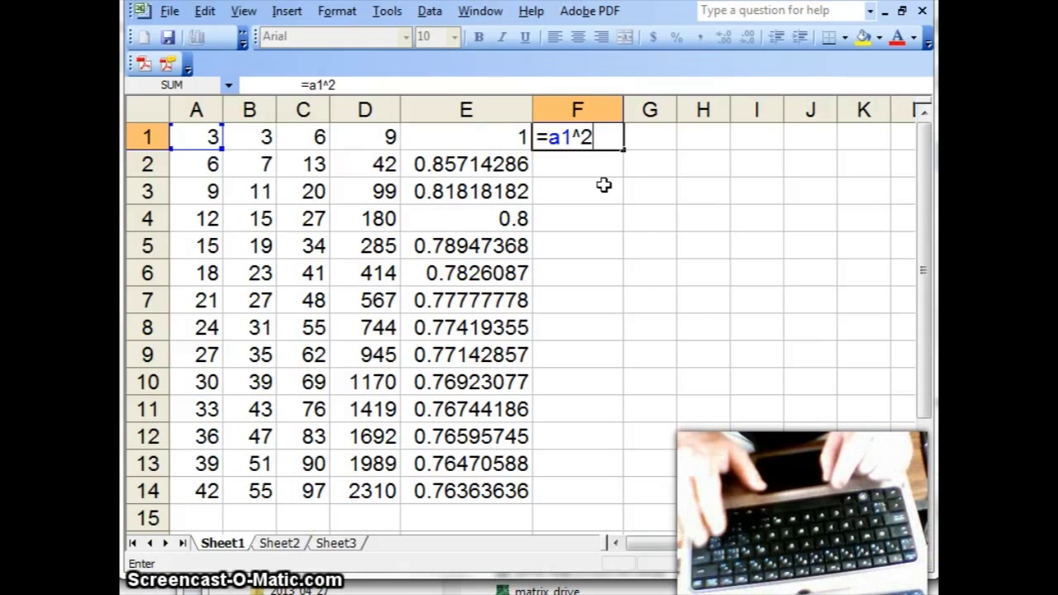
key("BackSpace")
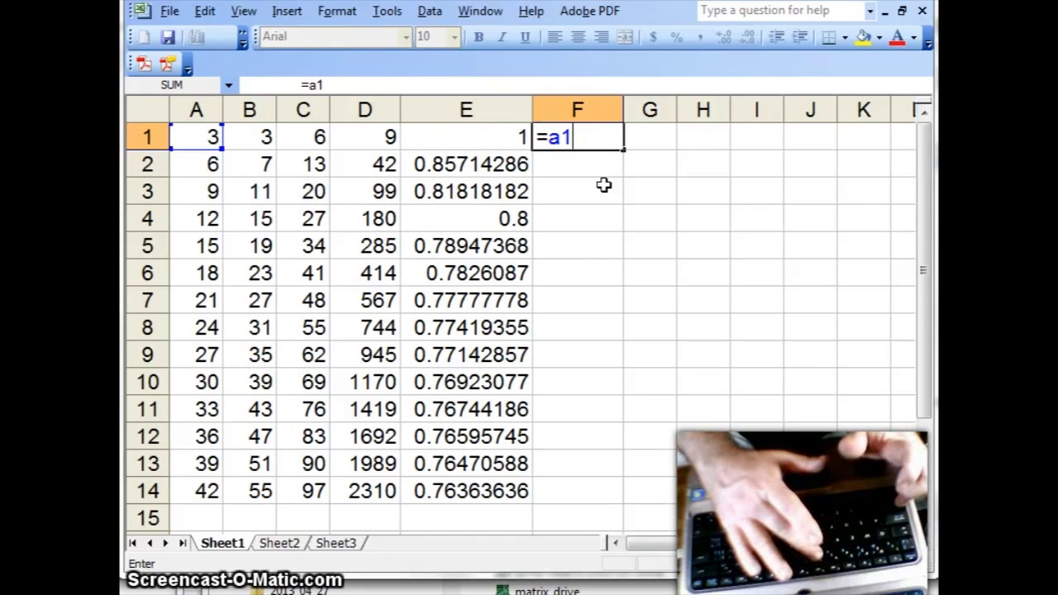
type("^")
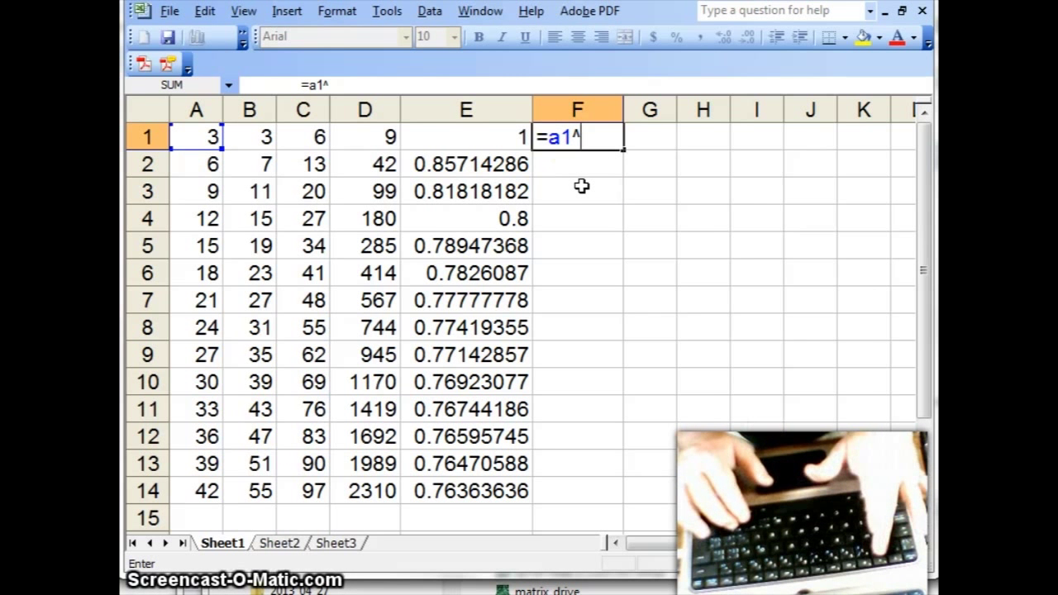
type("2")
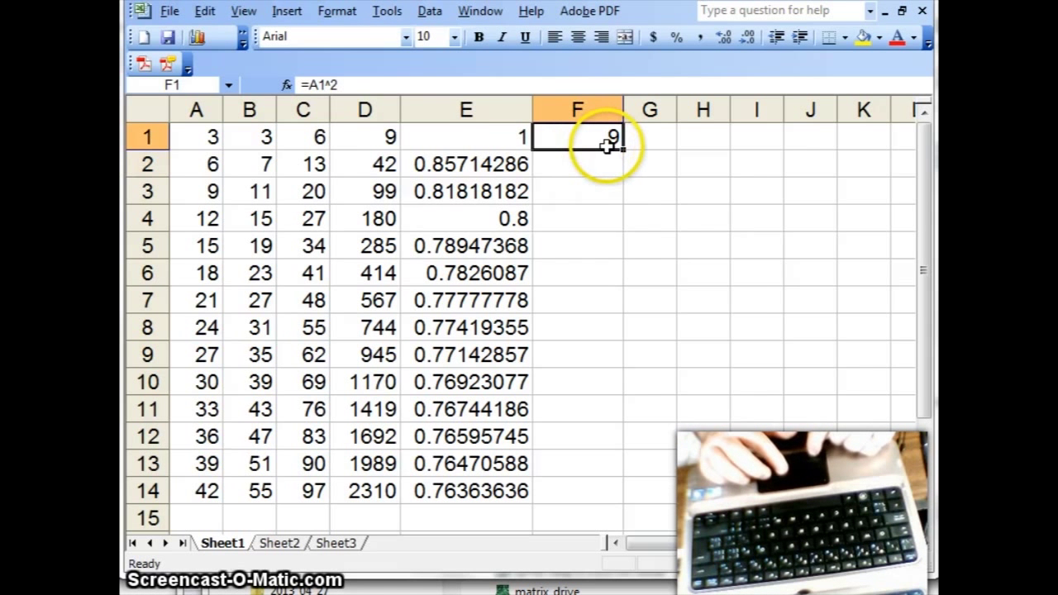
Fill the =A1^2 formula down to F14 (9 to 1764) and check the references in F2 and F4.
double_click(575, 136)
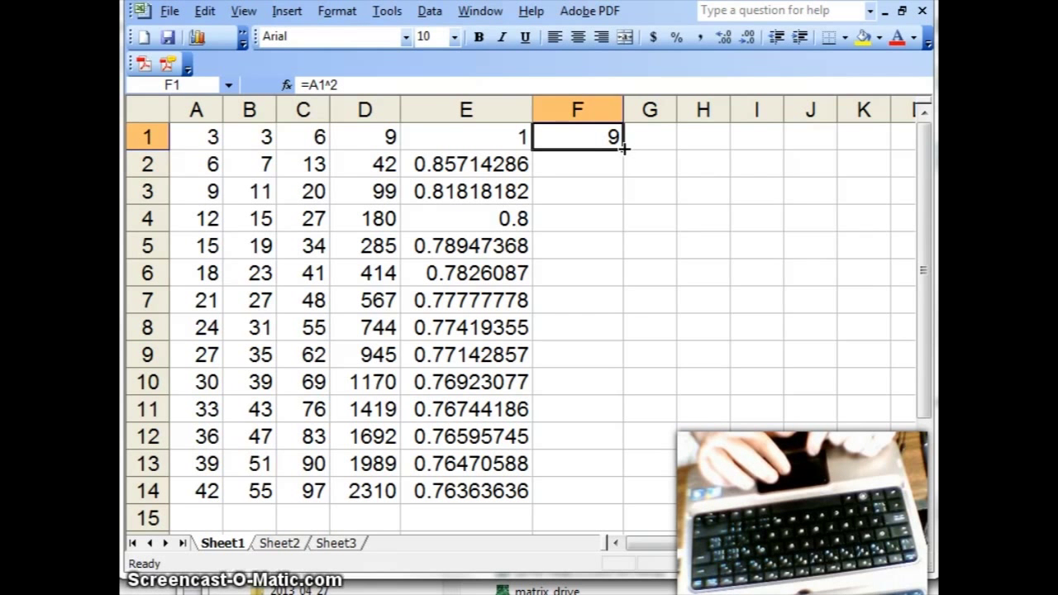
left_click_drag(620, 136, 625, 339)
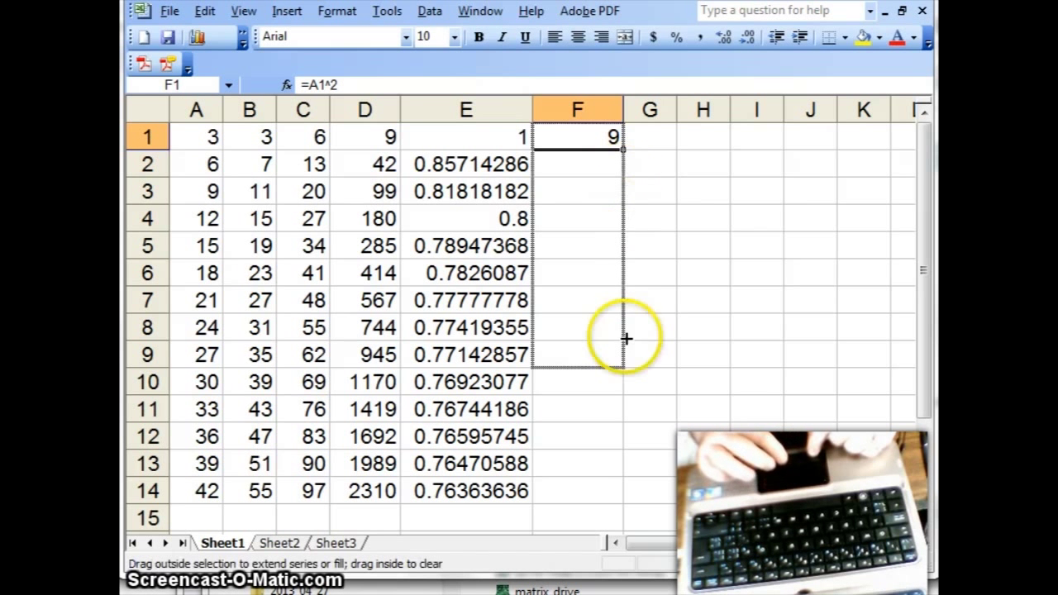
left_click_drag(625, 136, 625, 489)
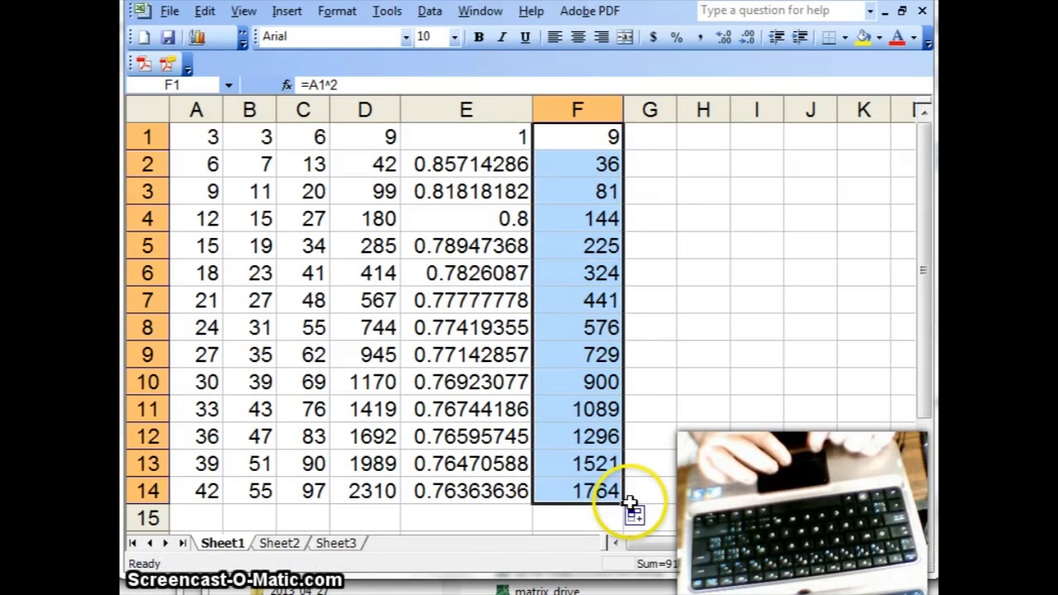
mouse_move(630, 109)
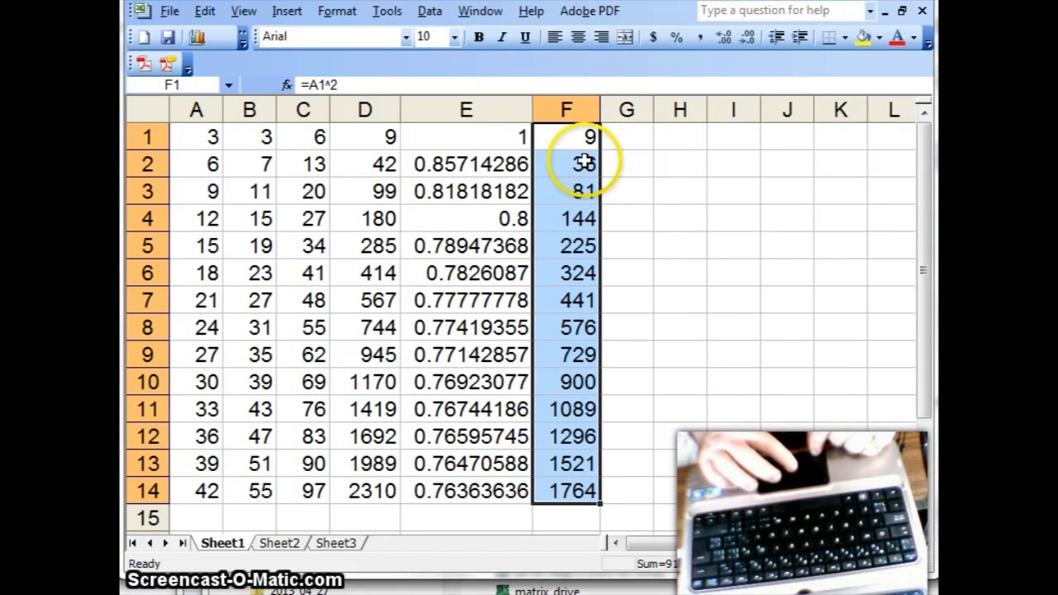
double_click(565, 163)
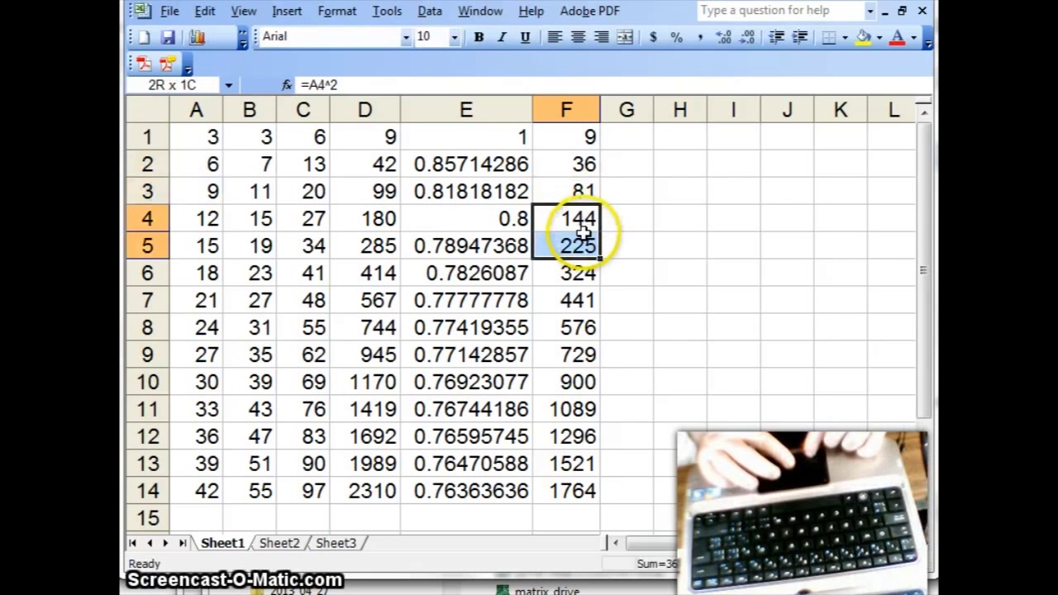
double_click(565, 245)
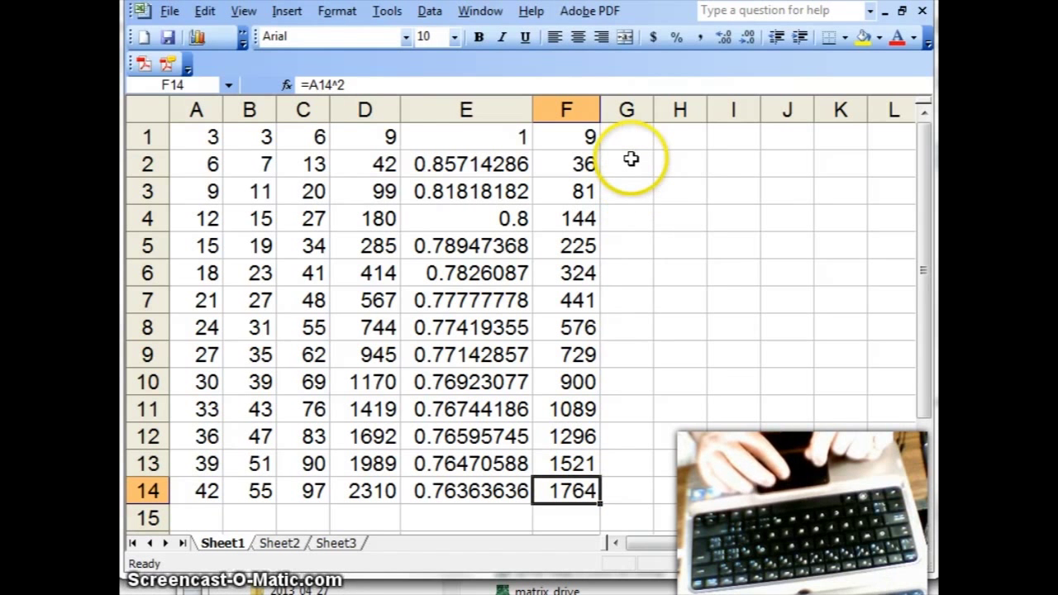
left_click(566, 136)
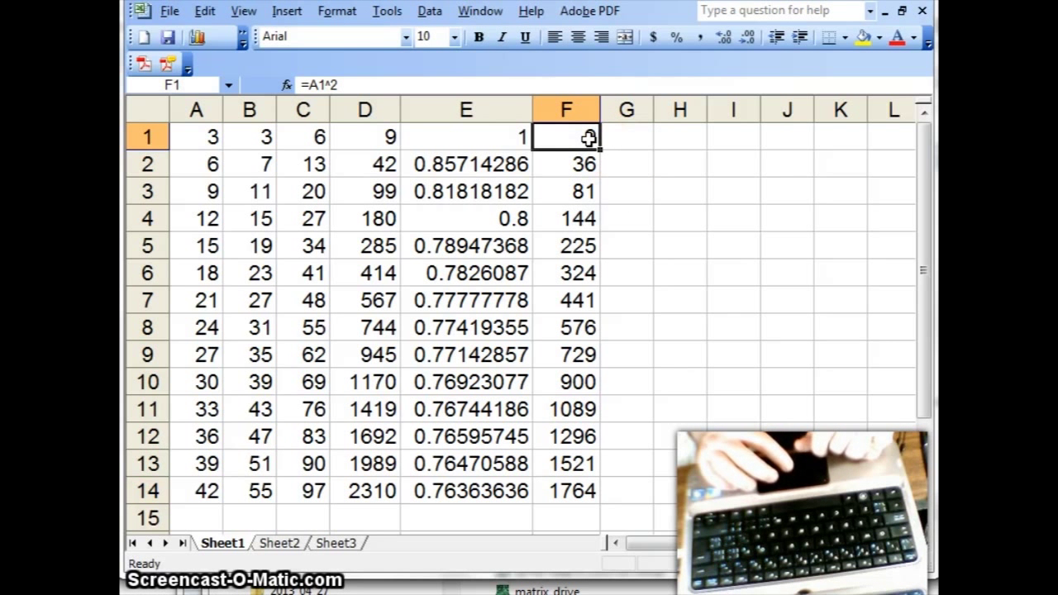
Change F1 to =A1^3 and fill it down so F1:F14 show 27 up to 74088.
double_click(566, 135)
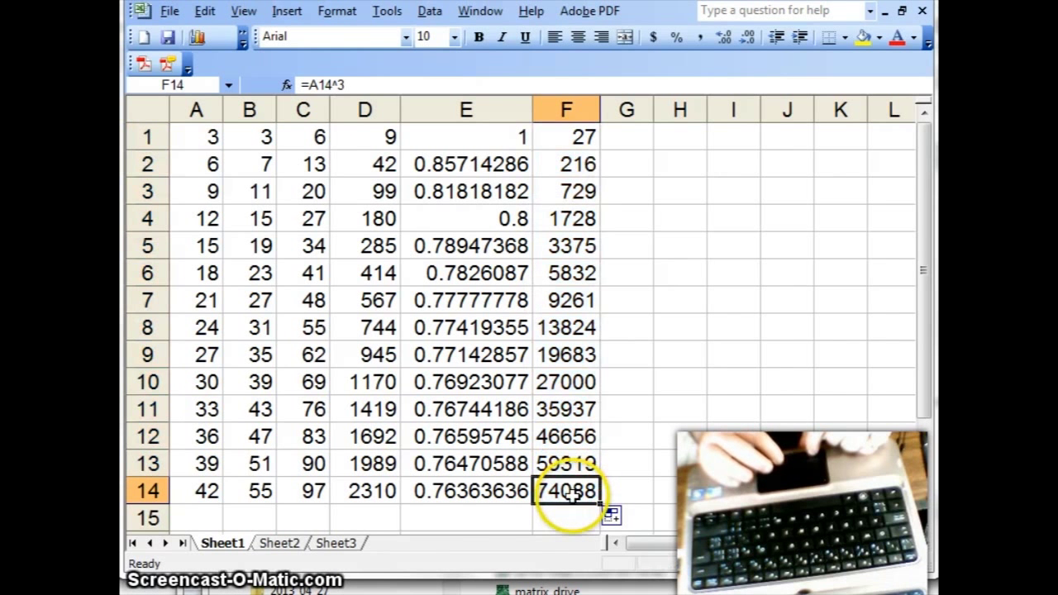
double_click(565, 489)
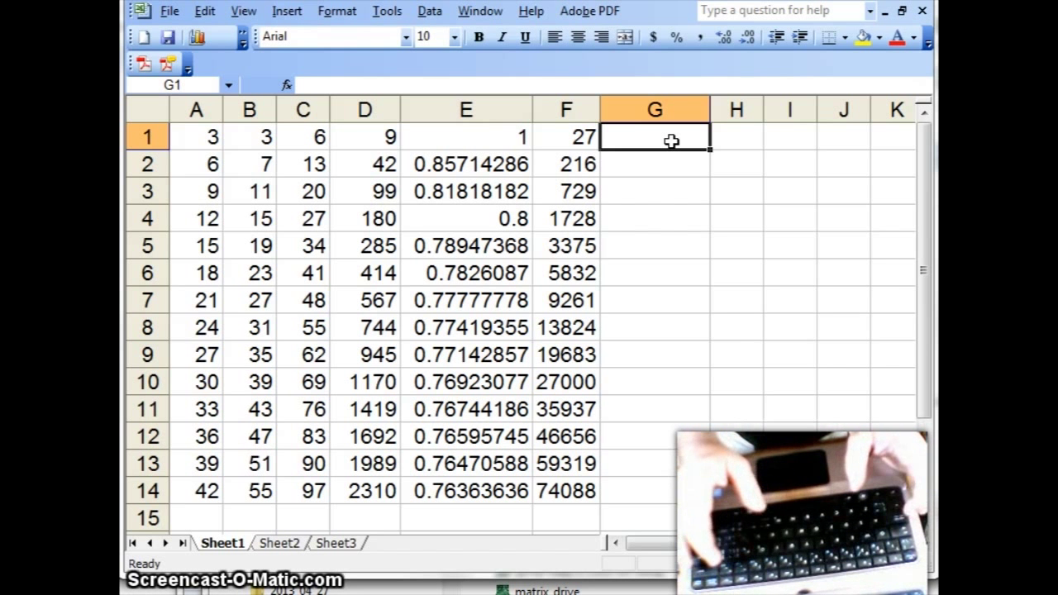
Enter =SQRT(F1) in G1, after trying an F1^(1/2) form, giving 5.196152.
type("=")
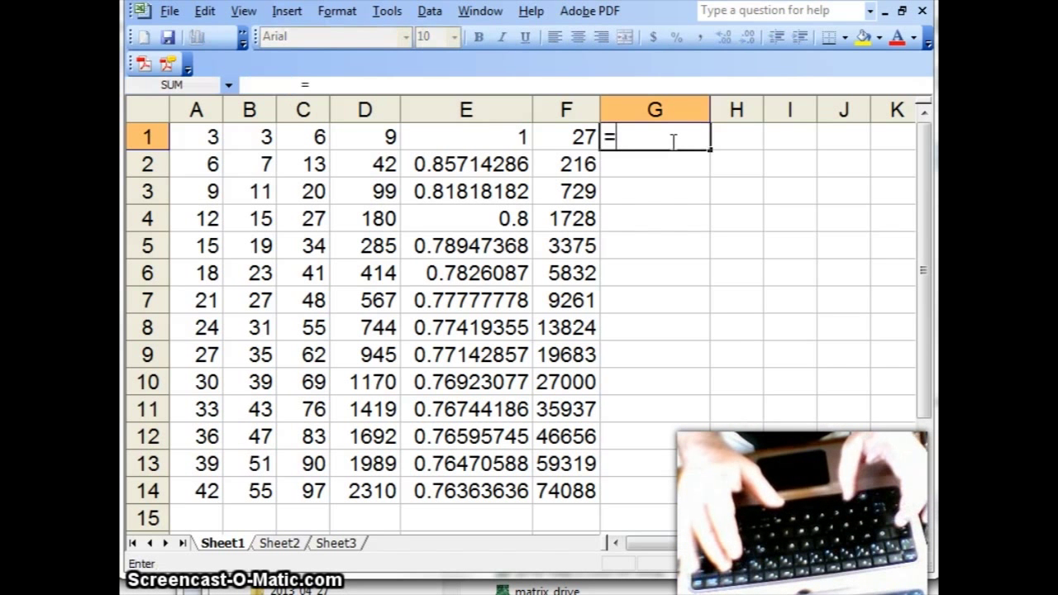
type("f1")
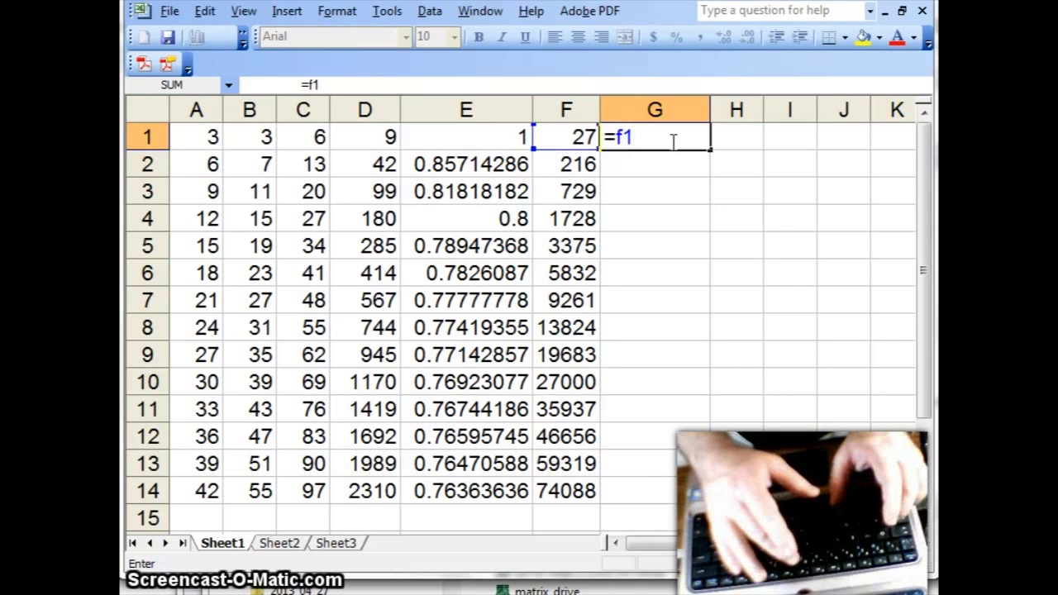
type("^(")
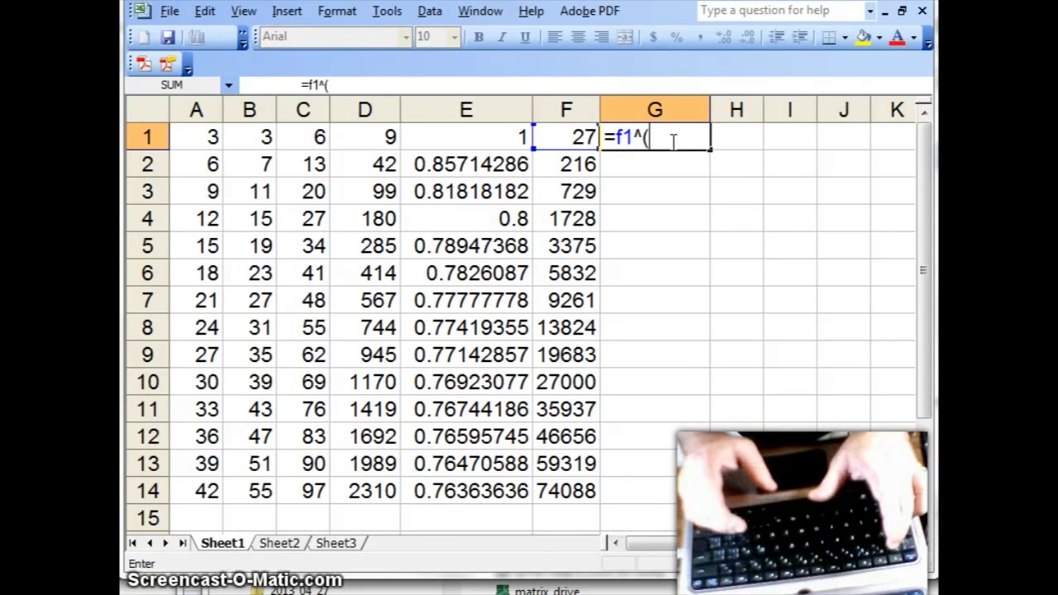
type("1/2)")
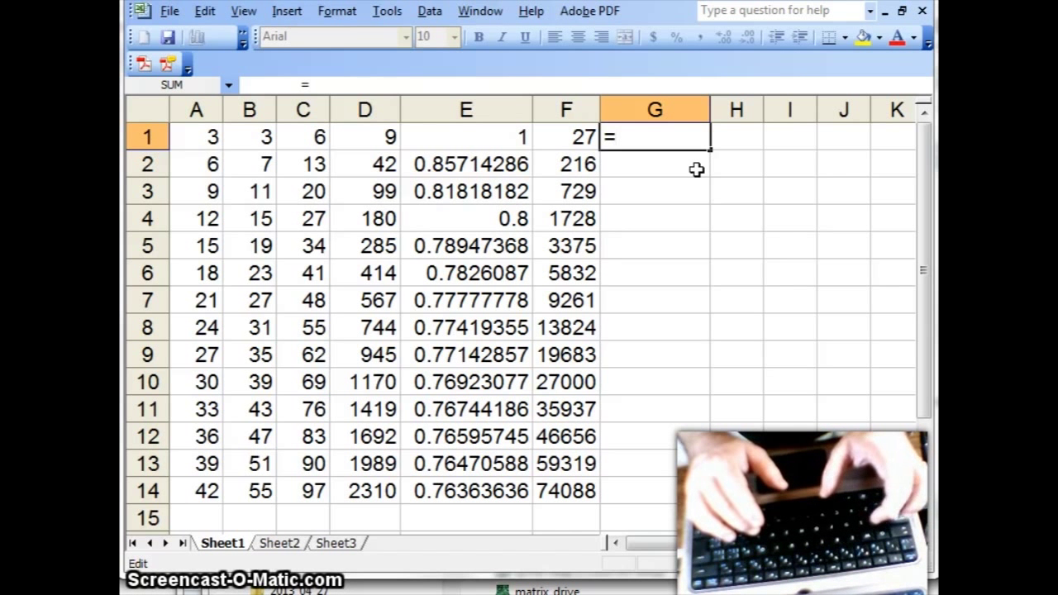
type("sqrt")
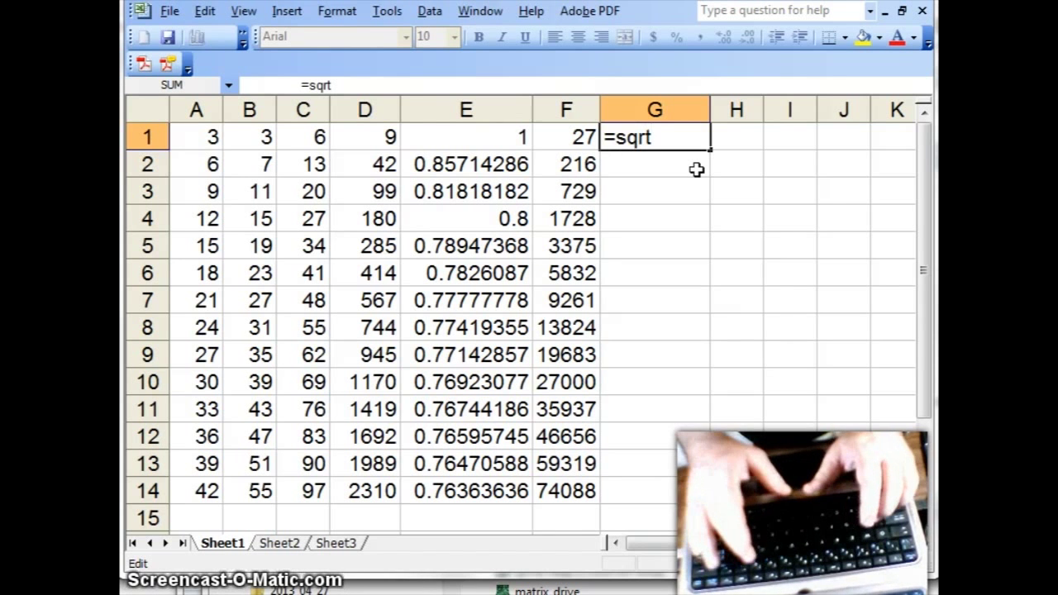
type("(f")
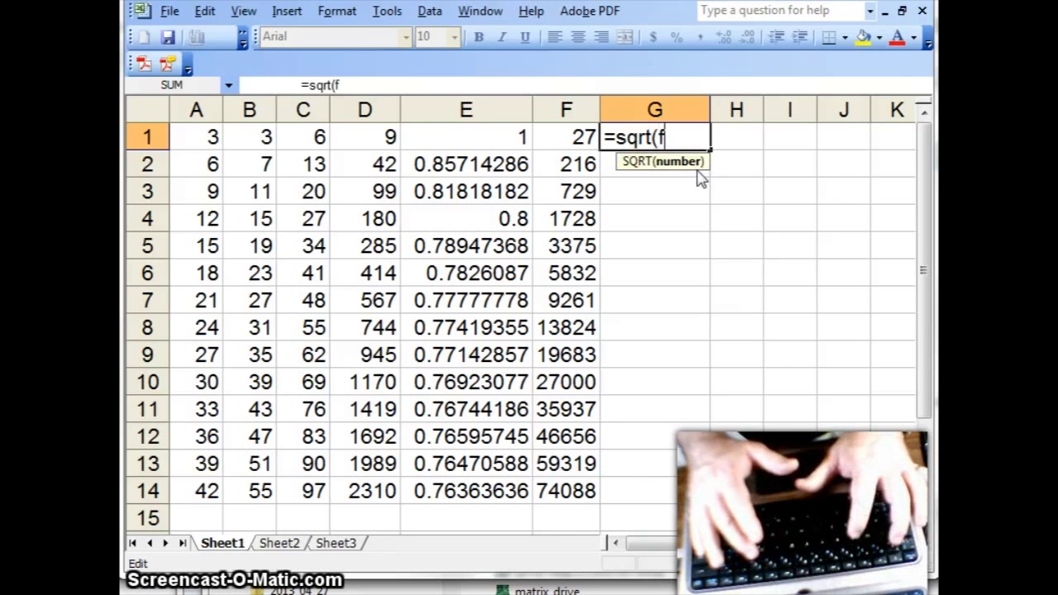
type("1)")
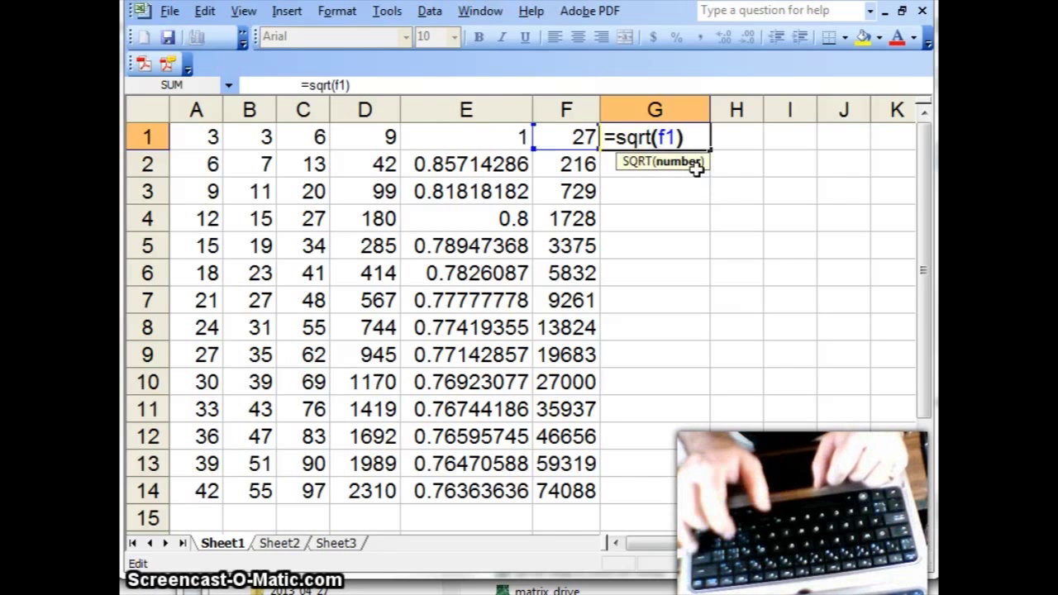
key("Enter")
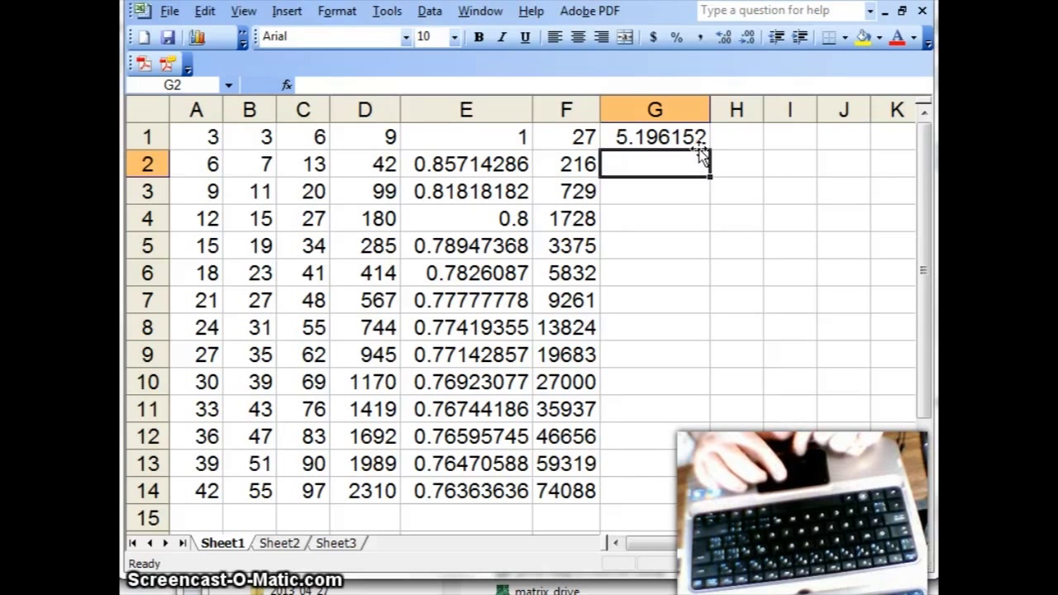
Fill G1's square-root formula down to G14 and check the cube formulas in column F.
left_click(655, 136)
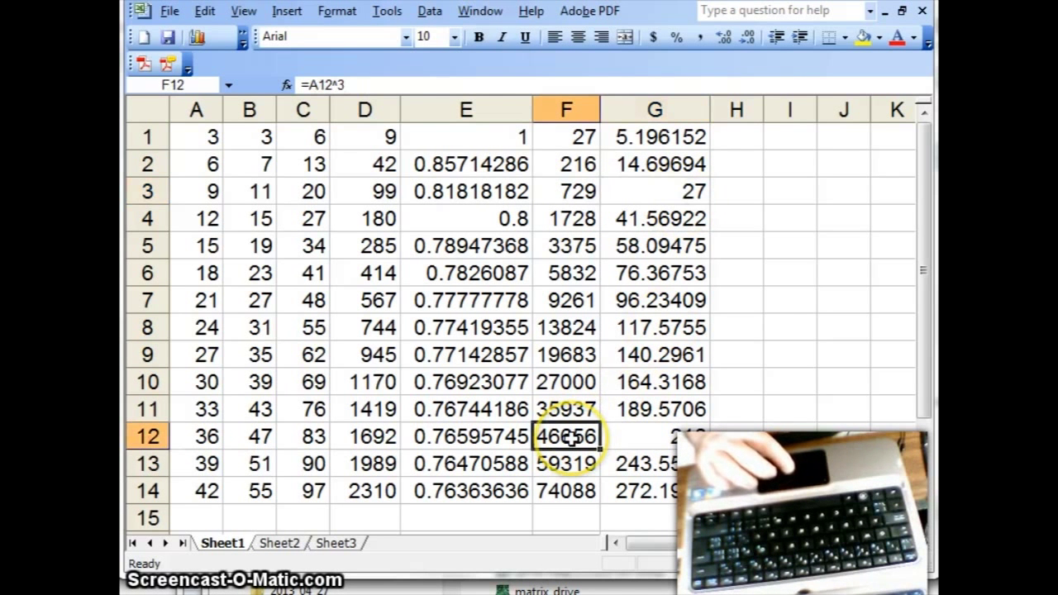
left_click(565, 192)
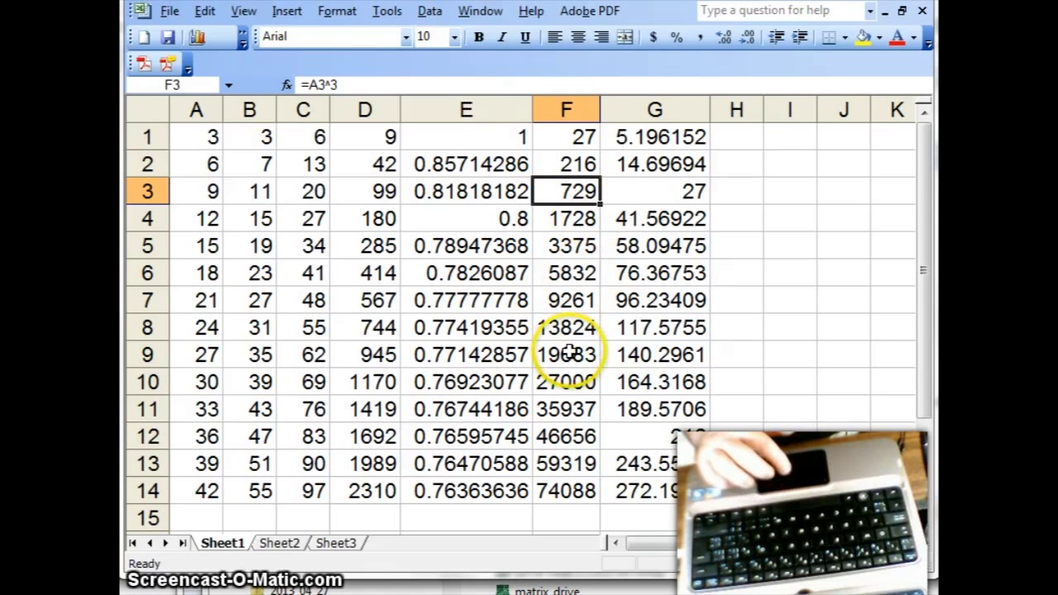
left_click(655, 192)
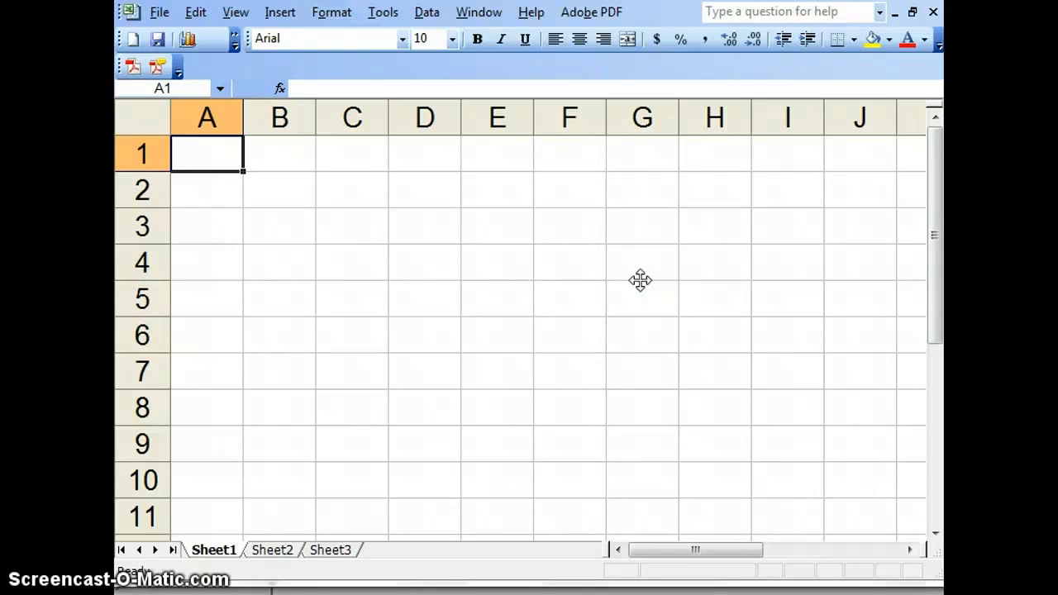
Enter =RAND() in A1 and fill it down through A10.
type("=")
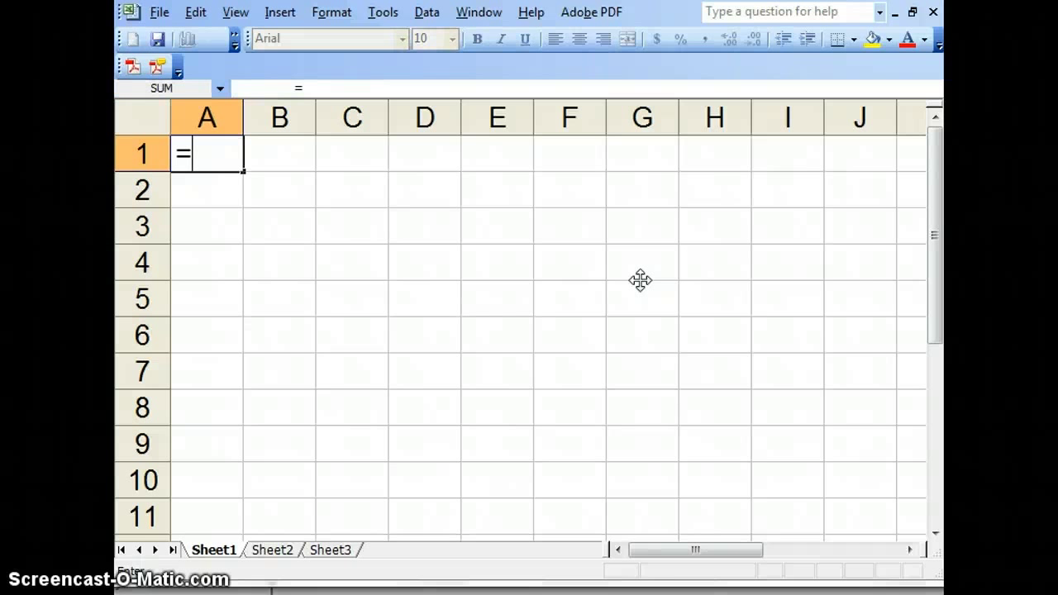
type("rand")
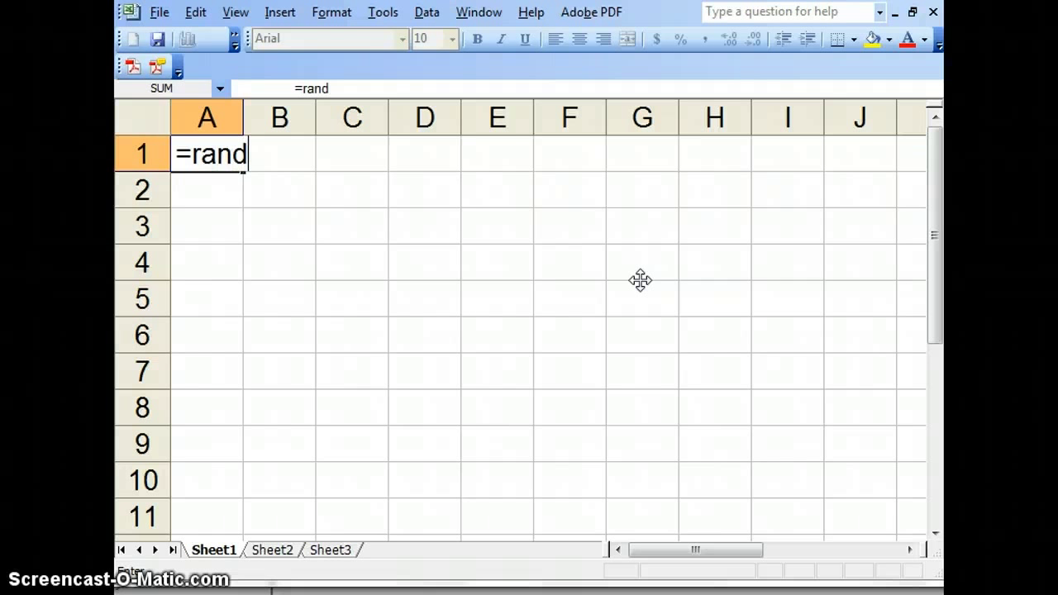
type("()")
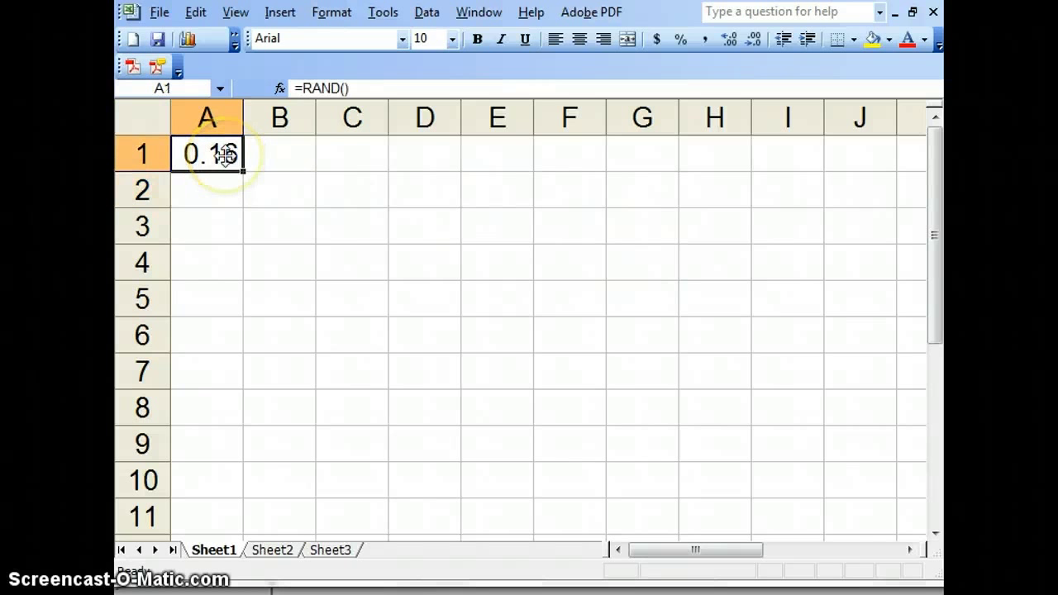
double_click(207, 153)
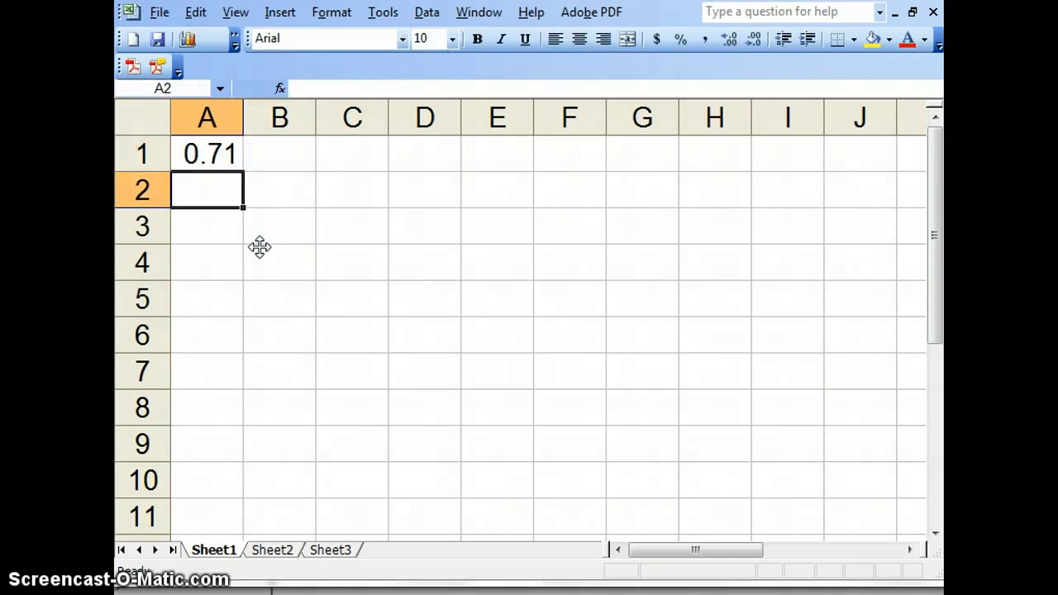
left_click(206, 152)
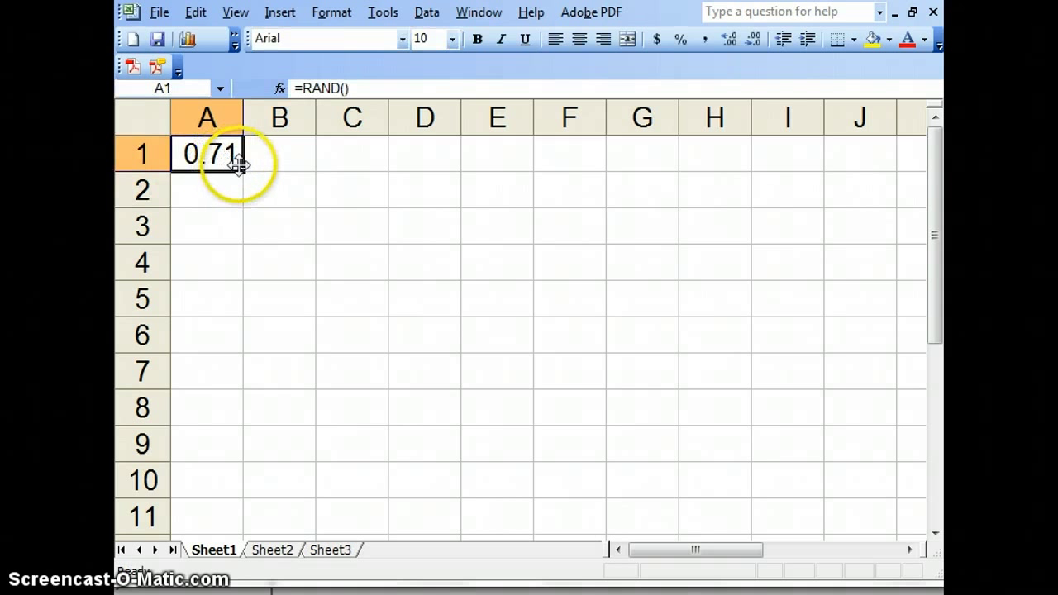
left_click_drag(240, 165, 248, 450)
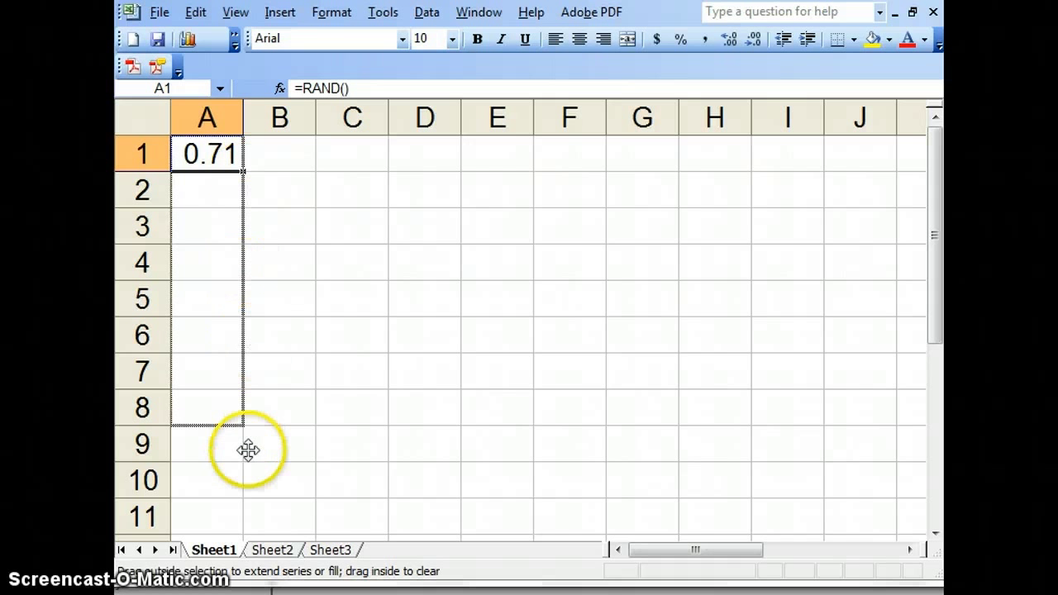
left_click_drag(241, 168, 242, 483)
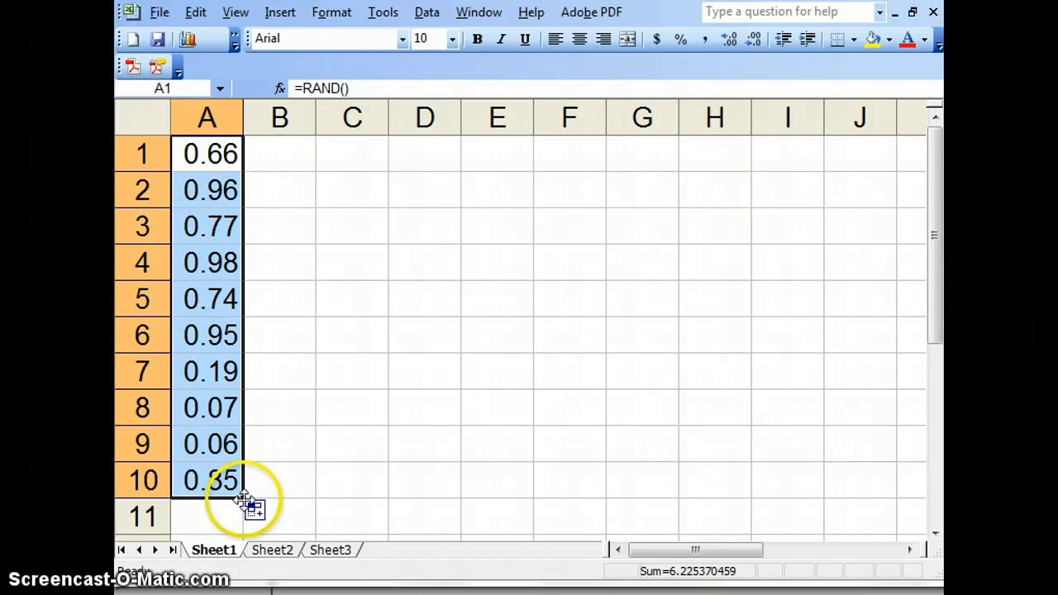
mouse_move(241, 119)
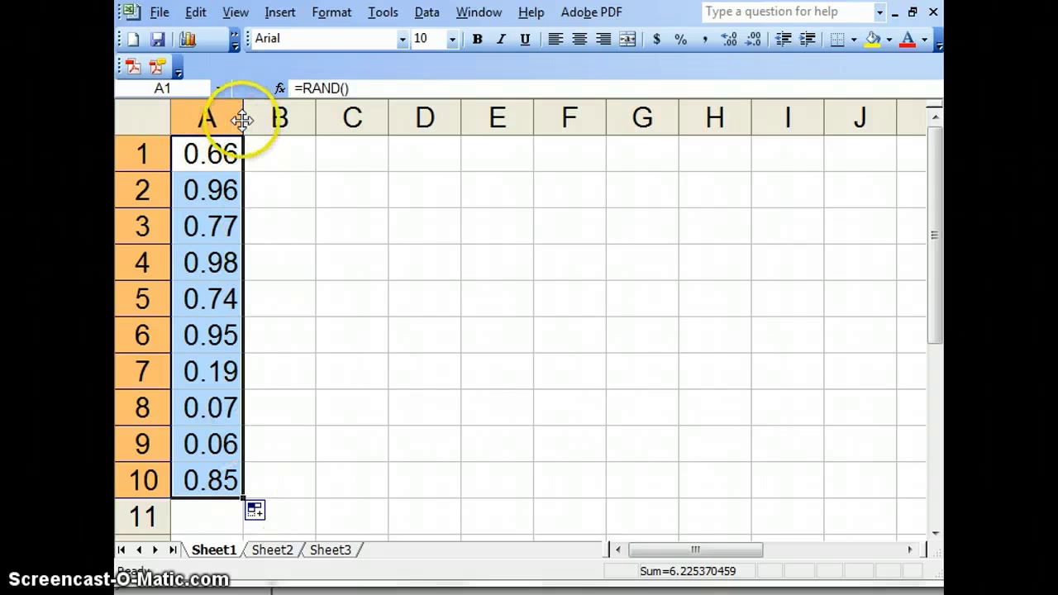
Size column A to show two decimals and fill the random column across to column I.
left_click_drag(245, 115, 392, 116)
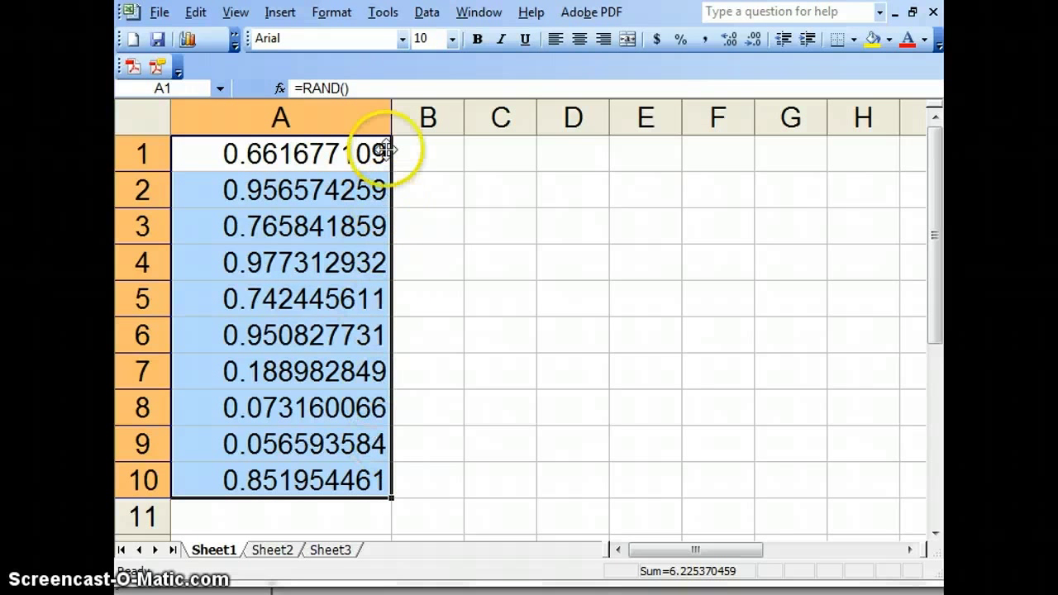
left_click_drag(390, 116, 281, 116)
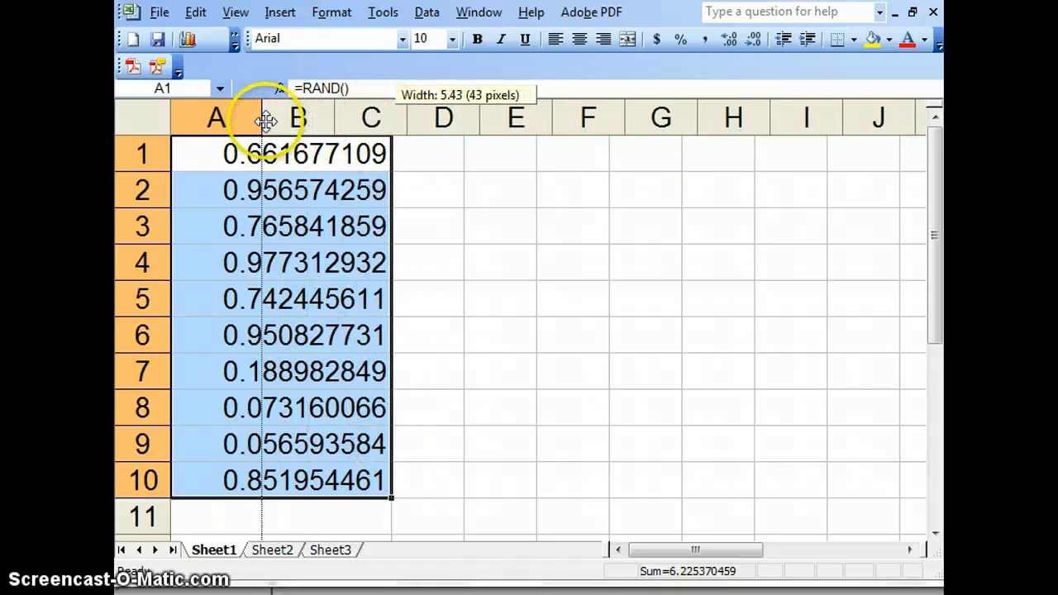
left_click_drag(263, 117, 257, 118)
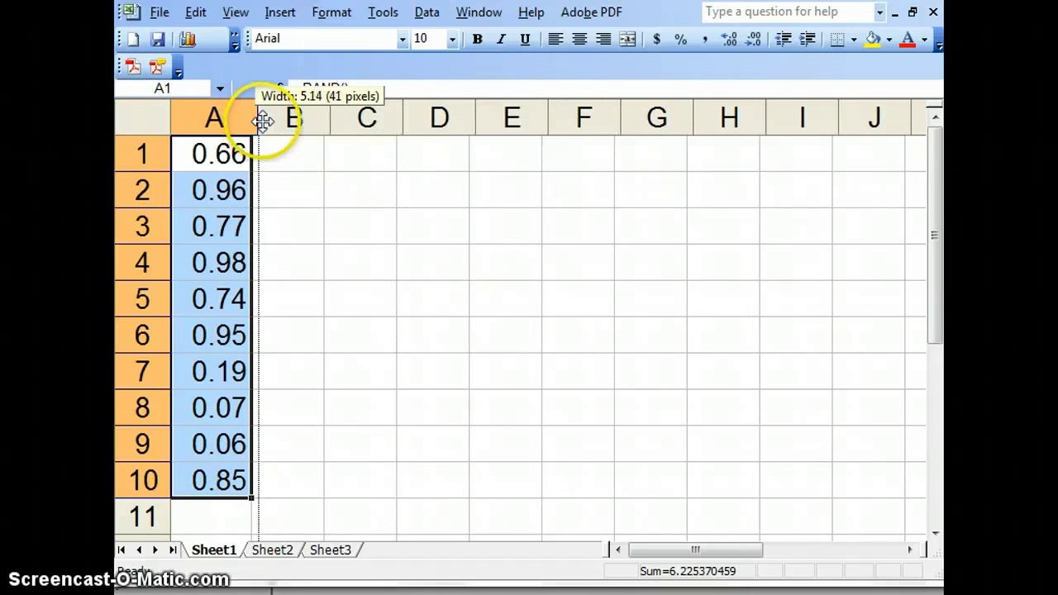
left_click_drag(258, 119, 254, 119)
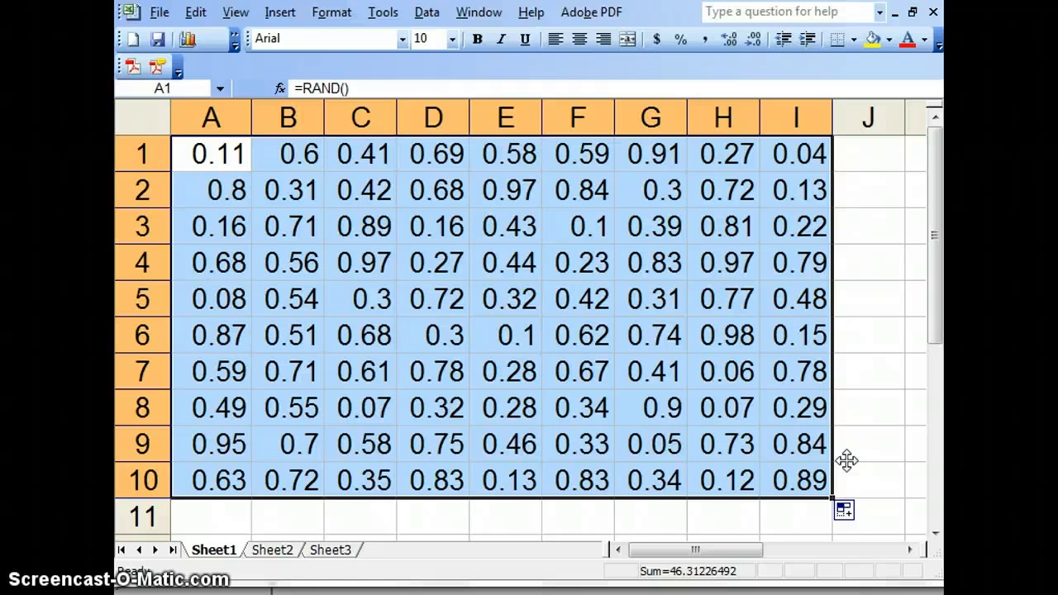
Clear the A1:I10 random grid and enter =TRUNC(RAND()) in A1, showing 0.
key("delete")
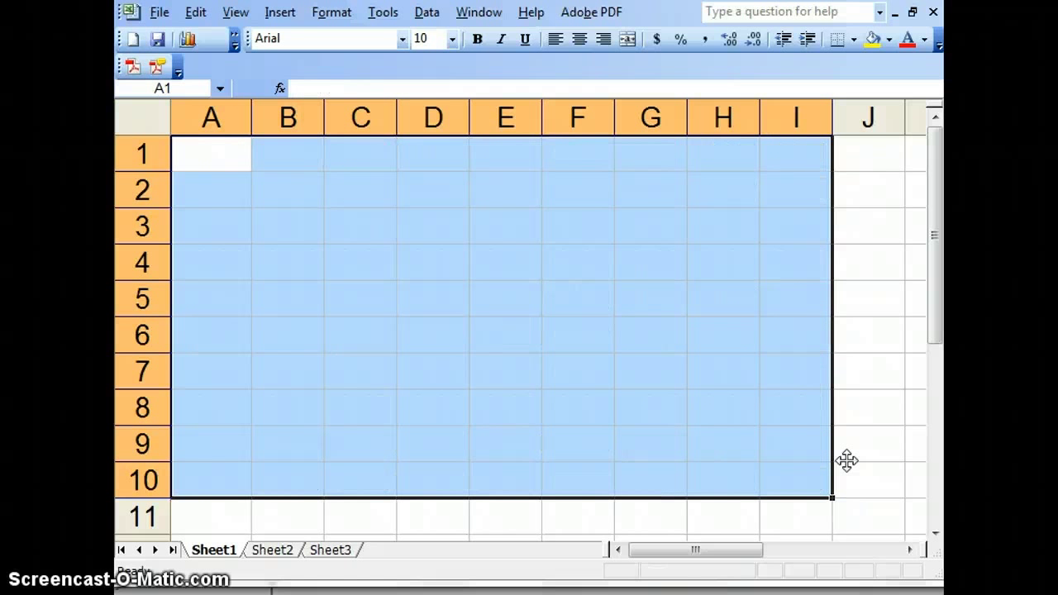
left_click(212, 152)
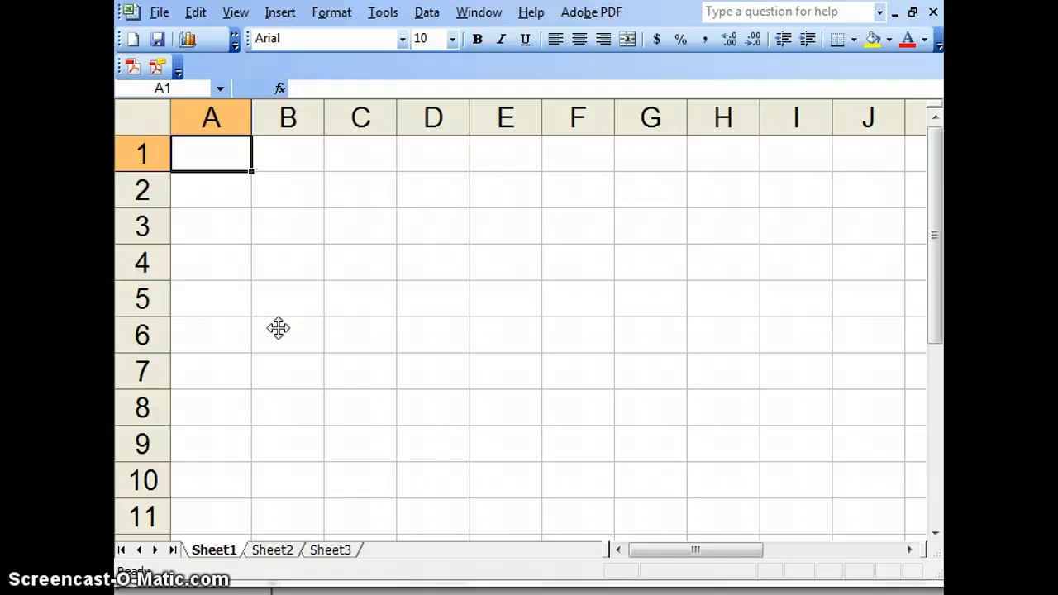
type("=tru")
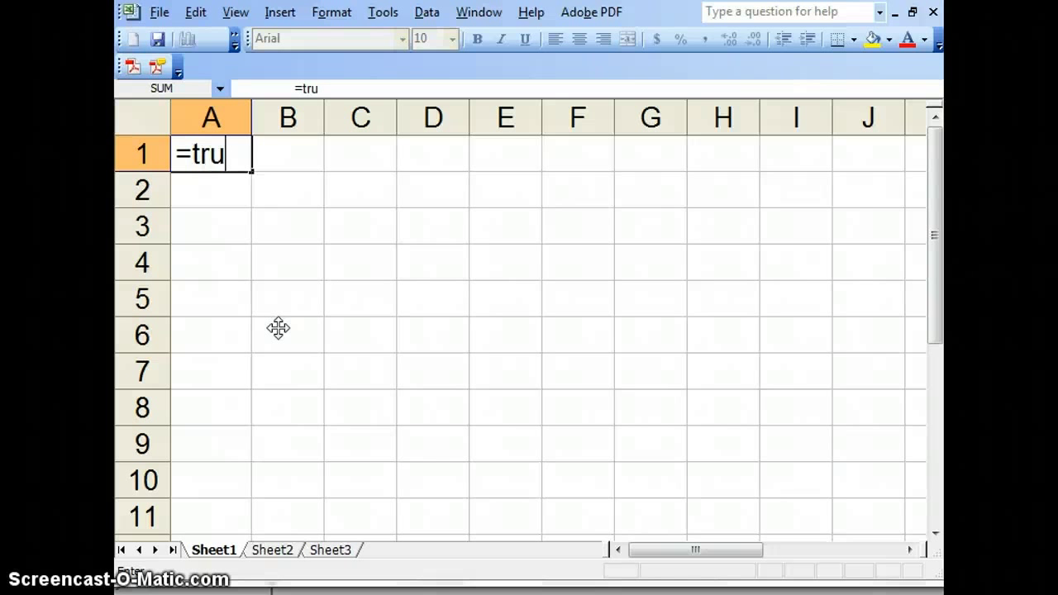
type("nc")
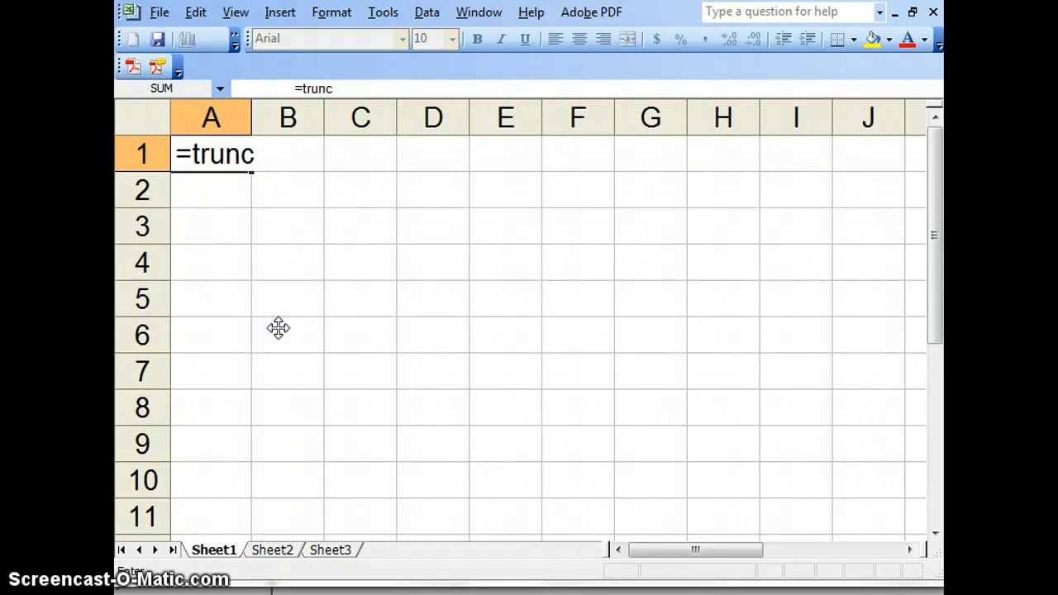
type("(rand")
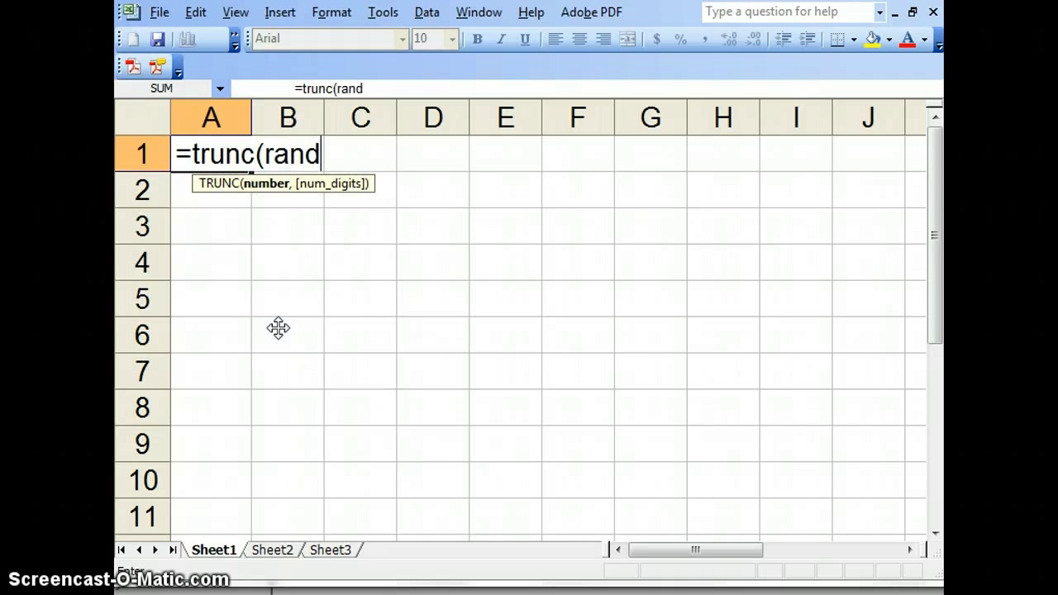
type("()")
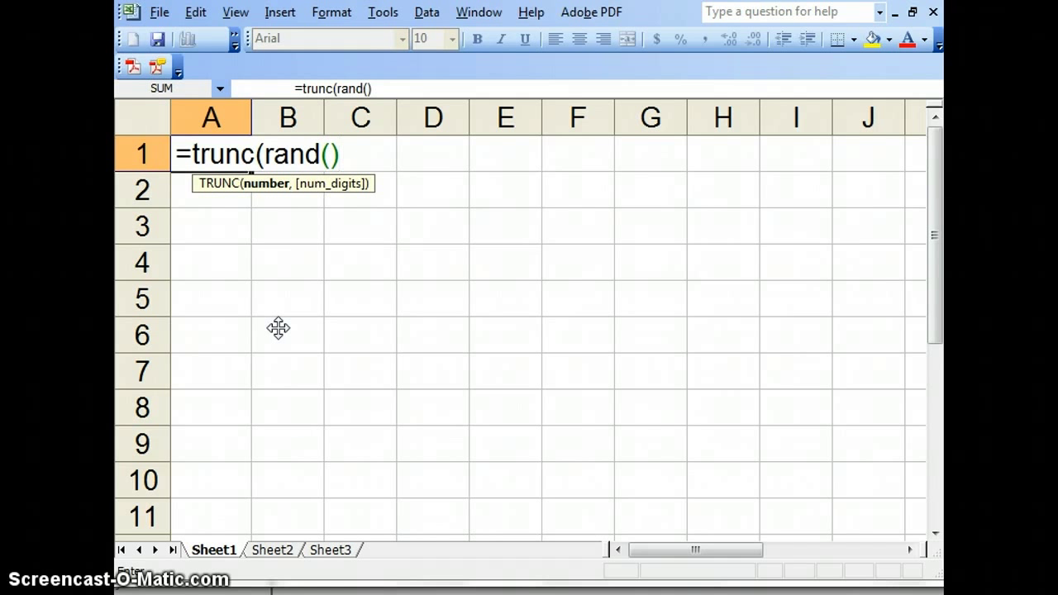
type(")")
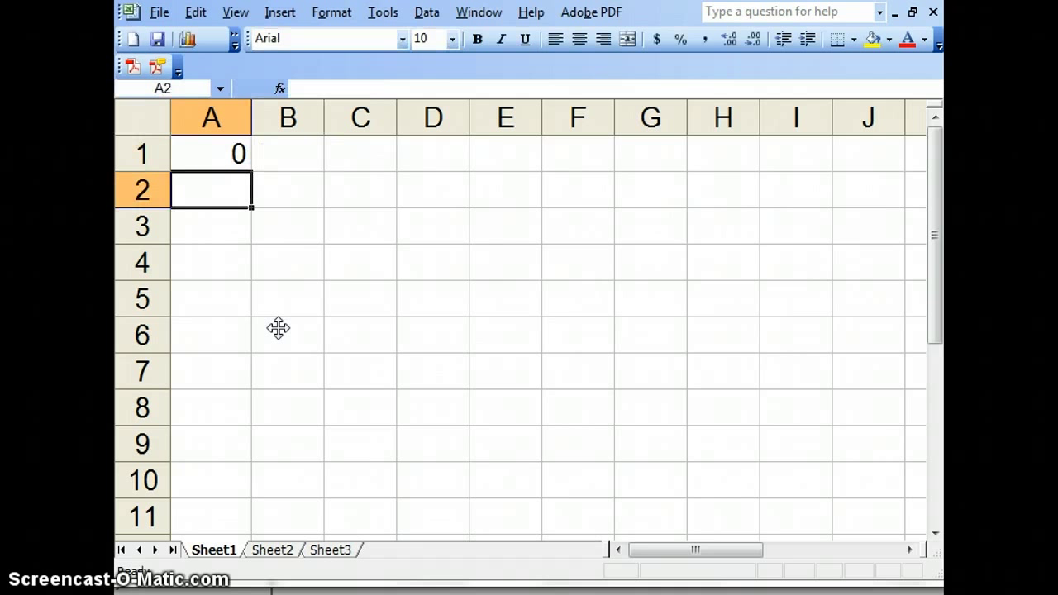
Fill the truncated formula down, then clear the copied zeros so only A1 remains.
left_click(212, 154)
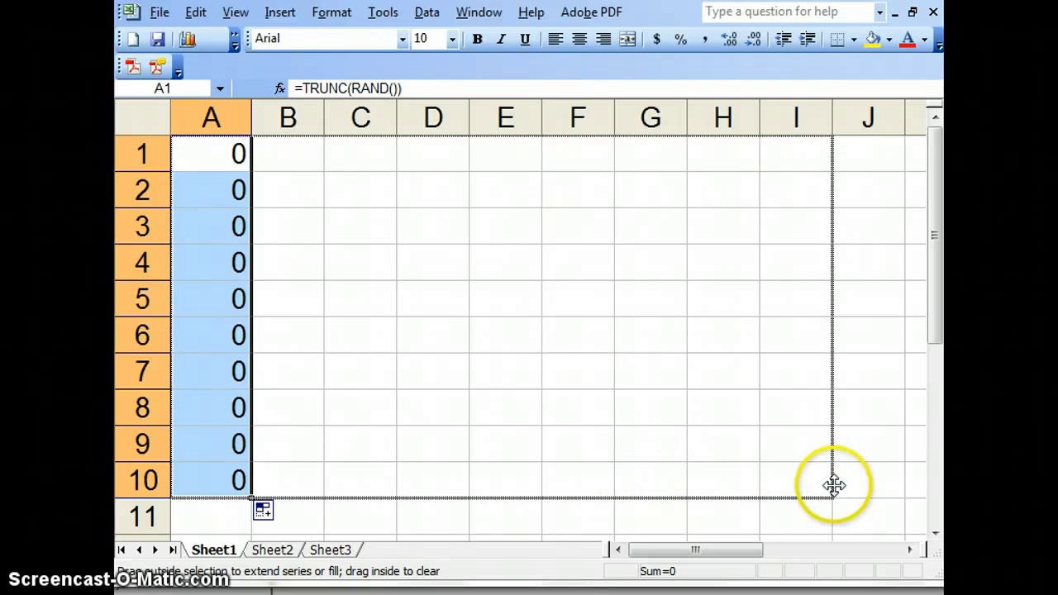
left_click_drag(248, 479, 877, 479)
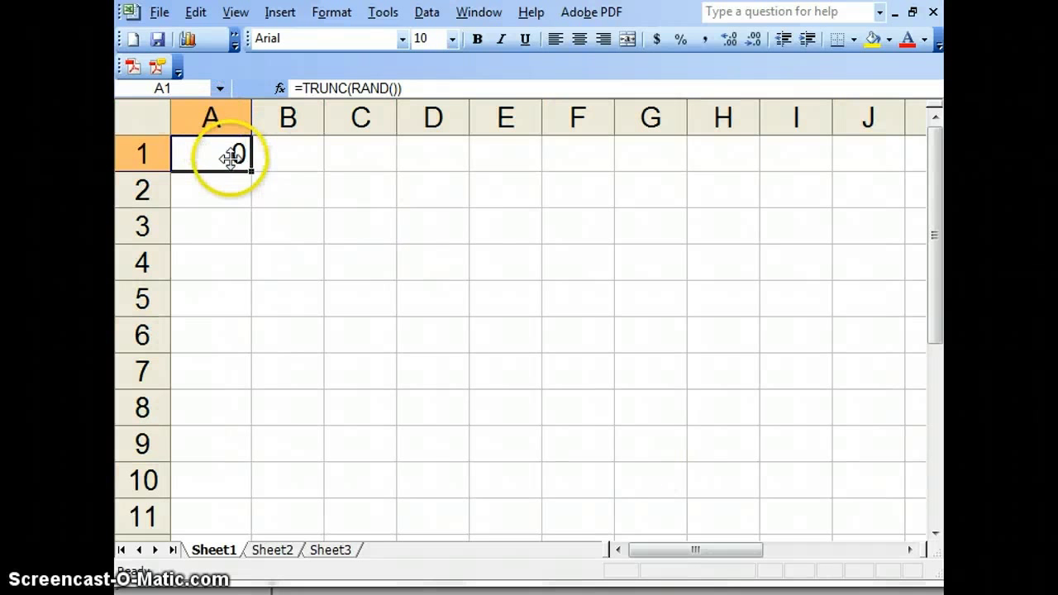
Edit A1 to =TRUNC(RAND()*6) for whole numbers 0 to 5.
double_click(210, 153)
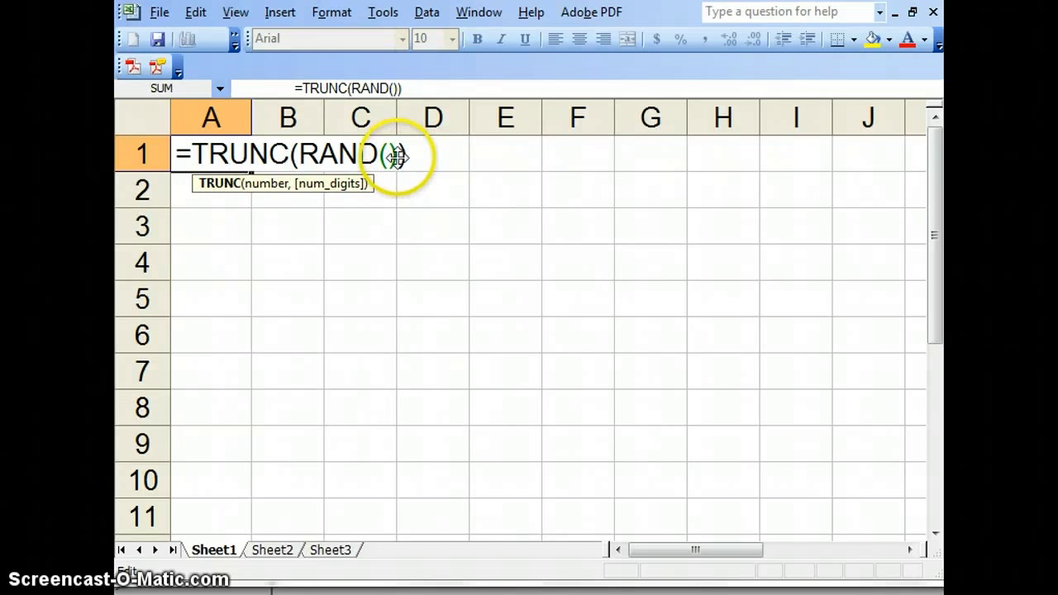
type("*")
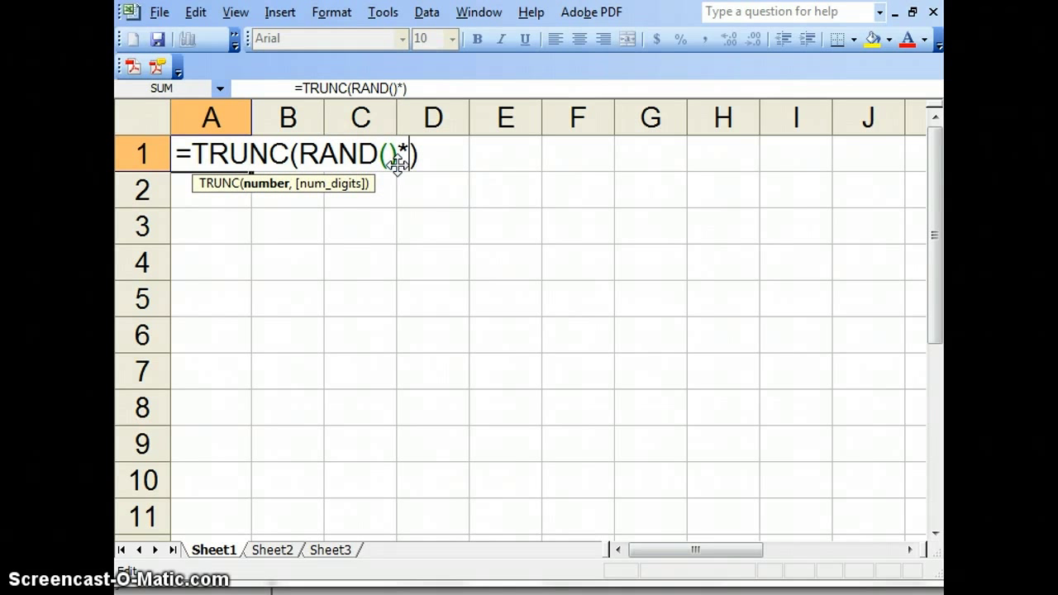
type("6")
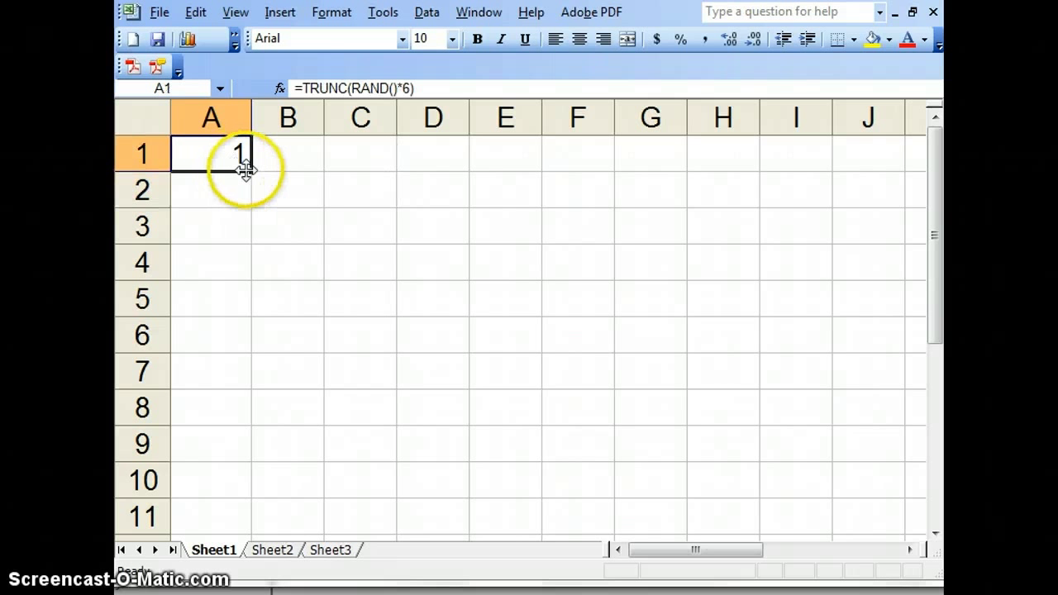
Fill the dice formula down to A10 and across through column I.
left_click_drag(240, 166, 240, 476)
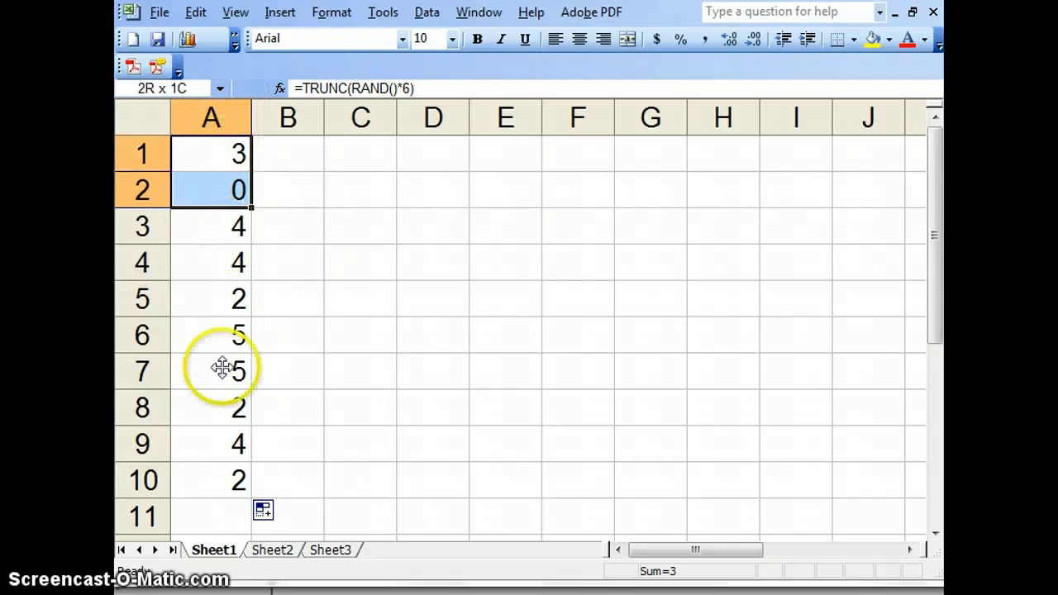
left_click_drag(212, 189, 211, 479)
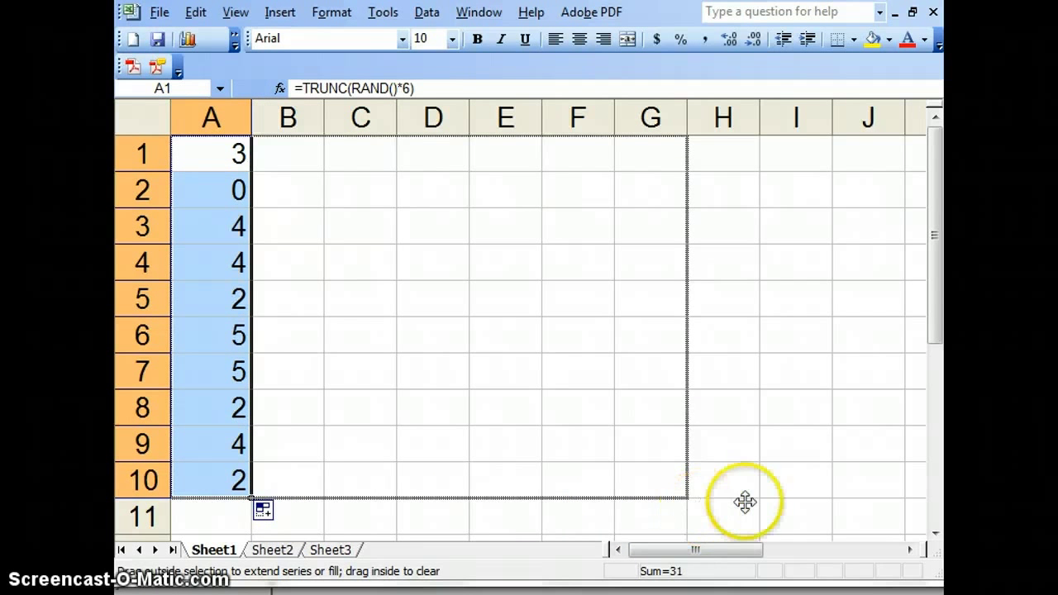
left_click_drag(248, 496, 827, 496)
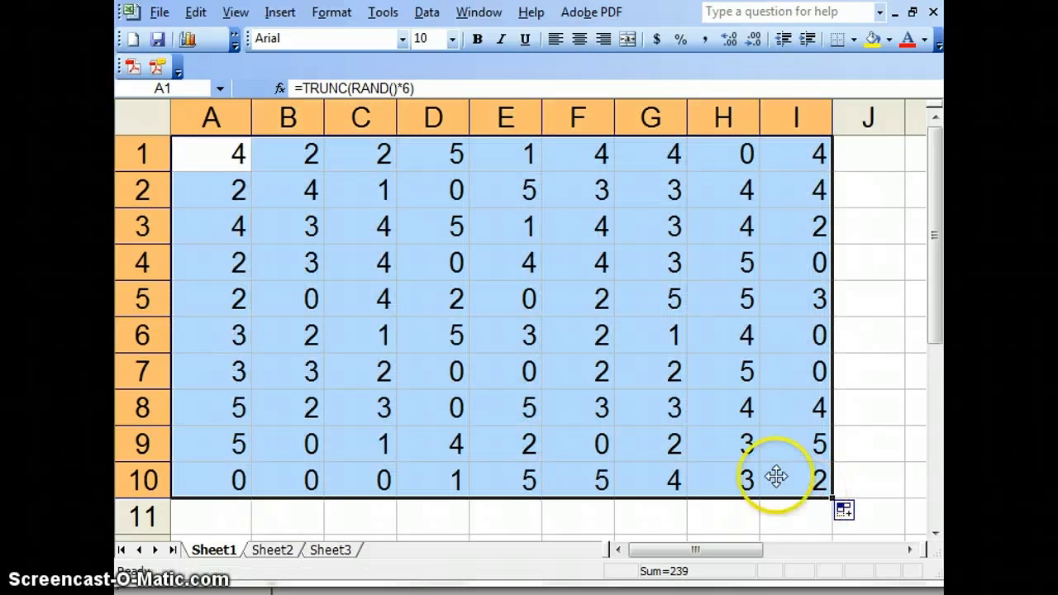
mouse_move(724, 268)
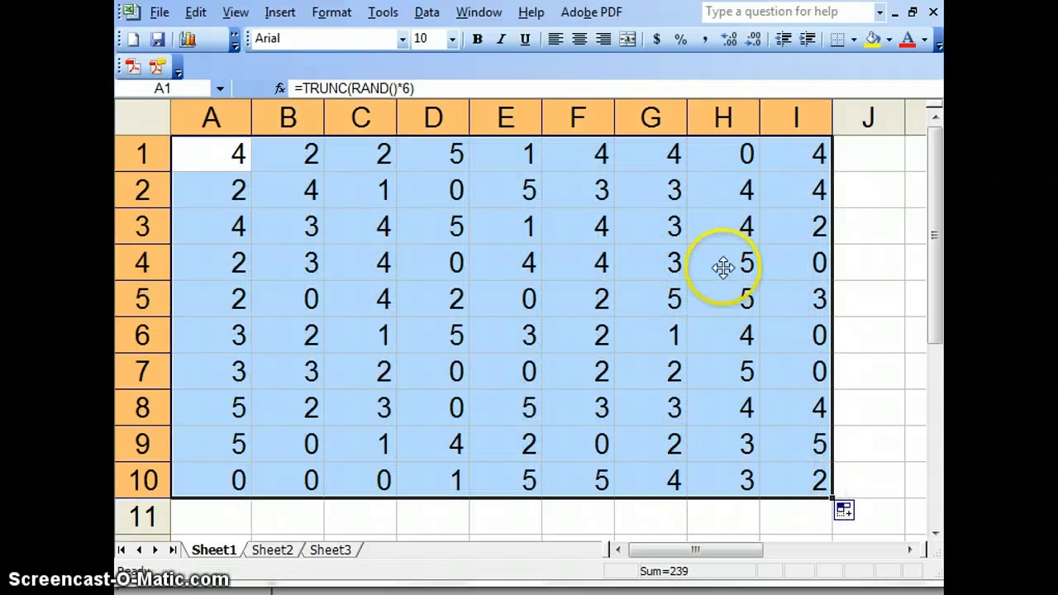
mouse_move(547, 369)
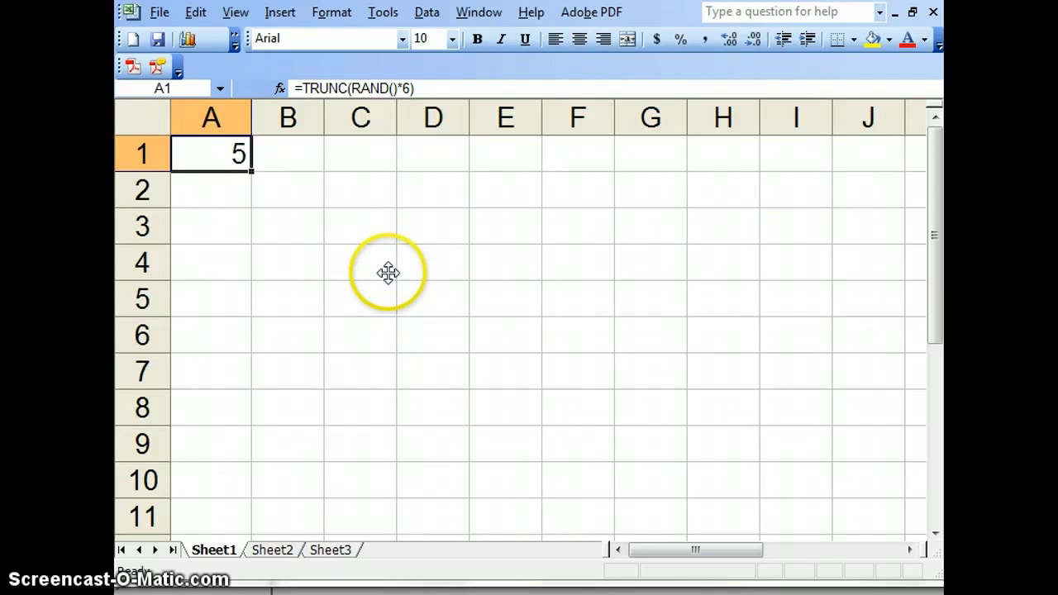
mouse_move(267, 195)
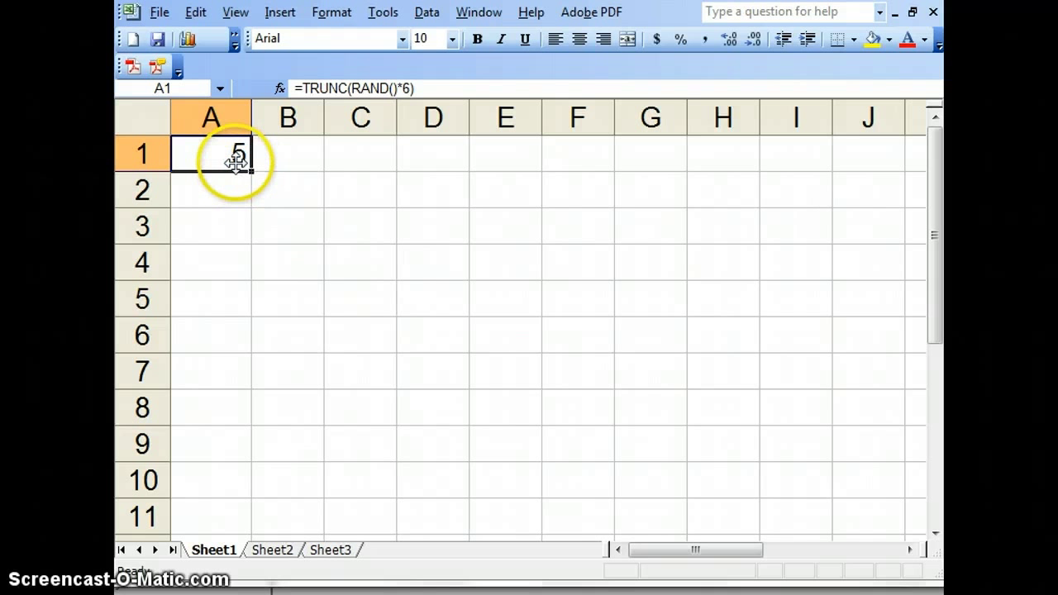
Append +1 so A1 reads =TRUNC(RAND()*6)+1, giving rolls from 1 to 6.
double_click(212, 152)
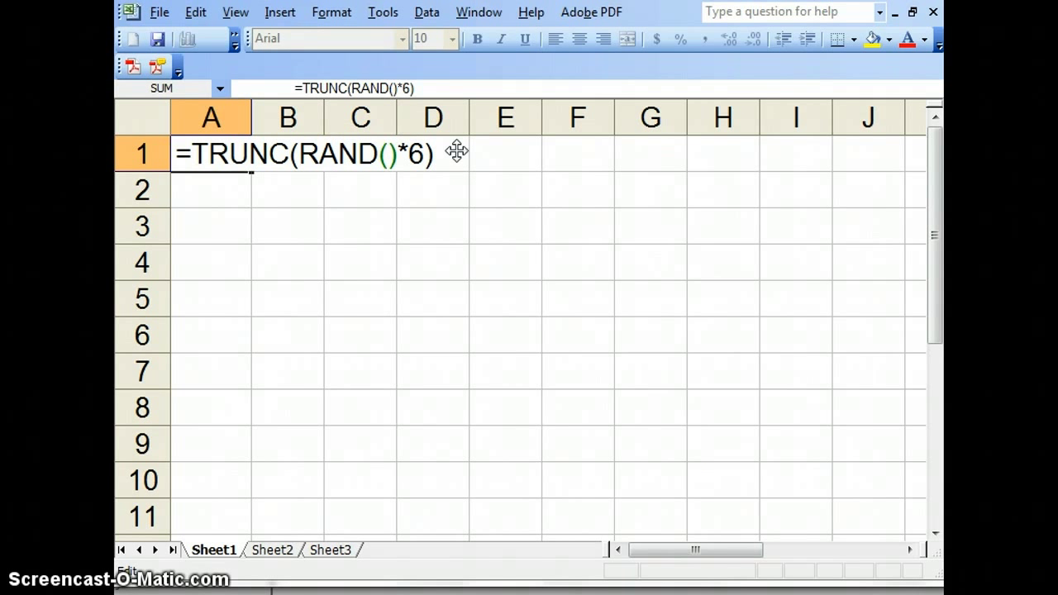
type("+")
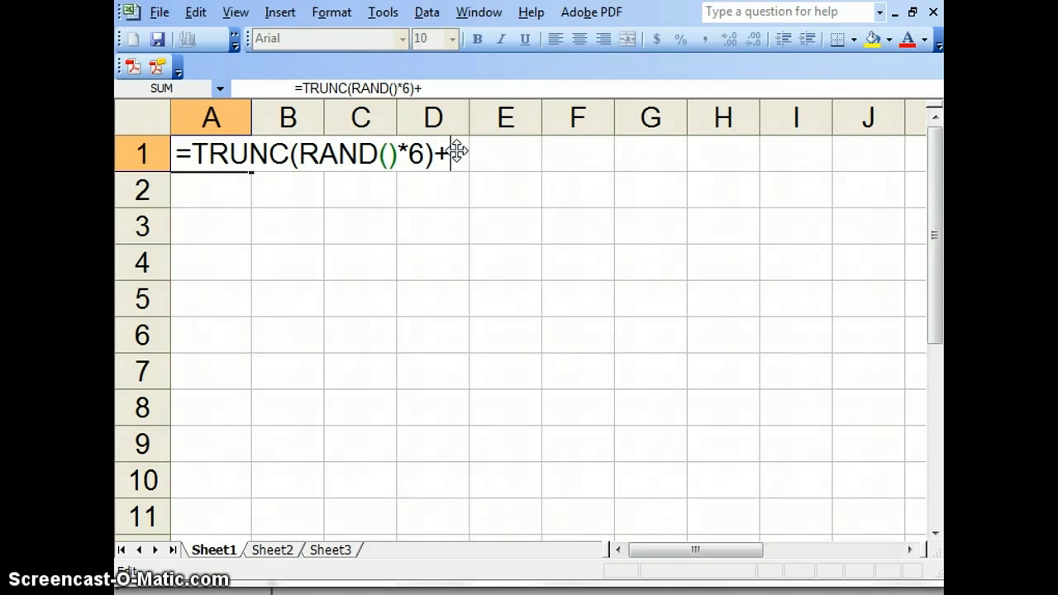
type("1")
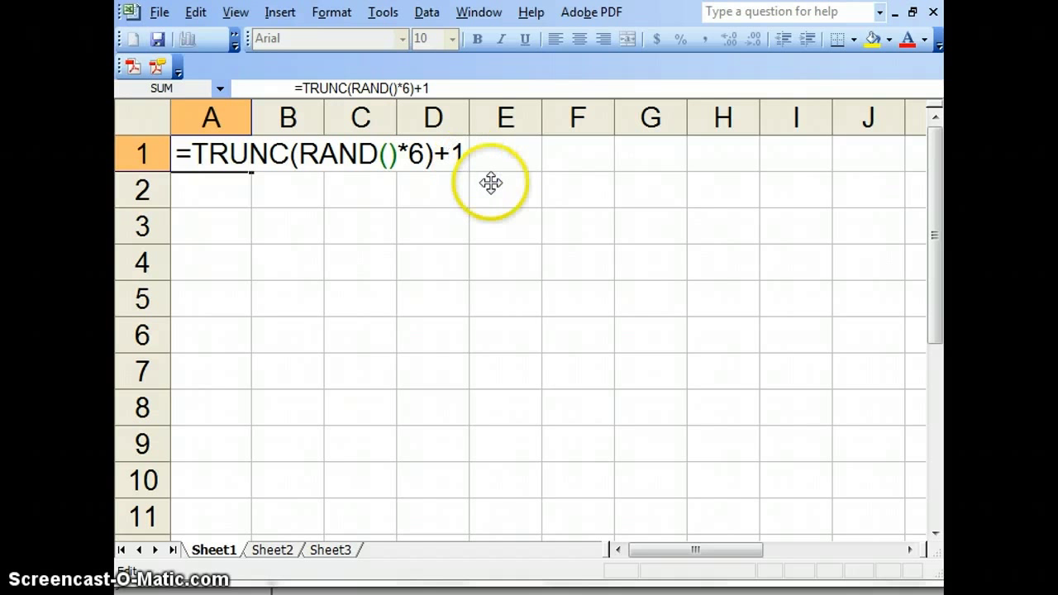
mouse_move(506, 208)
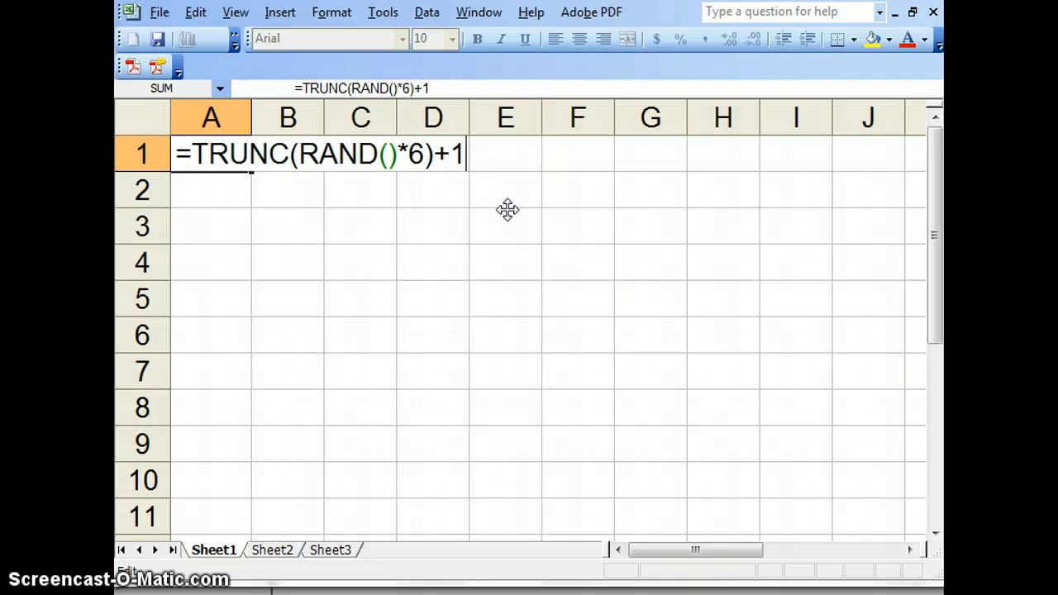
key("enter")
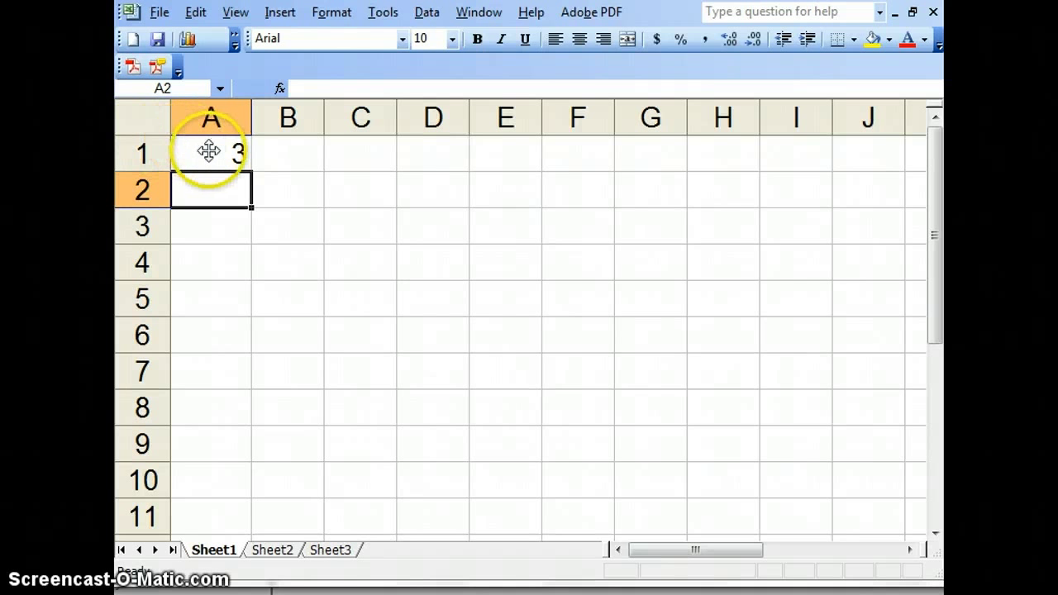
left_click(211, 154)
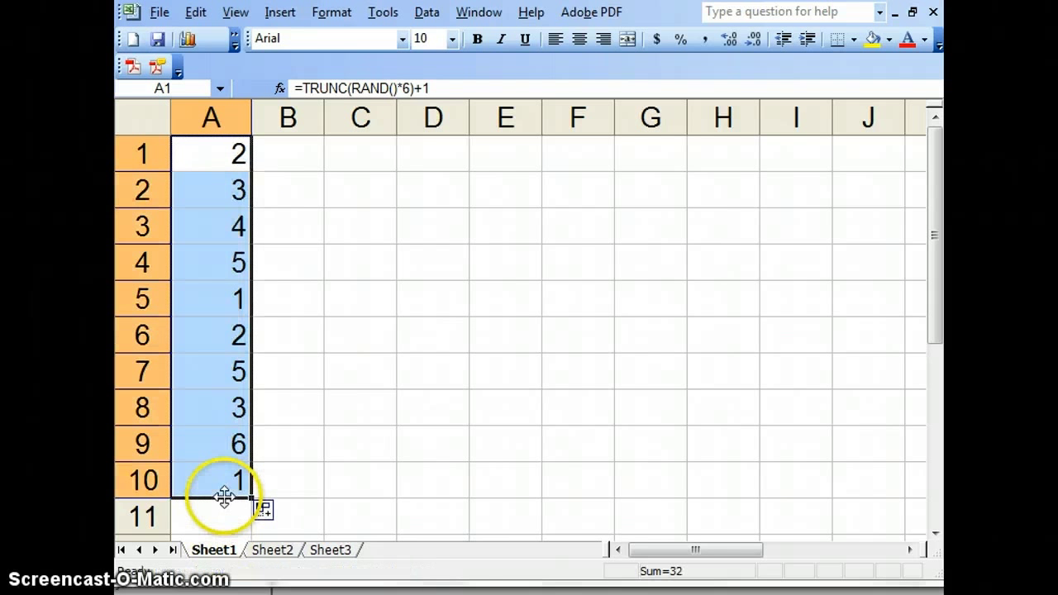
mouse_move(248, 496)
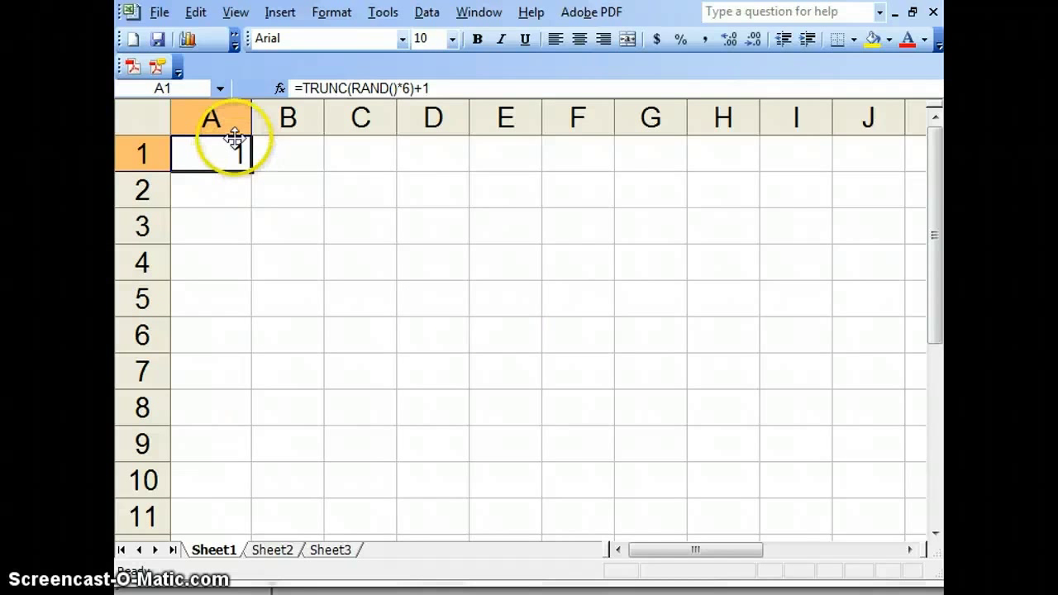
Rewrite A1 as =TRUNC(RAND()*24)+2 for whole numbers 2 to 25.
double_click(210, 152)
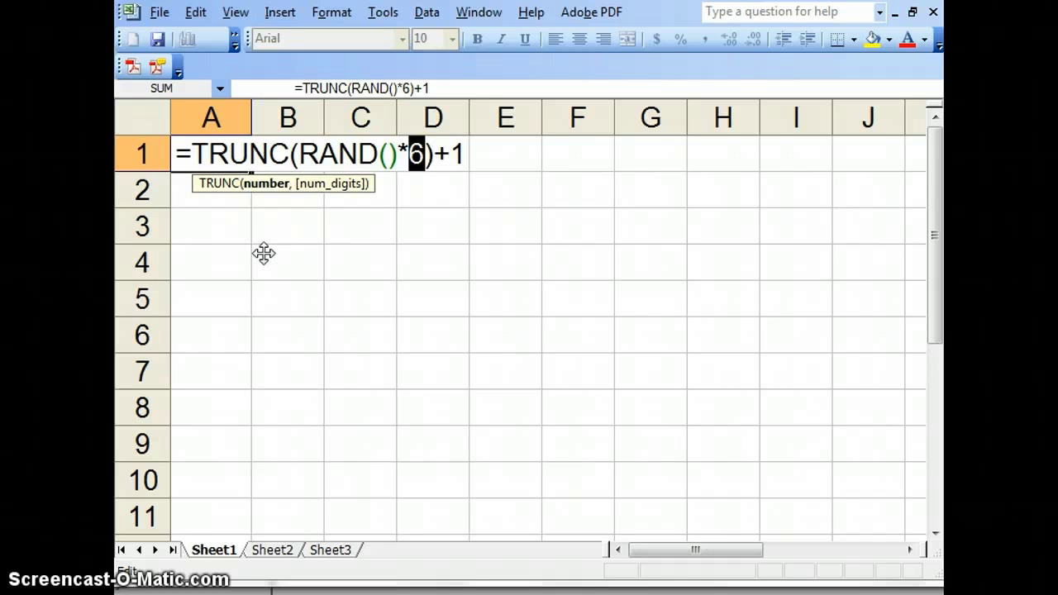
type("24")
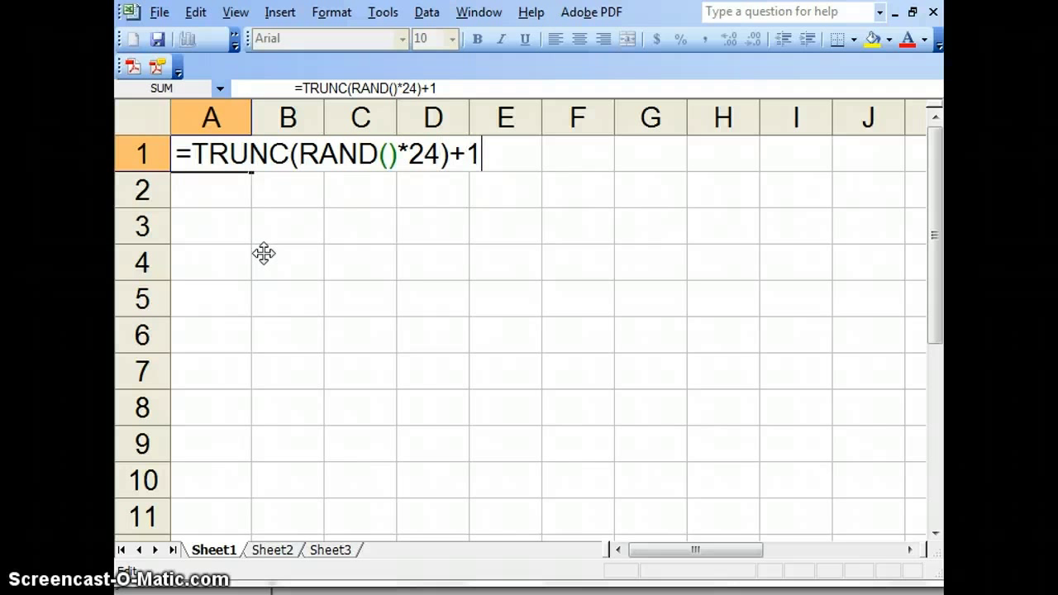
key("Left")
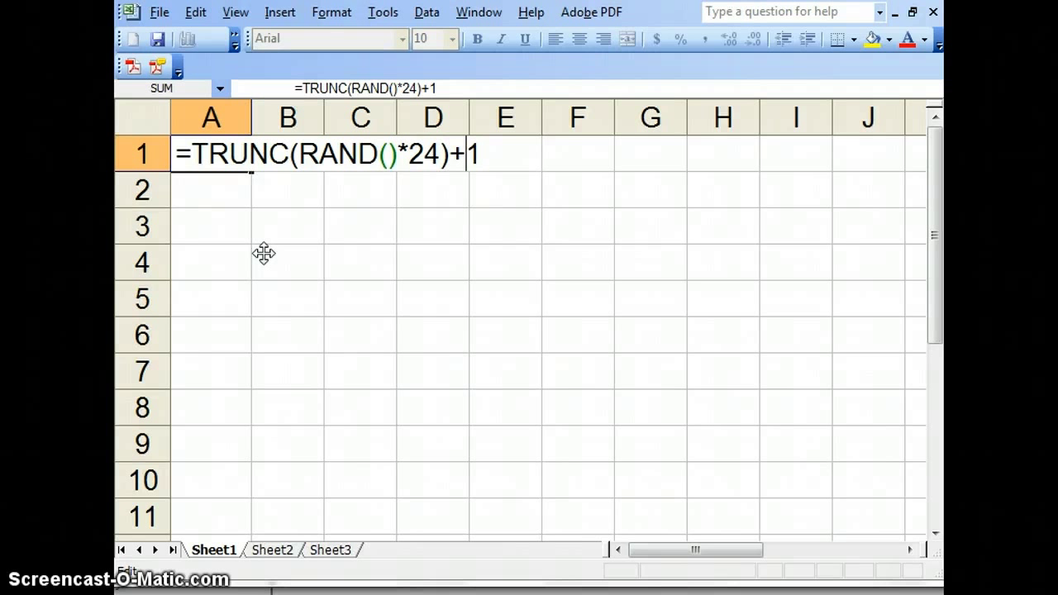
key("backspace")
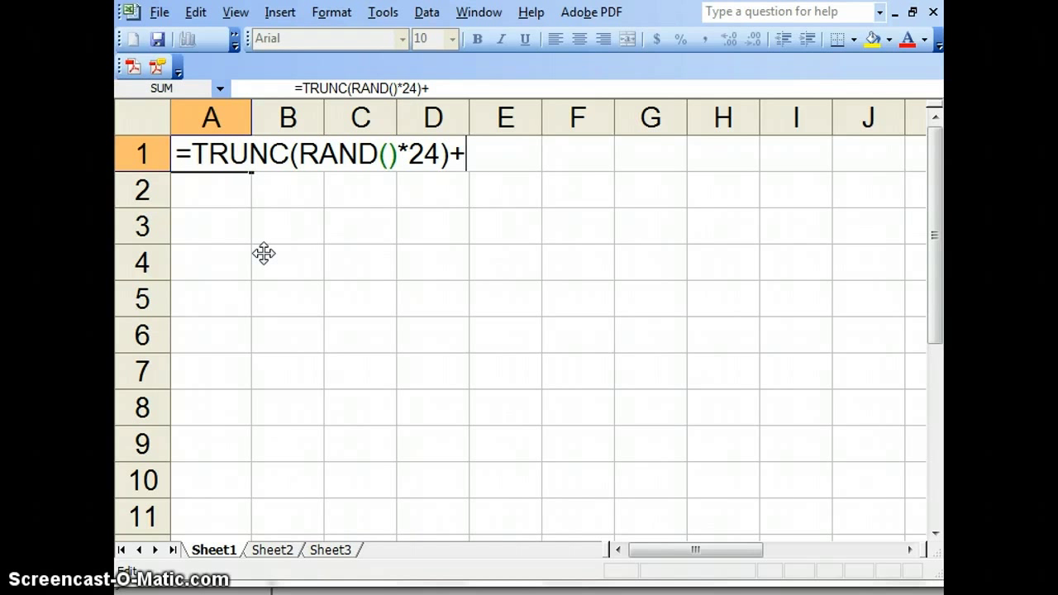
type("1")
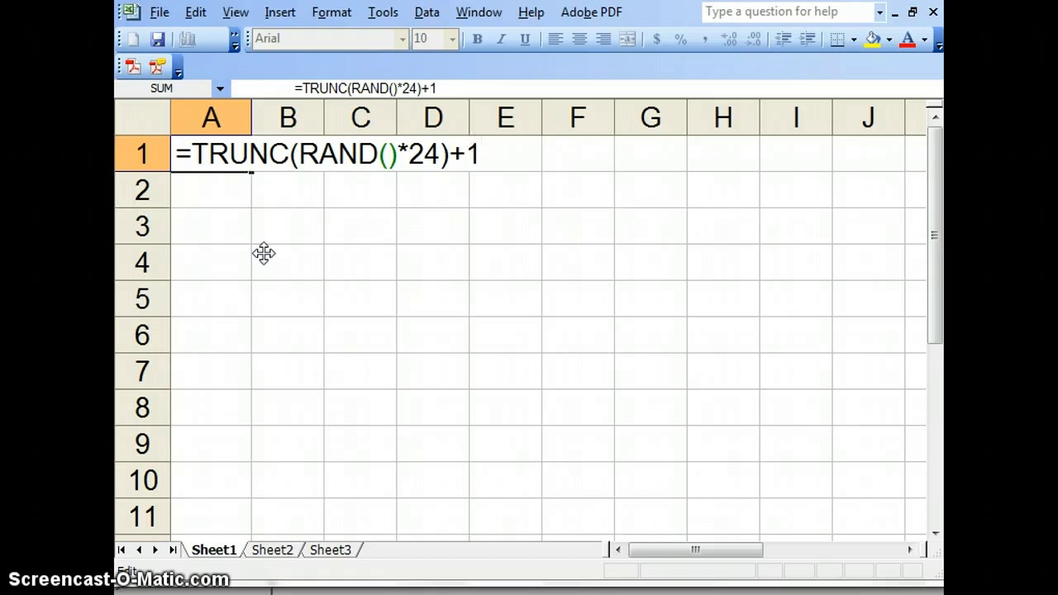
type("2")
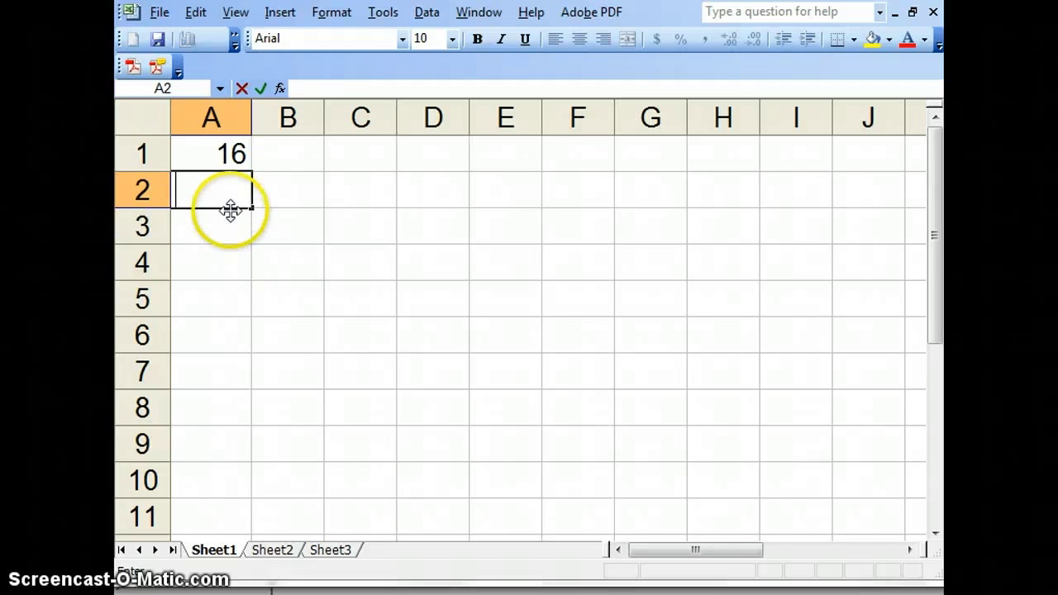
type("=TRUNC(RAND()*24)+1")
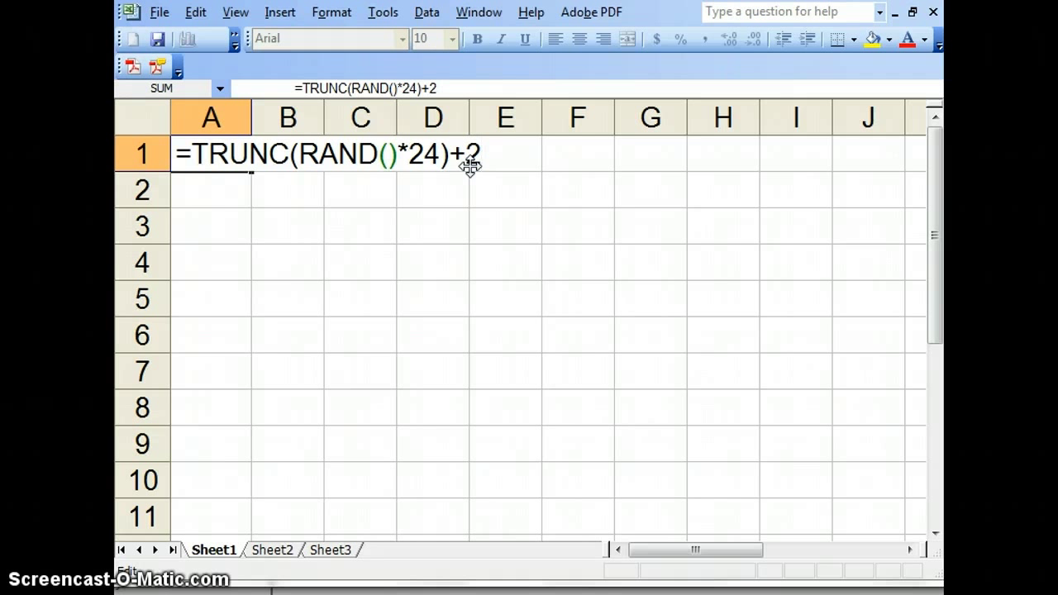
Commit the formula and fill A1:I10 with random numbers from 2 to 25.
key("Return")
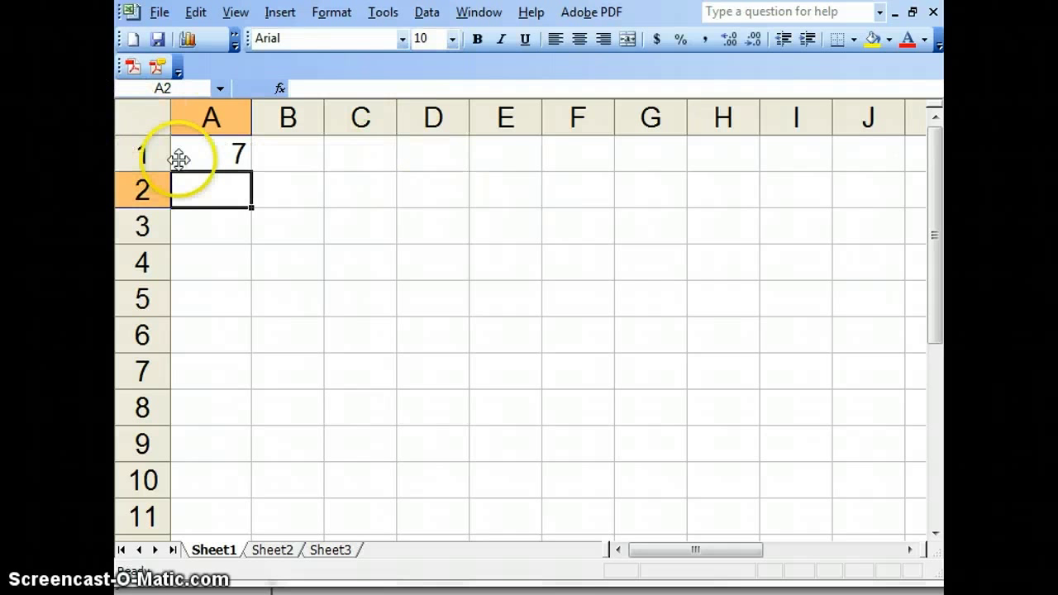
left_click(210, 153)
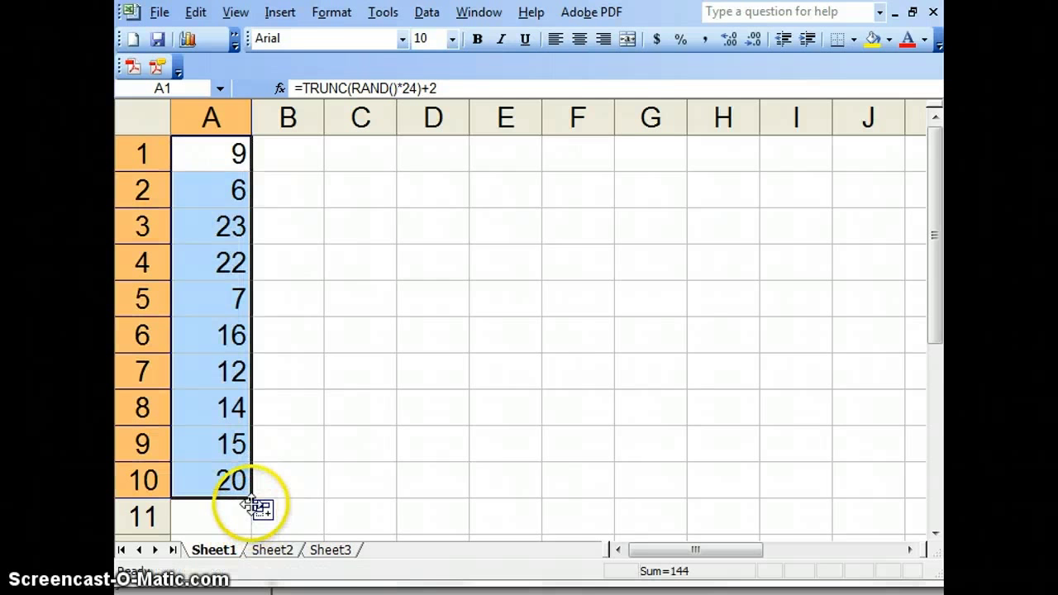
left_click_drag(251, 503, 807, 446)
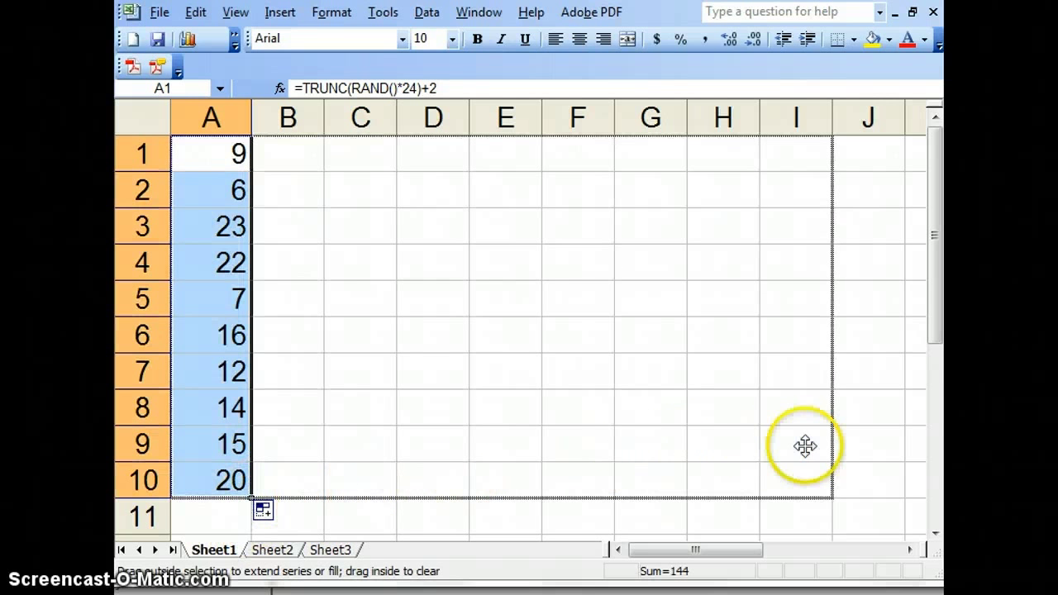
left_click_drag(251, 496, 830, 497)
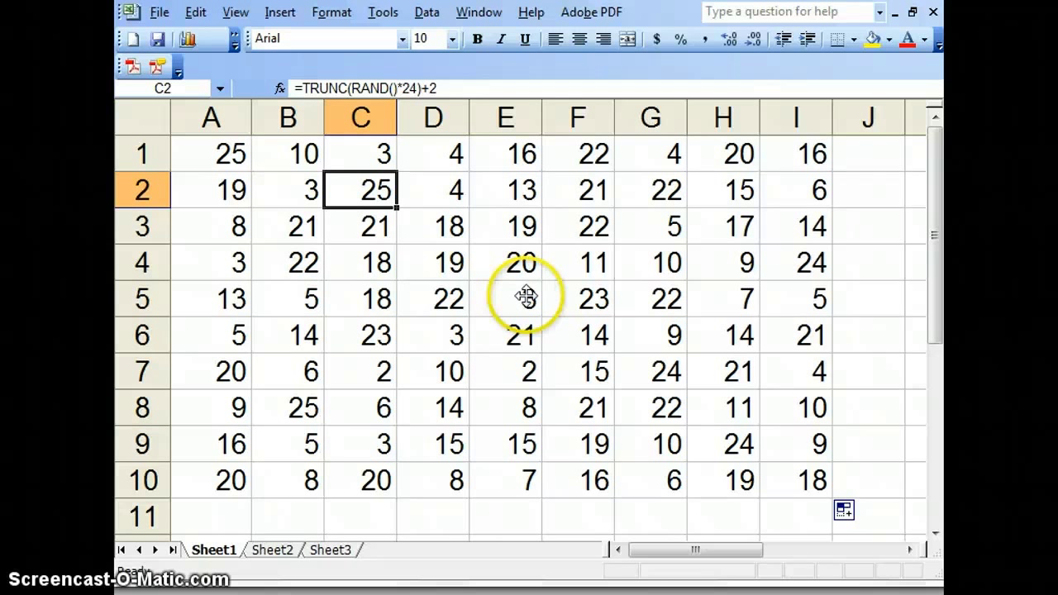
mouse_move(574, 380)
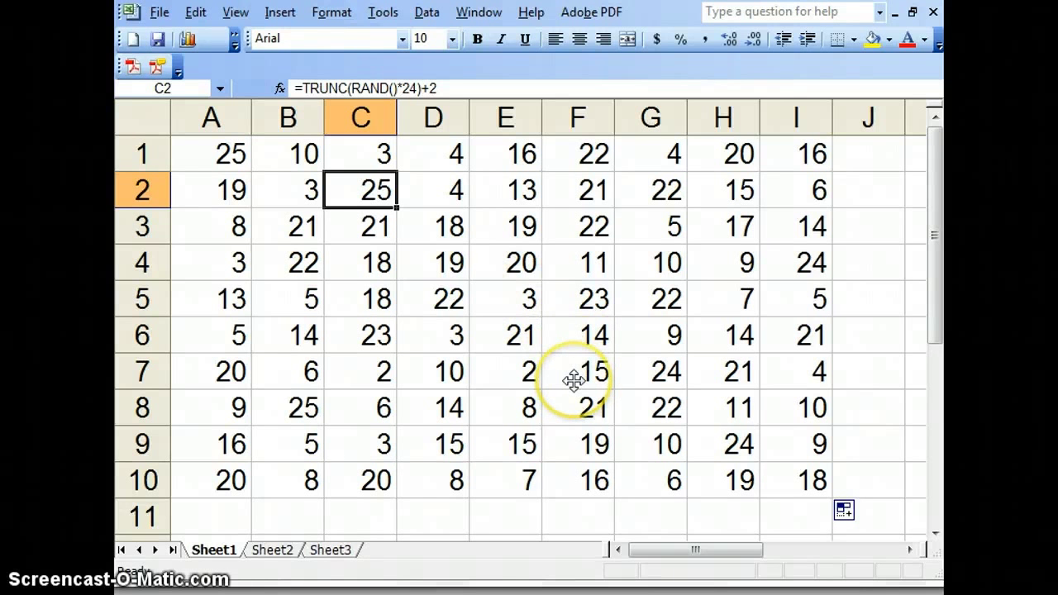